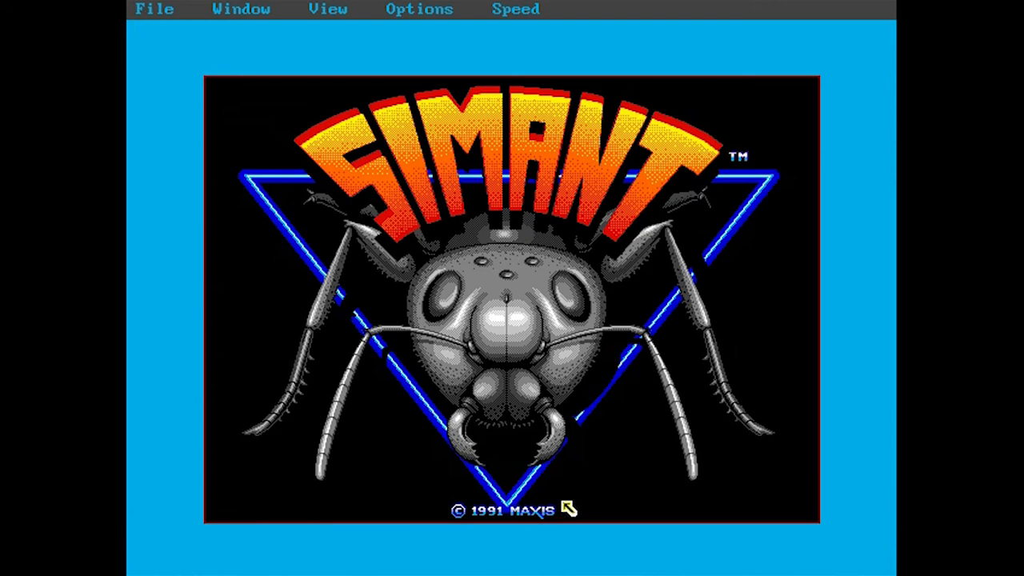
mouse_move(661, 470)
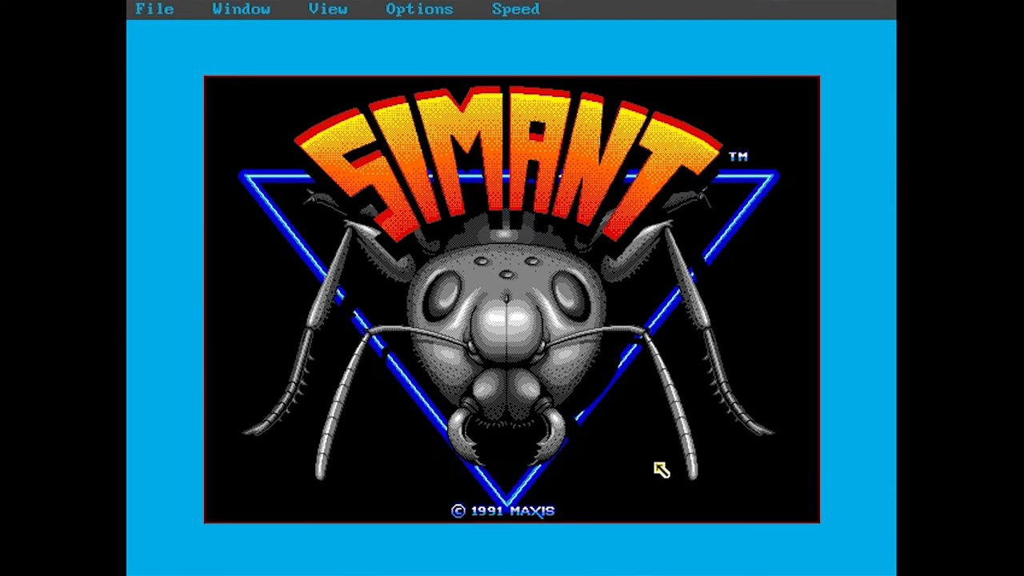
mouse_move(846, 530)
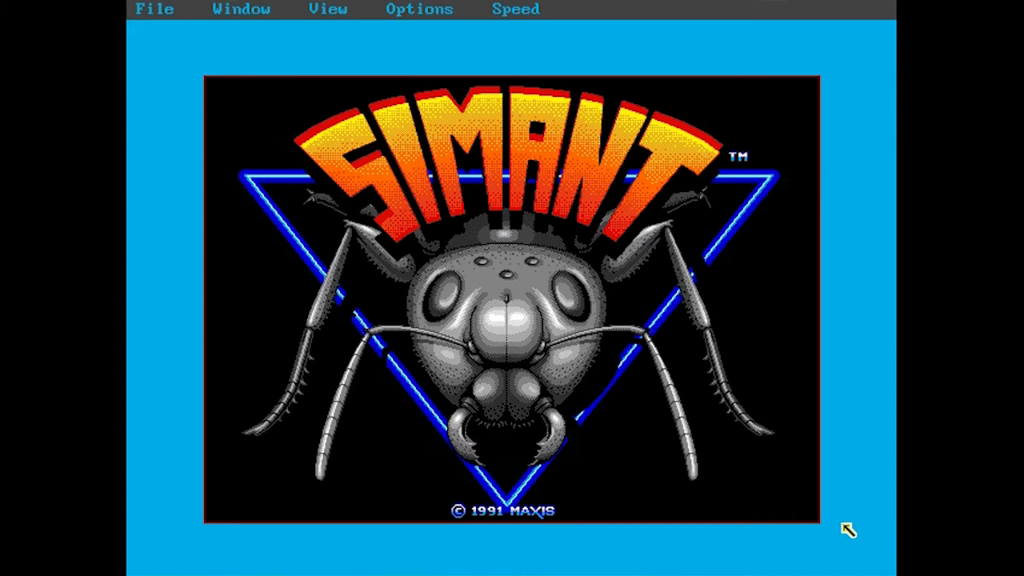
mouse_move(857, 528)
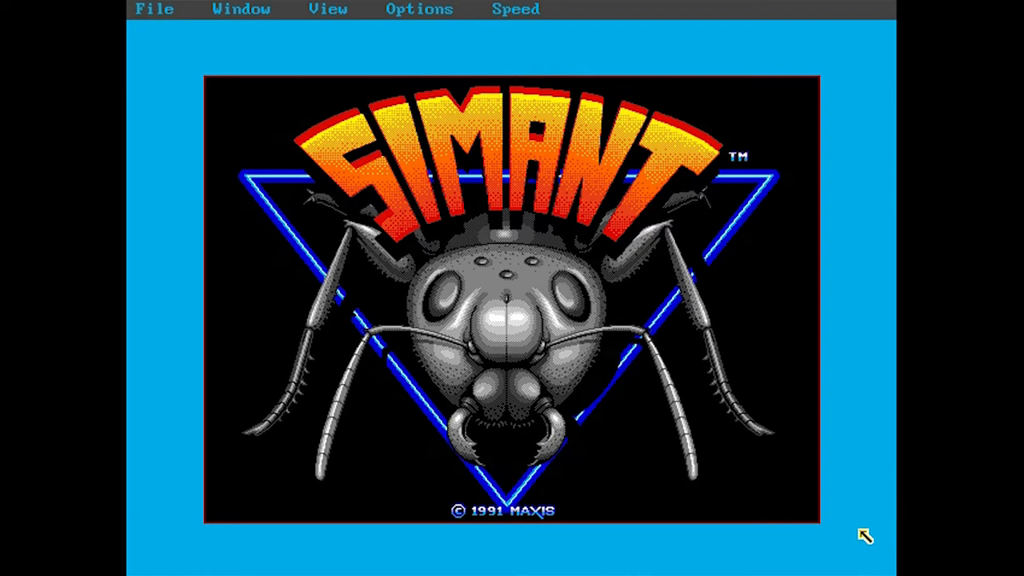
mouse_move(867, 489)
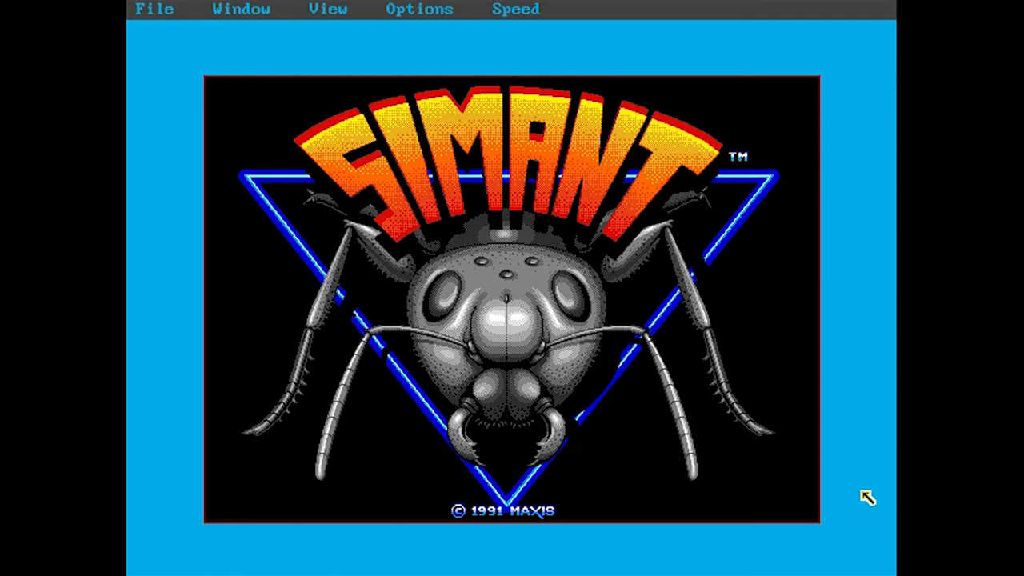
mouse_move(726, 535)
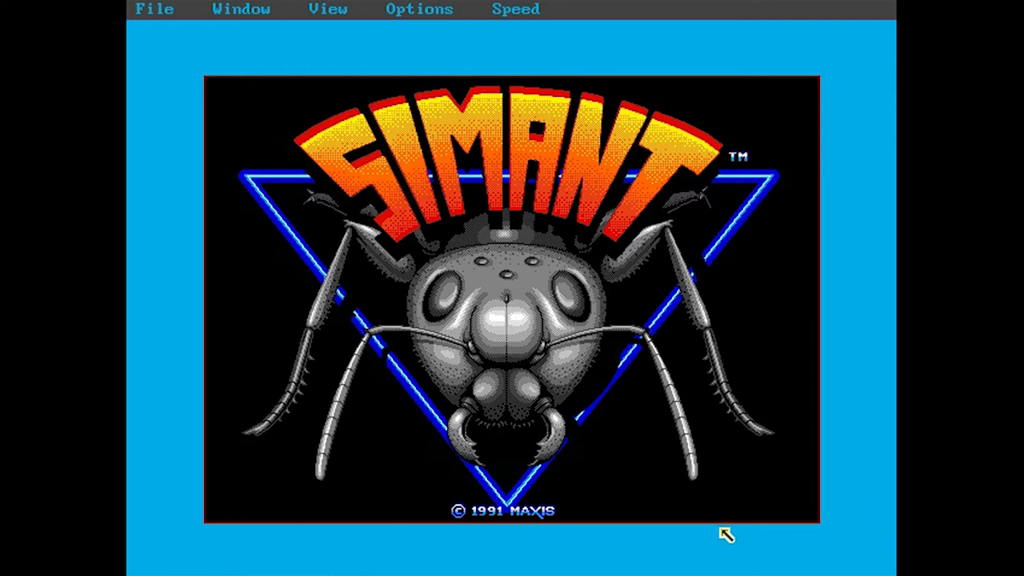
mouse_move(848, 542)
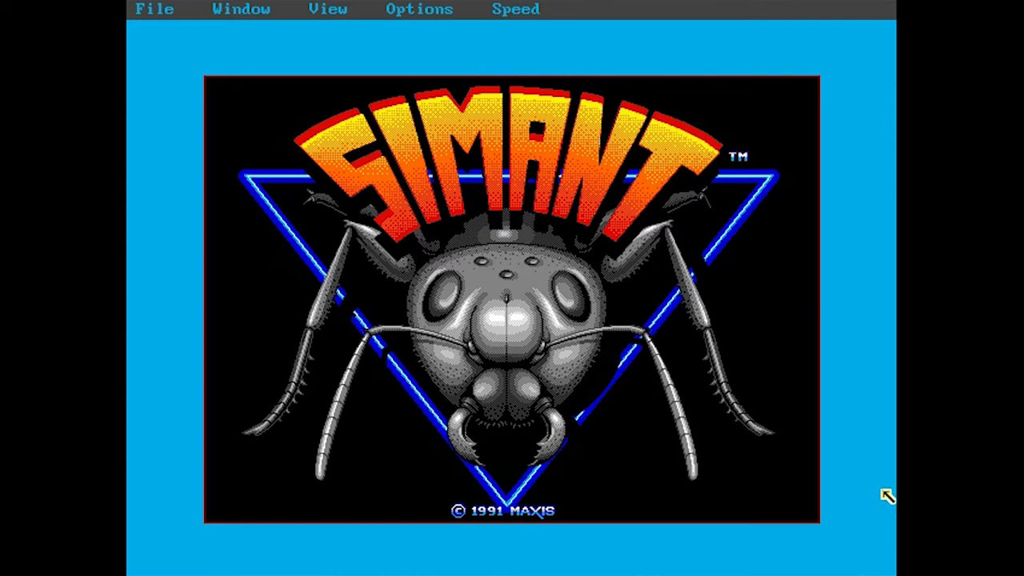
mouse_move(856, 544)
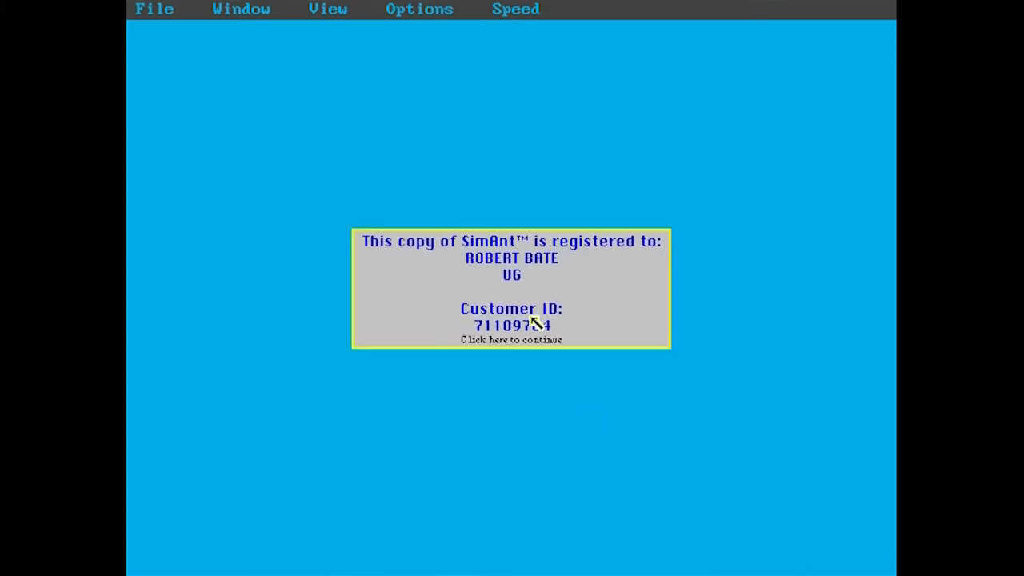
mouse_move(576, 296)
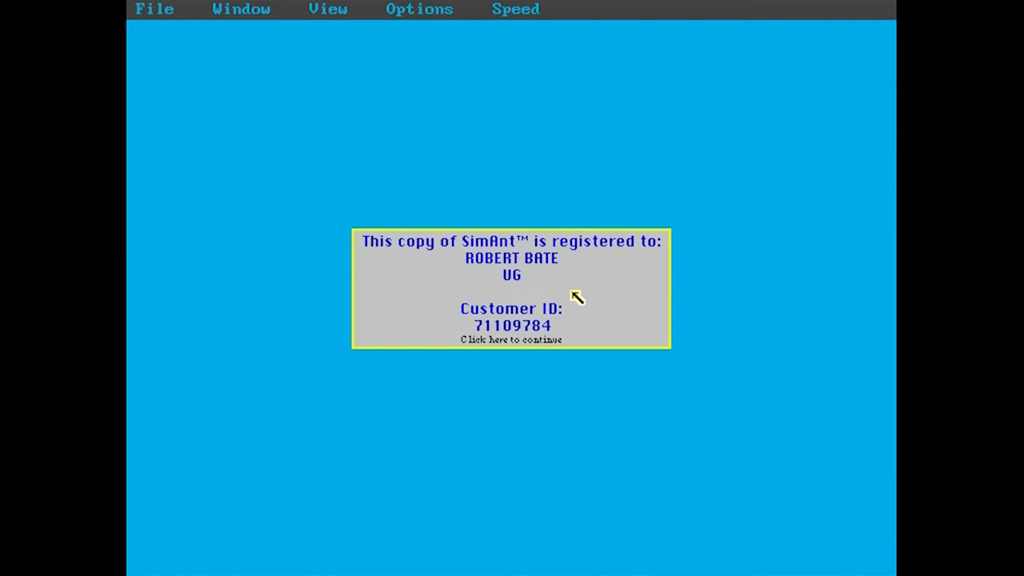
Continue past the registration notice to reach the Select A Game screen
click(511, 339)
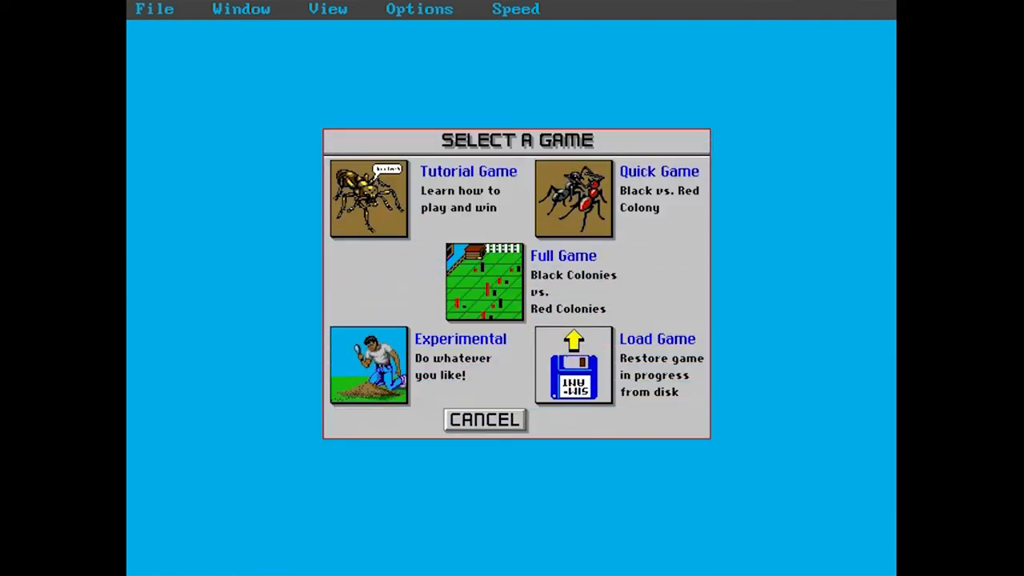
mouse_move(334, 310)
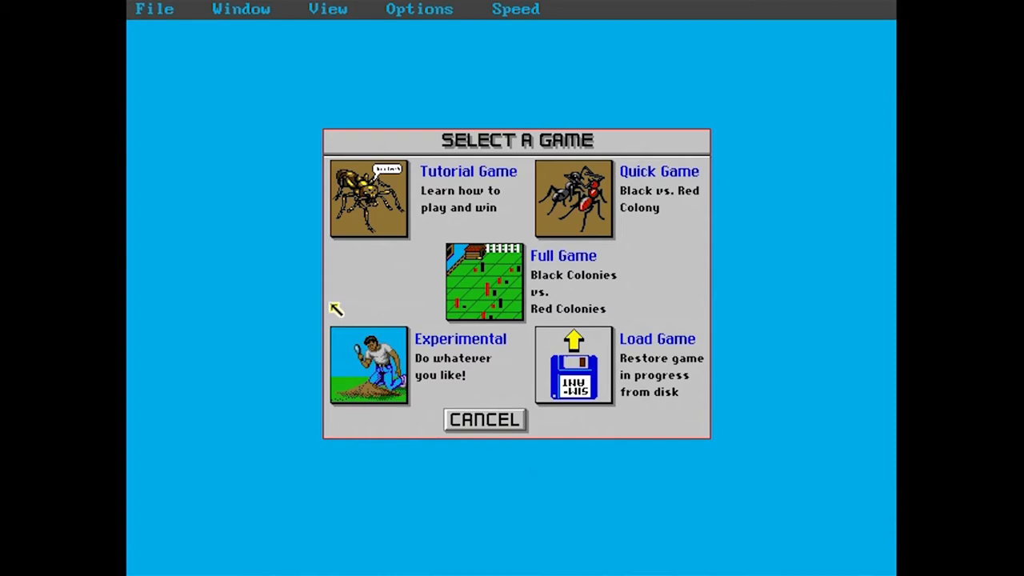
mouse_move(351, 233)
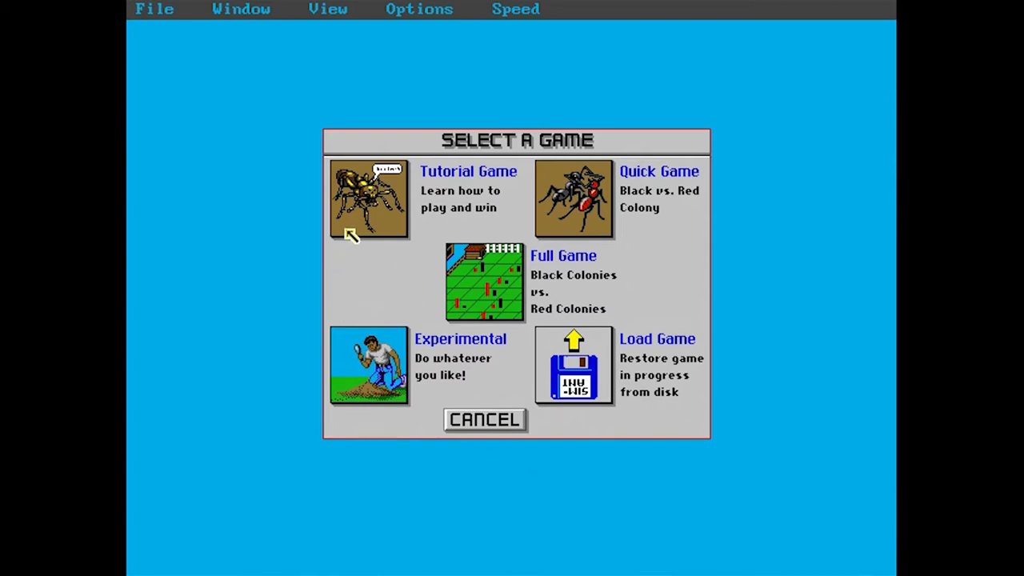
mouse_move(243, 355)
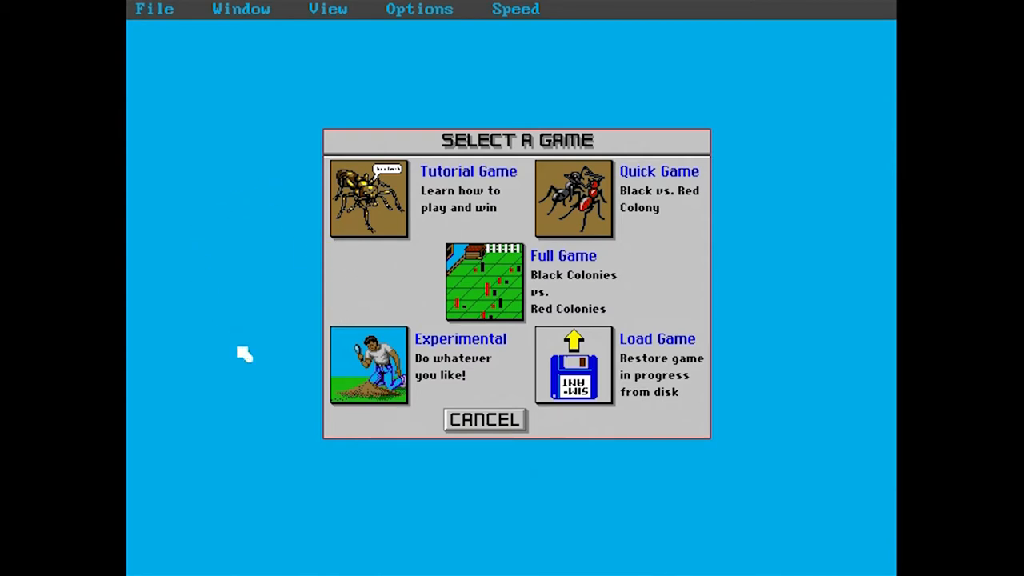
mouse_move(838, 522)
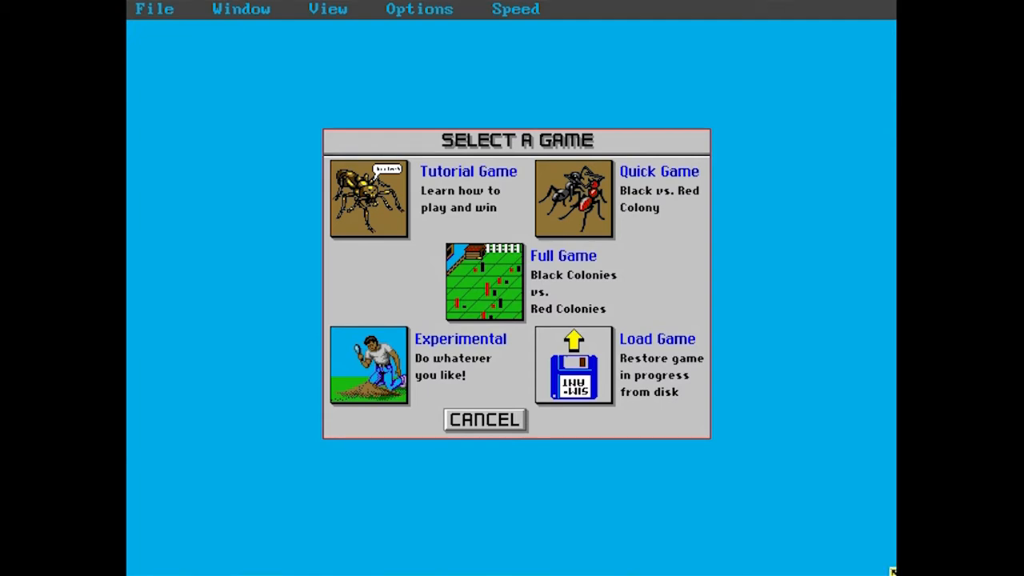
mouse_move(779, 382)
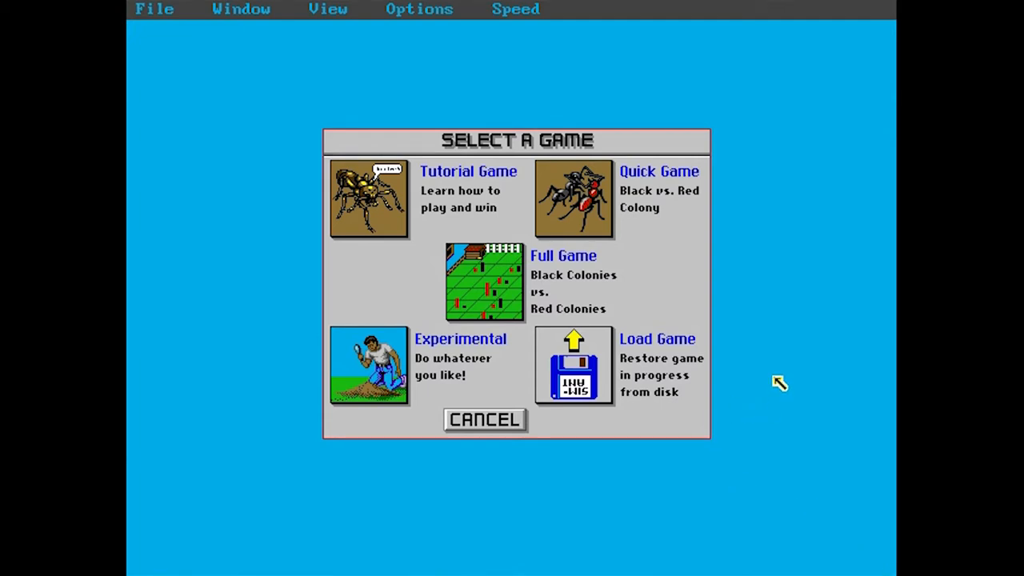
mouse_move(257, 179)
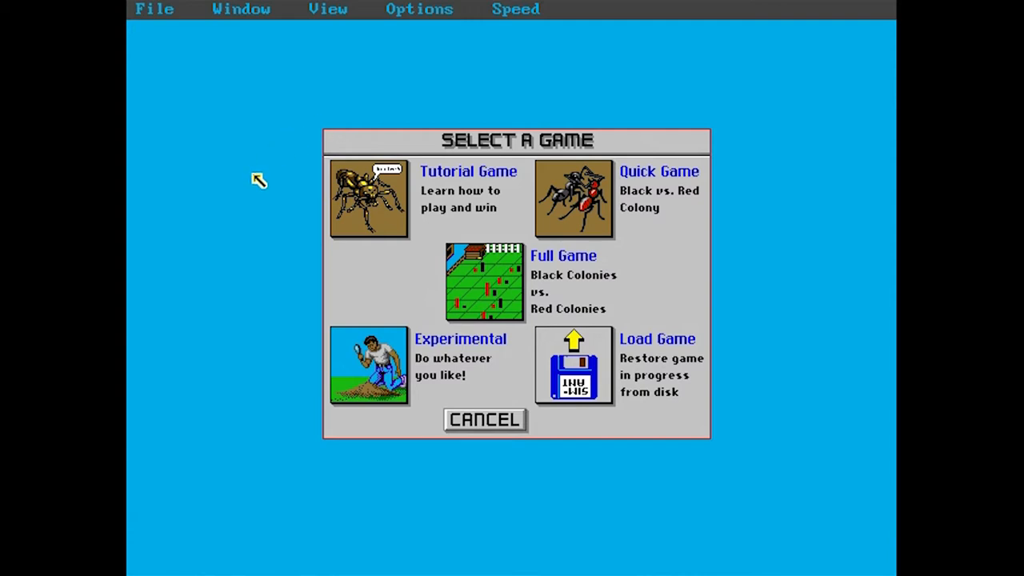
mouse_move(294, 190)
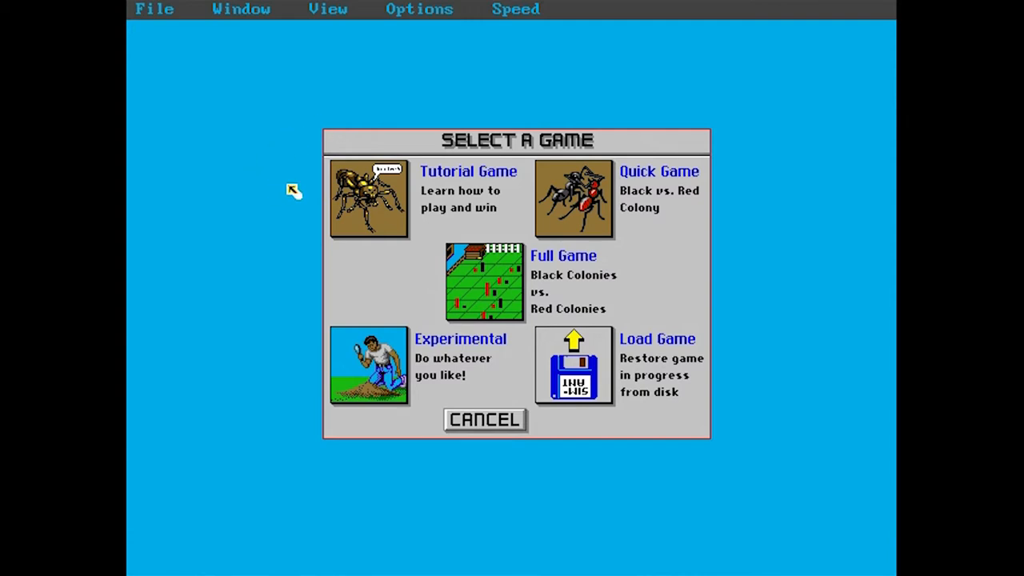
mouse_move(392, 209)
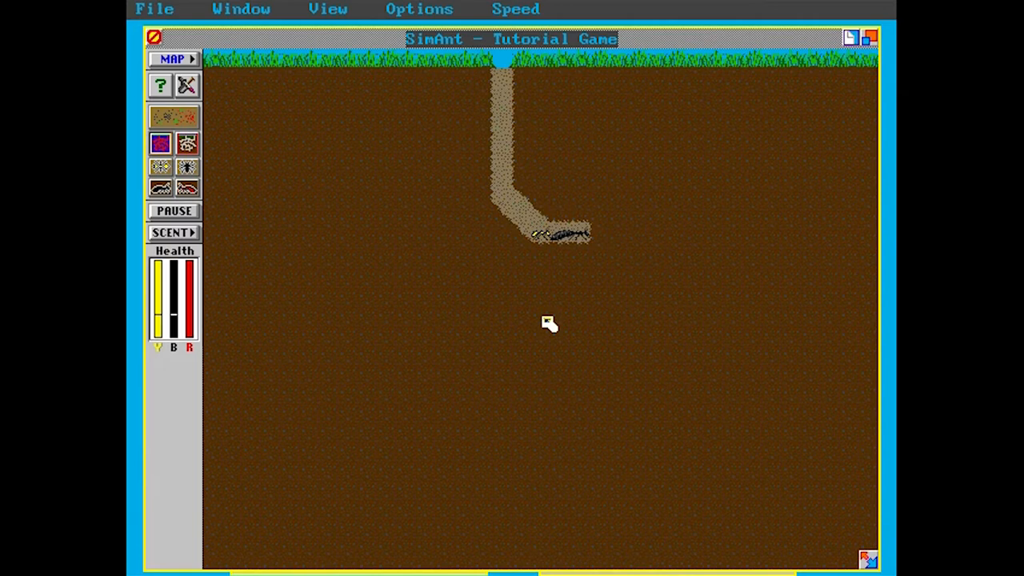
mouse_move(588, 134)
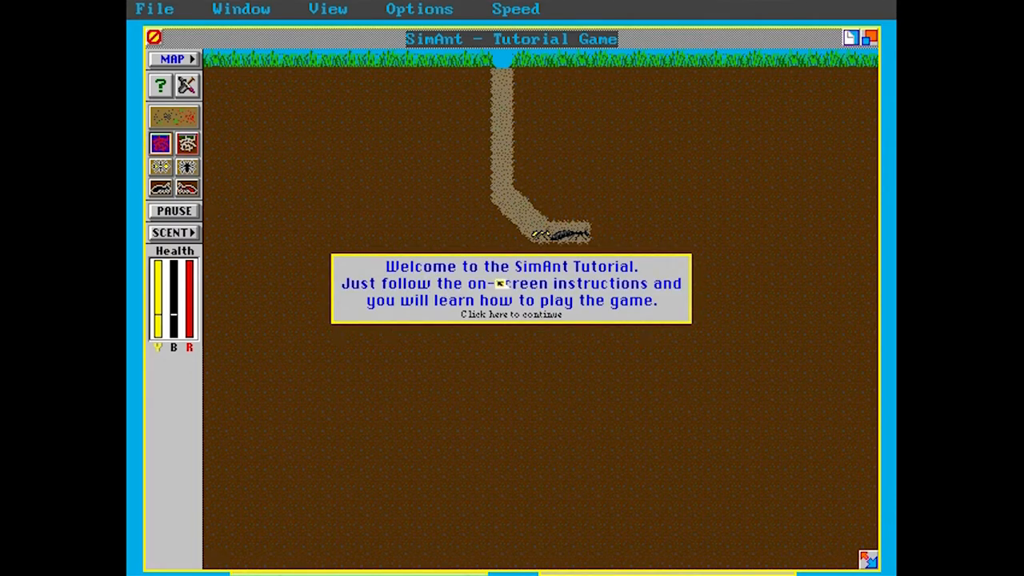
mouse_move(464, 298)
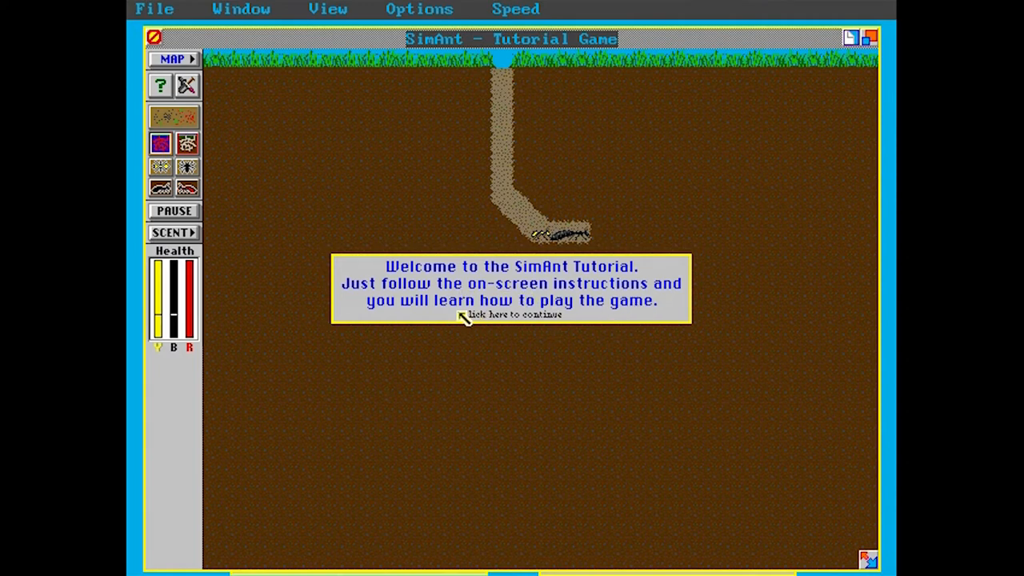
Acknowledge the tutorial welcome, yellow-ant intro, digging and tunnel-praise messages while digging the first tunnels
click(511, 314)
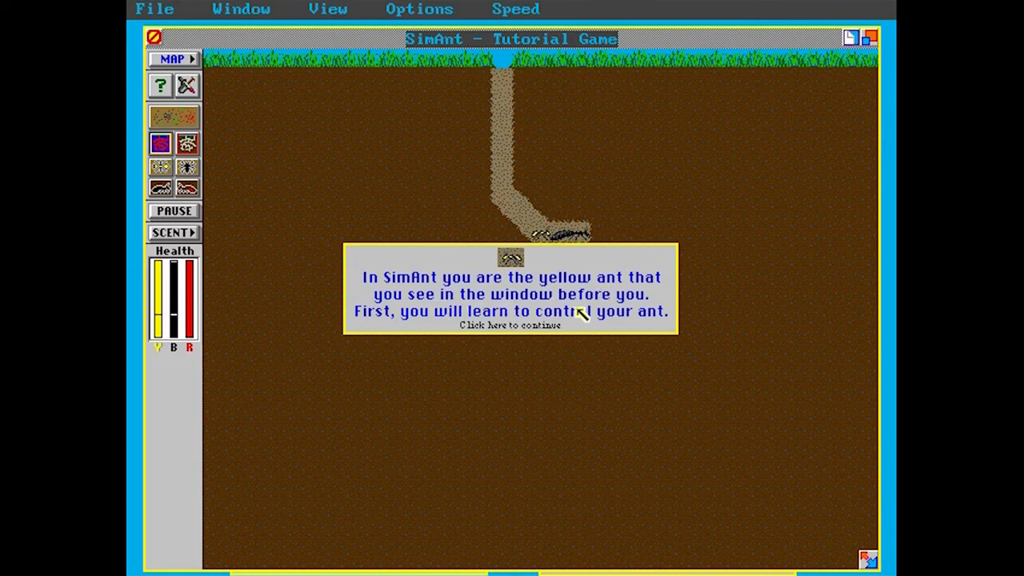
mouse_move(579, 327)
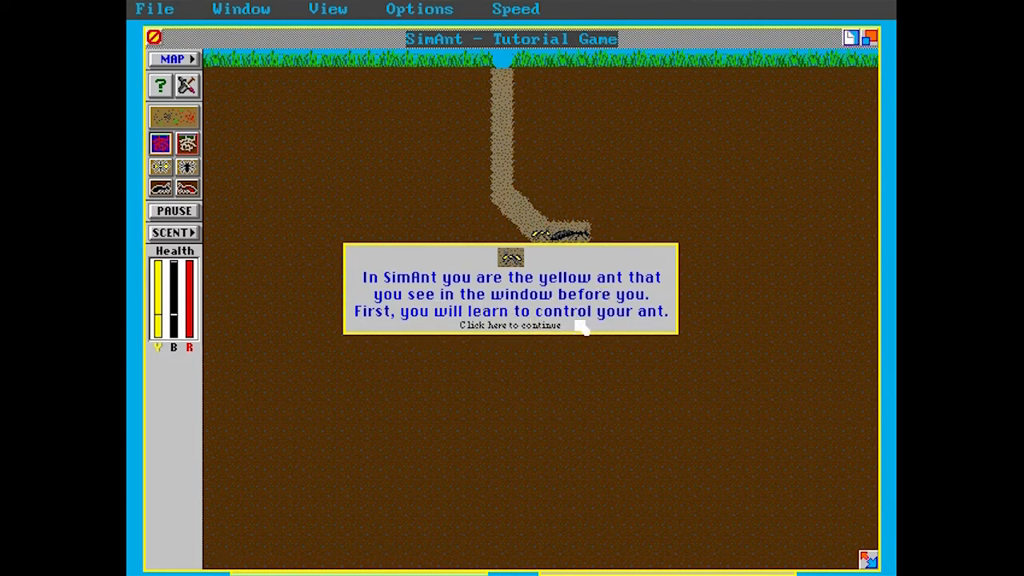
click(509, 325)
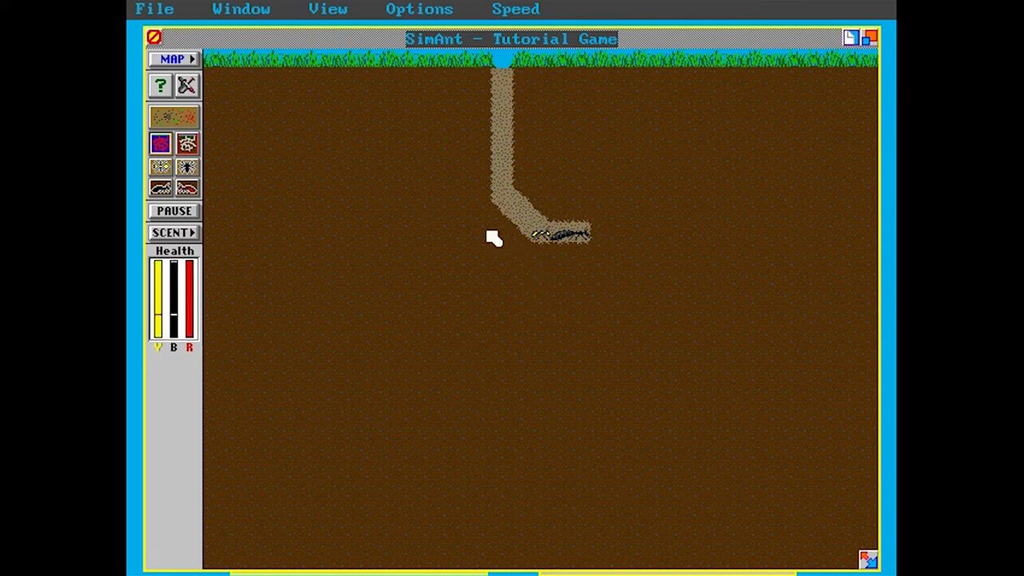
mouse_move(526, 227)
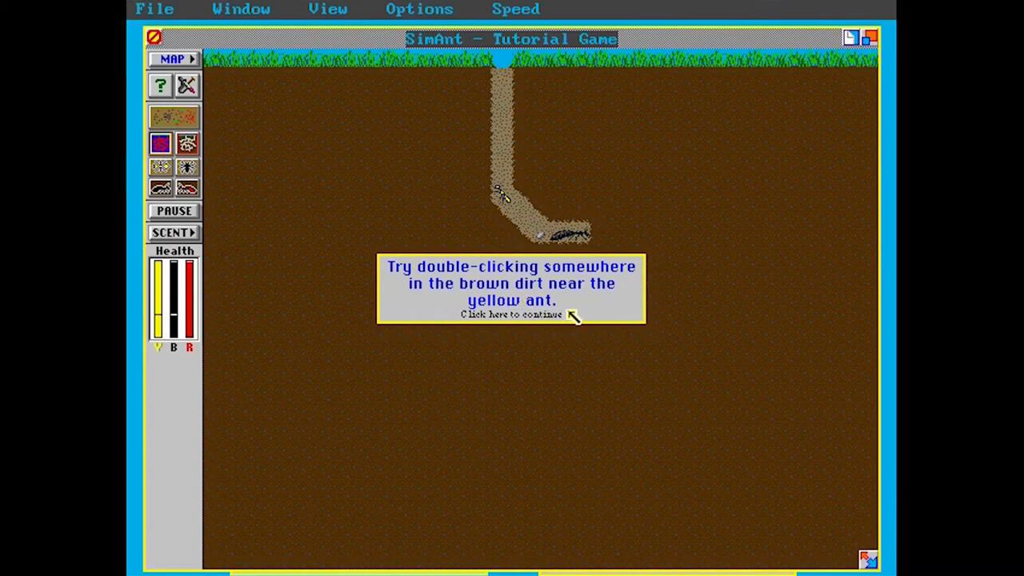
click(510, 314)
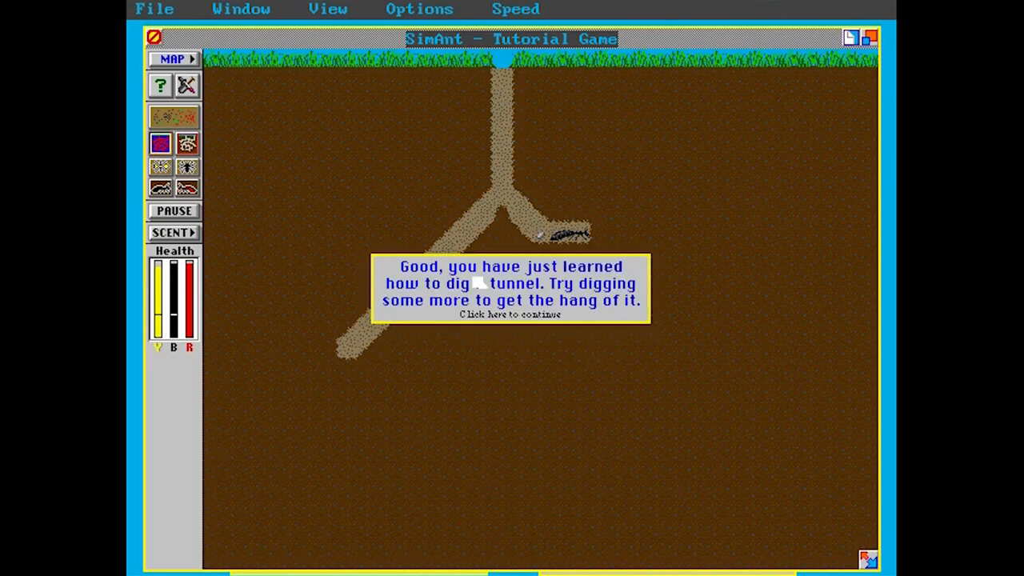
mouse_move(499, 302)
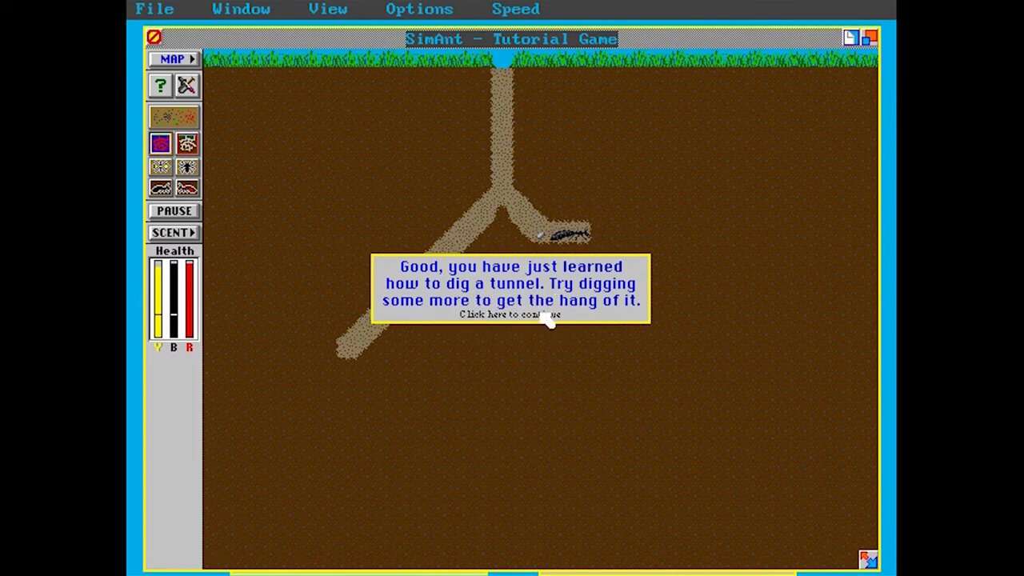
click(508, 314)
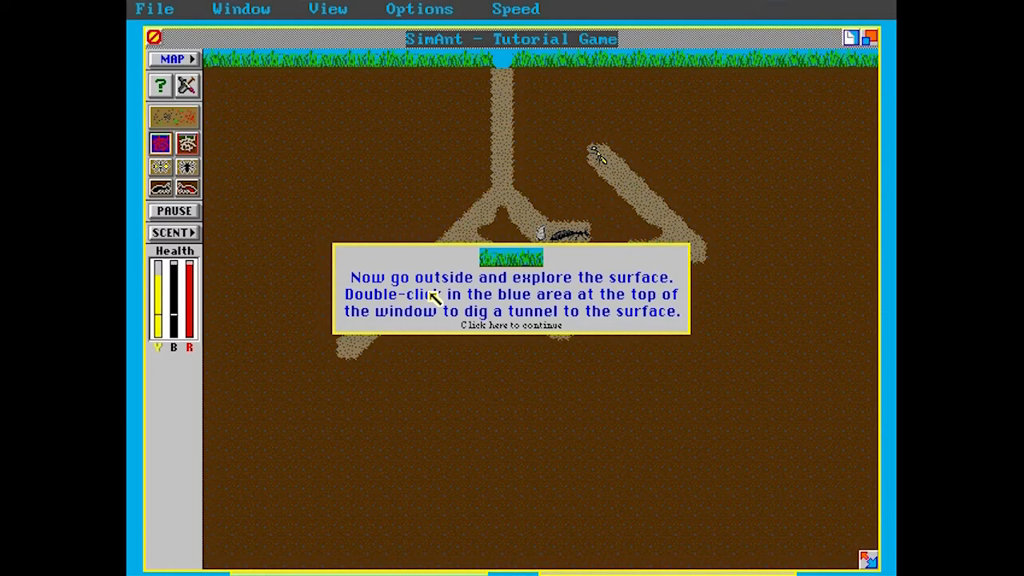
mouse_move(529, 312)
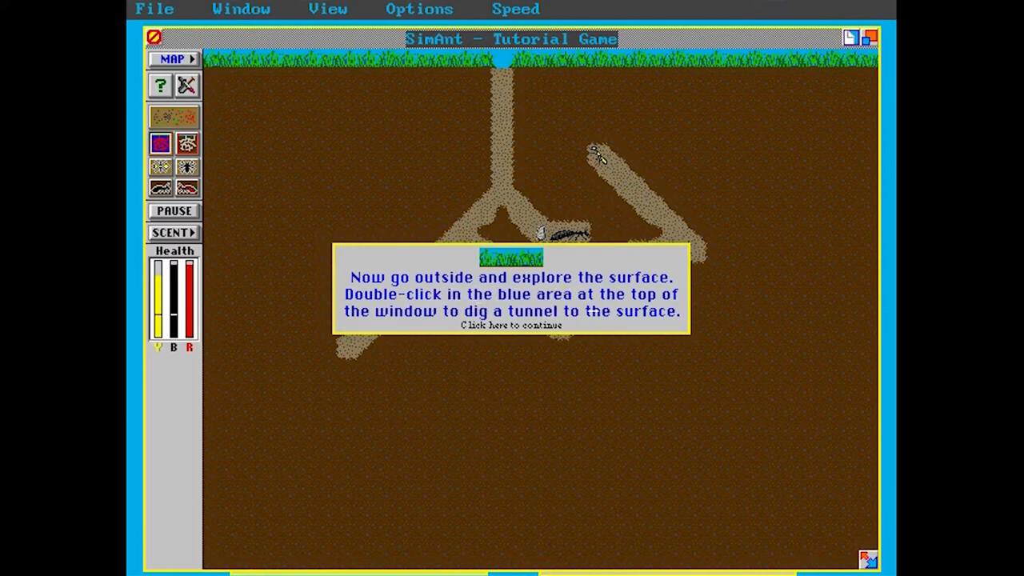
mouse_move(620, 326)
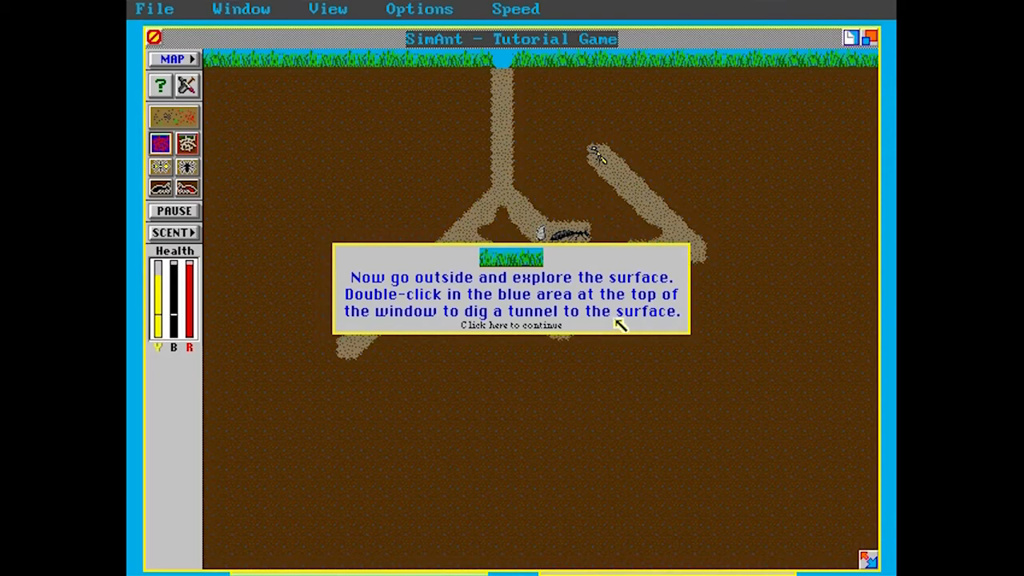
Work through the surface, movement, re-centre and scrolling tutorial messages until the find-food prompt appears
click(510, 325)
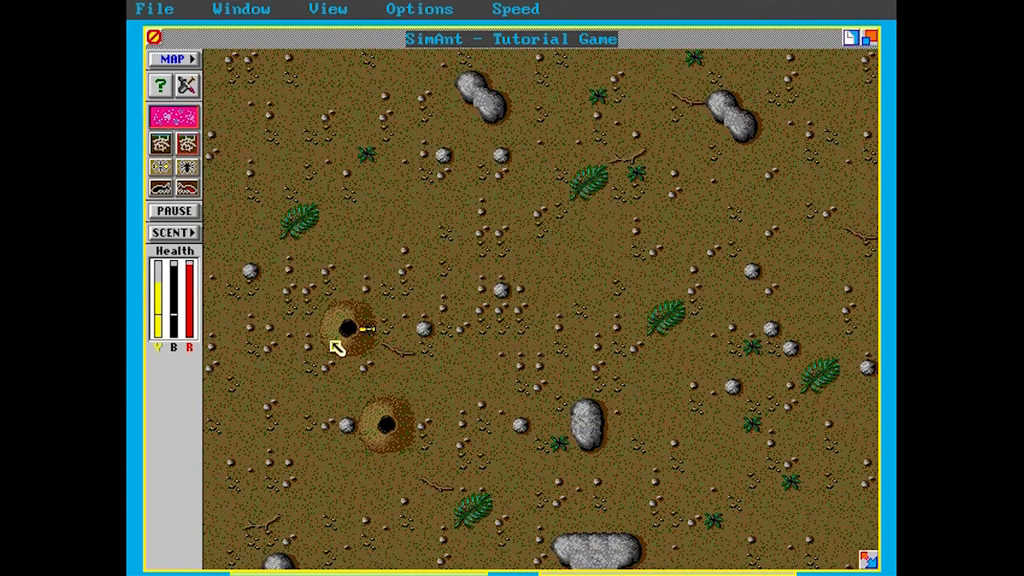
mouse_move(360, 360)
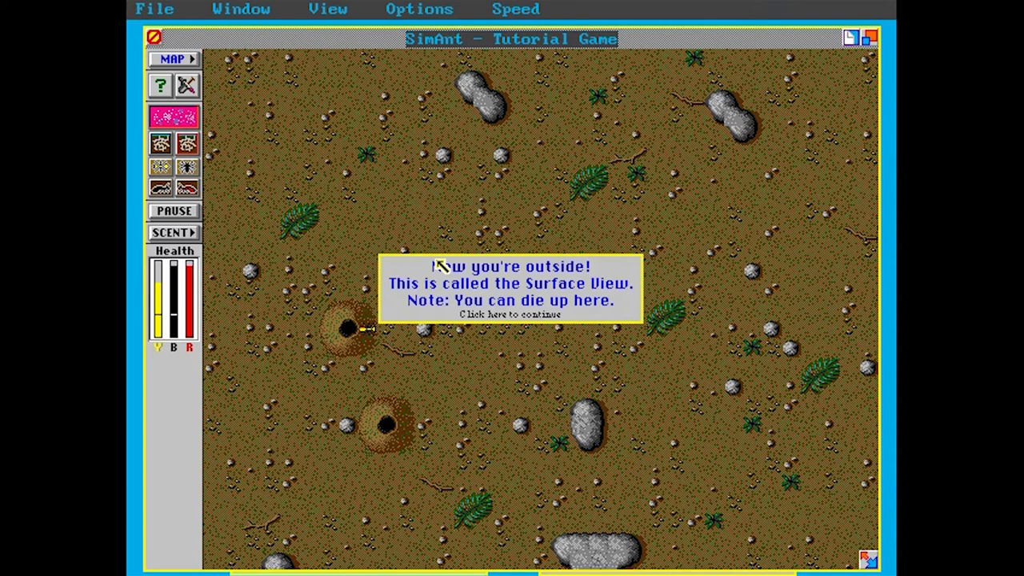
click(512, 314)
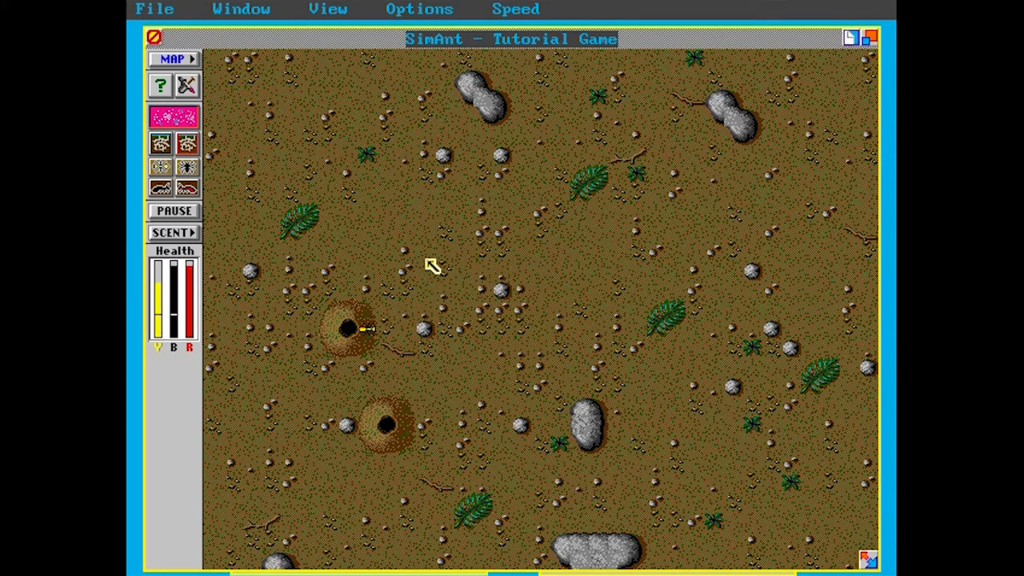
mouse_move(499, 313)
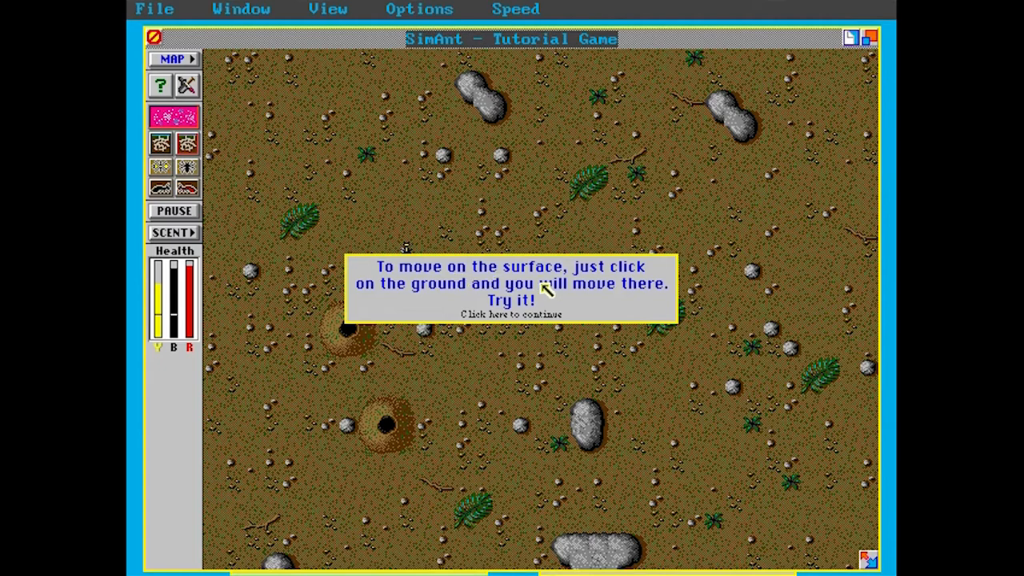
mouse_move(621, 307)
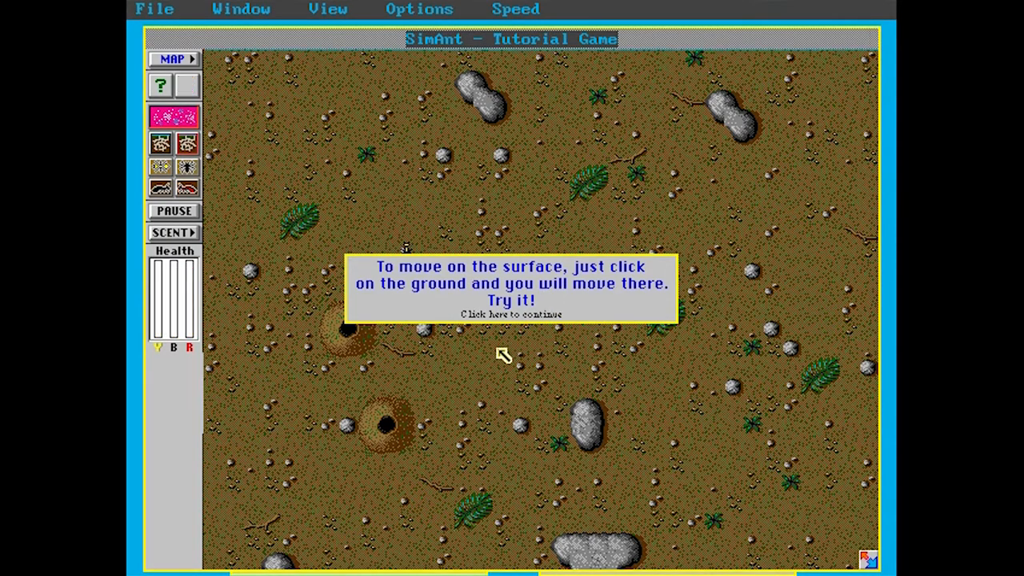
click(510, 312)
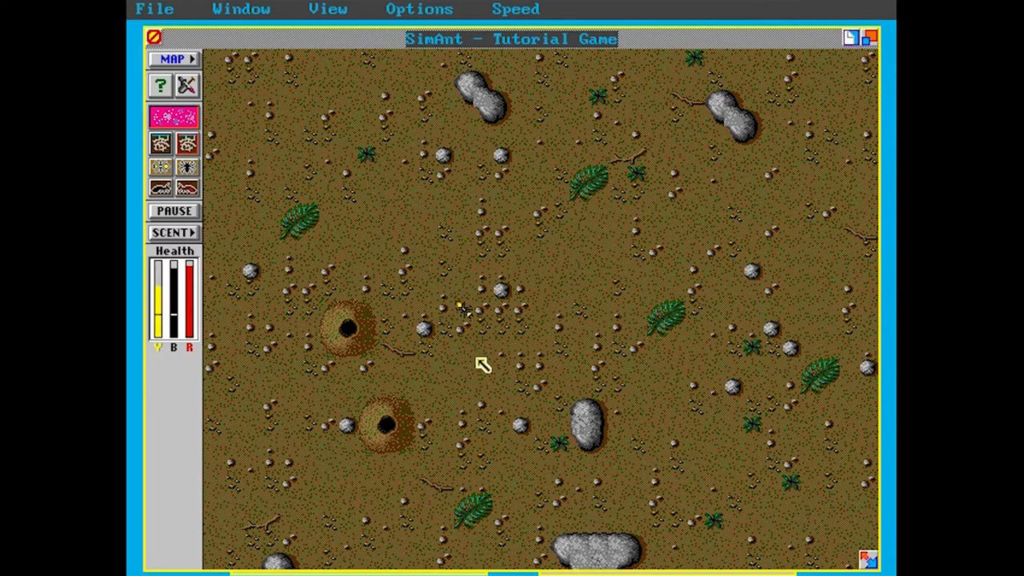
mouse_move(432, 255)
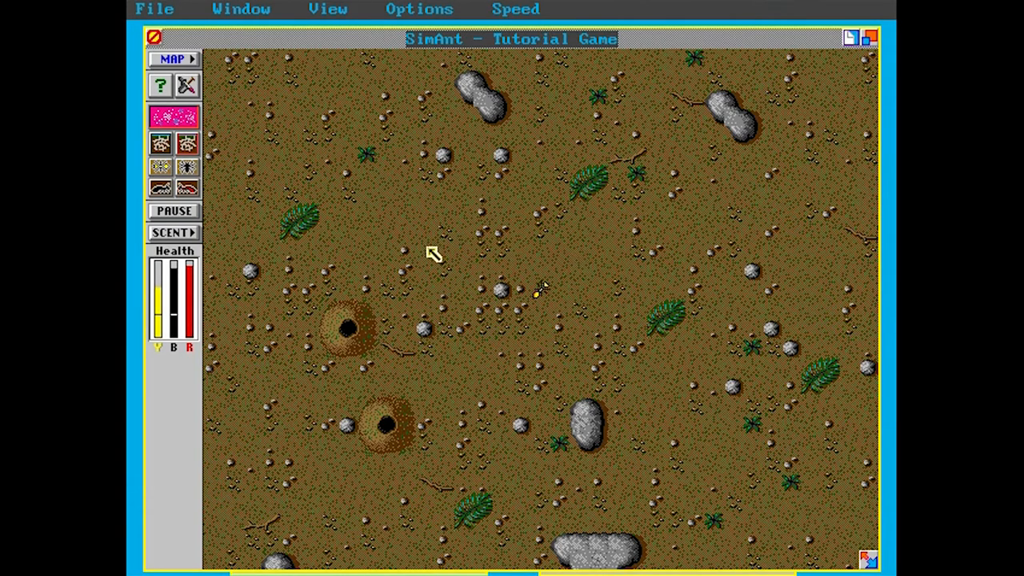
mouse_move(467, 275)
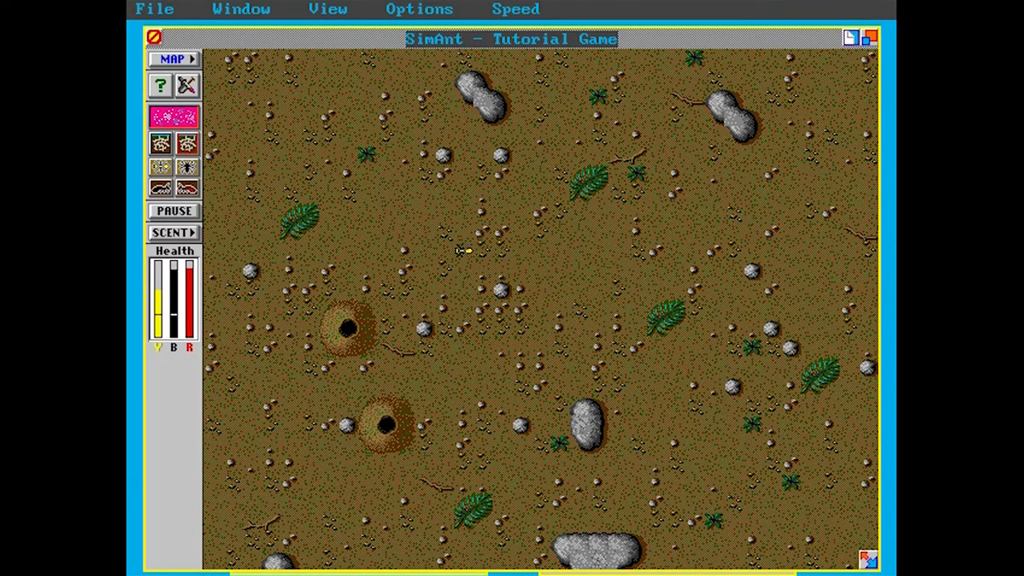
mouse_move(560, 464)
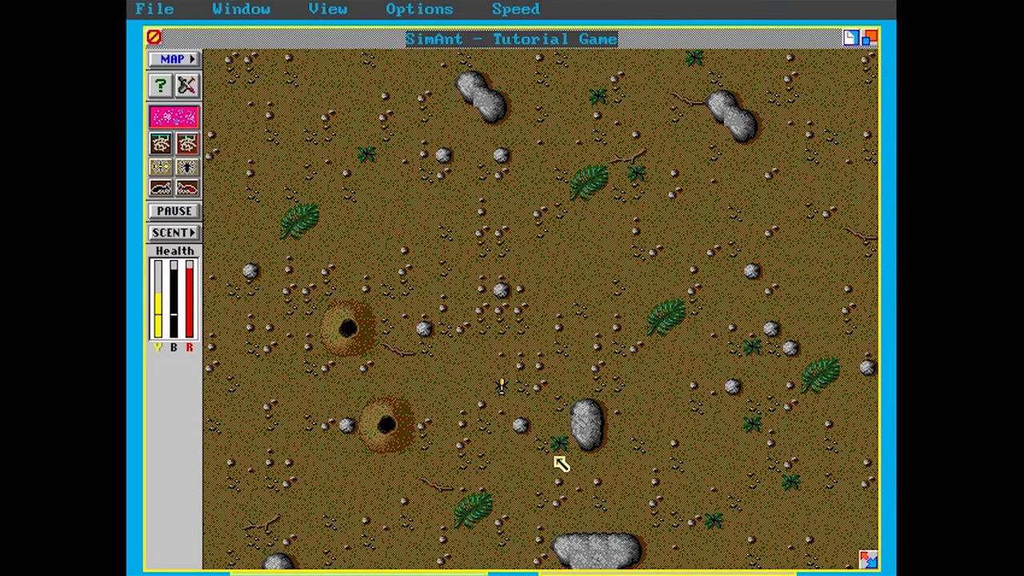
mouse_move(604, 408)
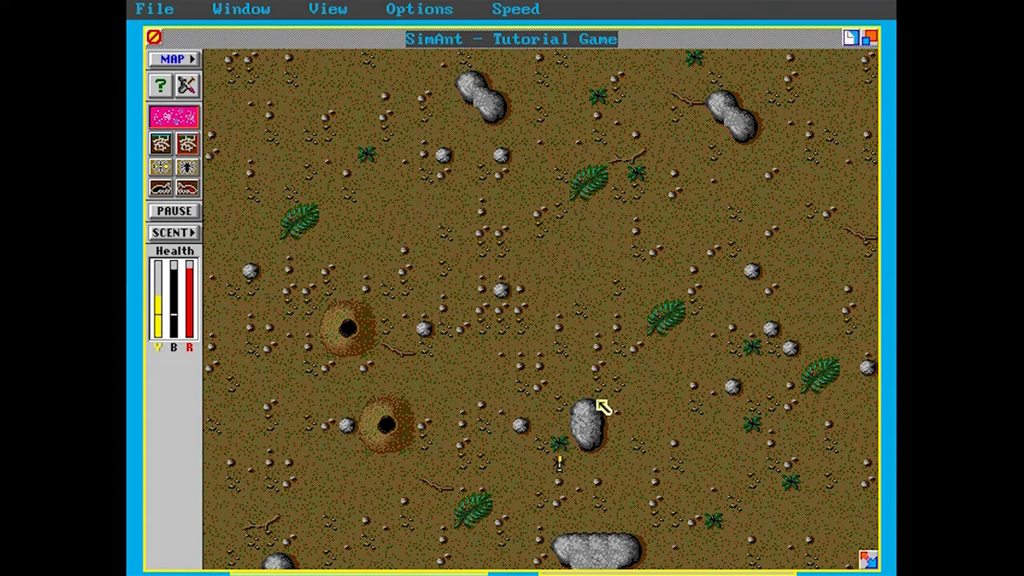
mouse_move(616, 372)
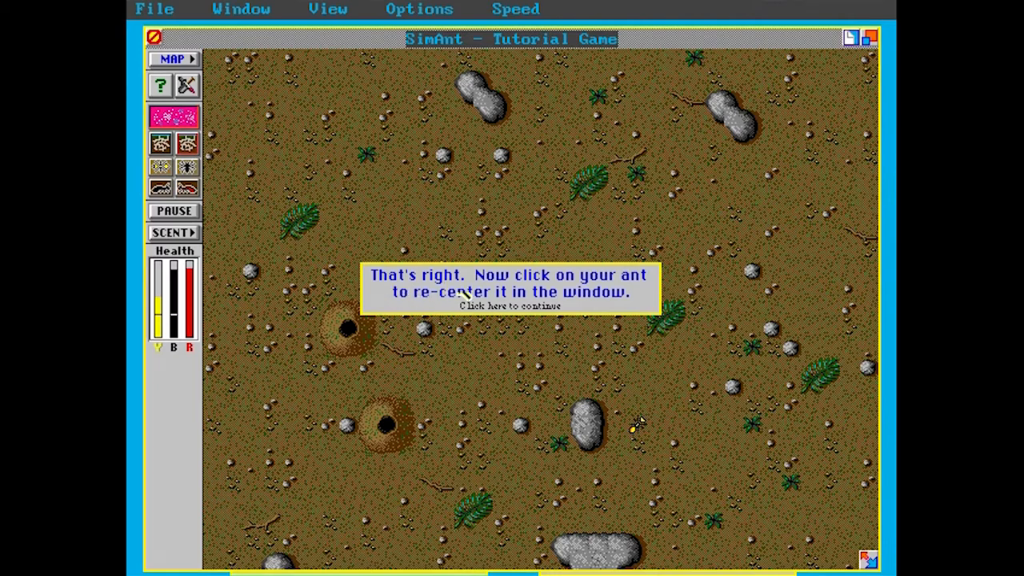
mouse_move(589, 317)
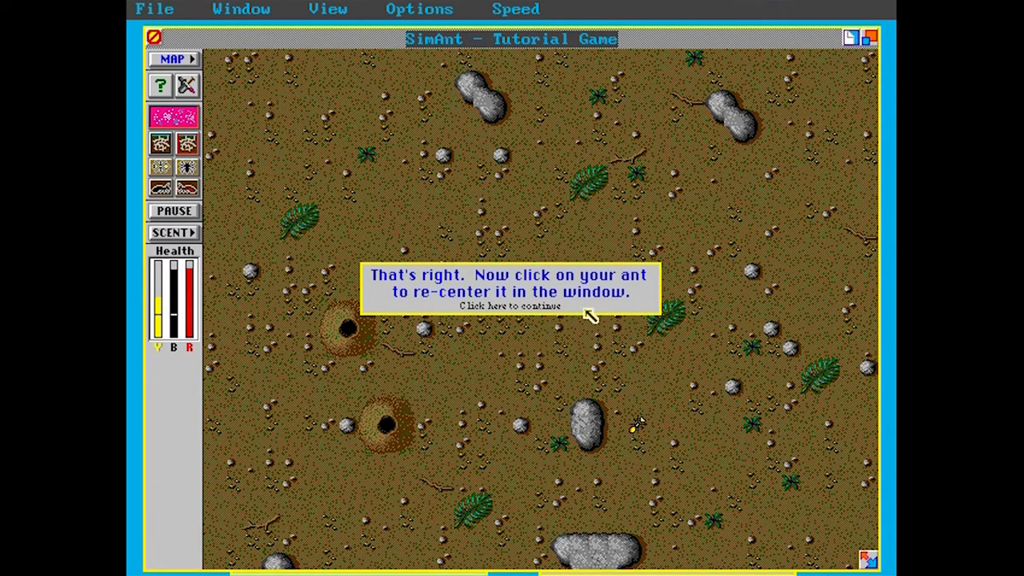
click(509, 307)
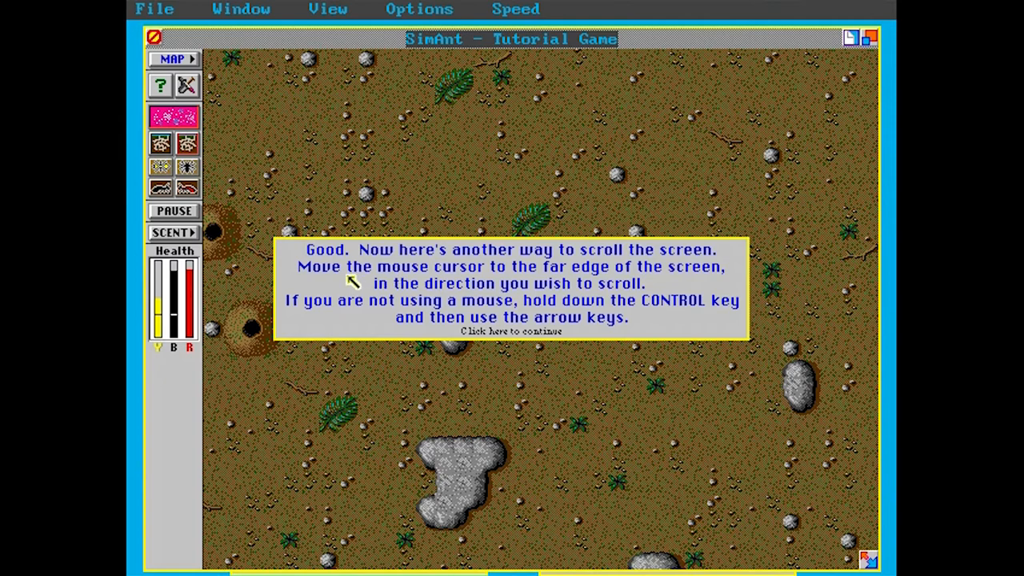
mouse_move(573, 268)
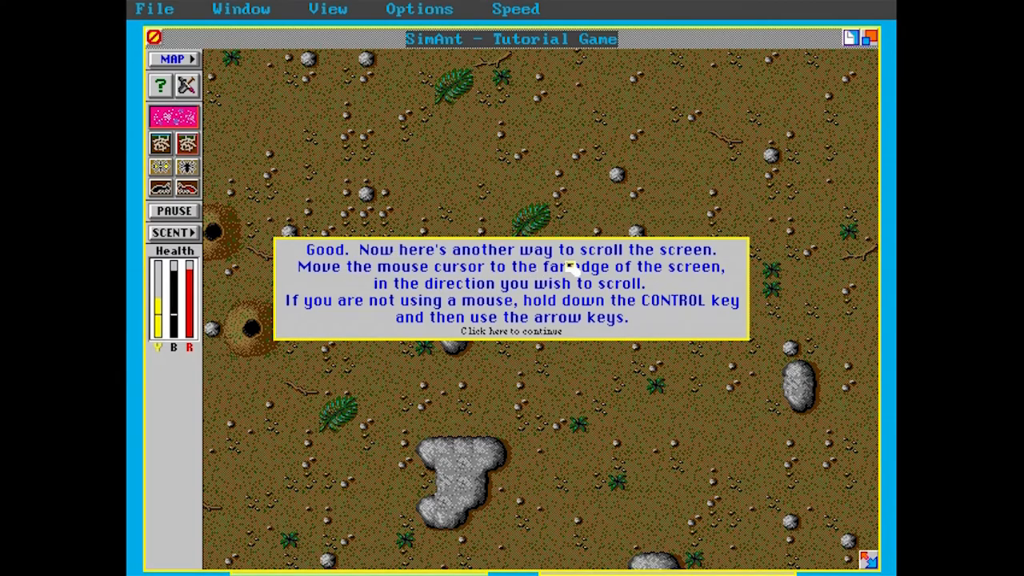
mouse_move(592, 288)
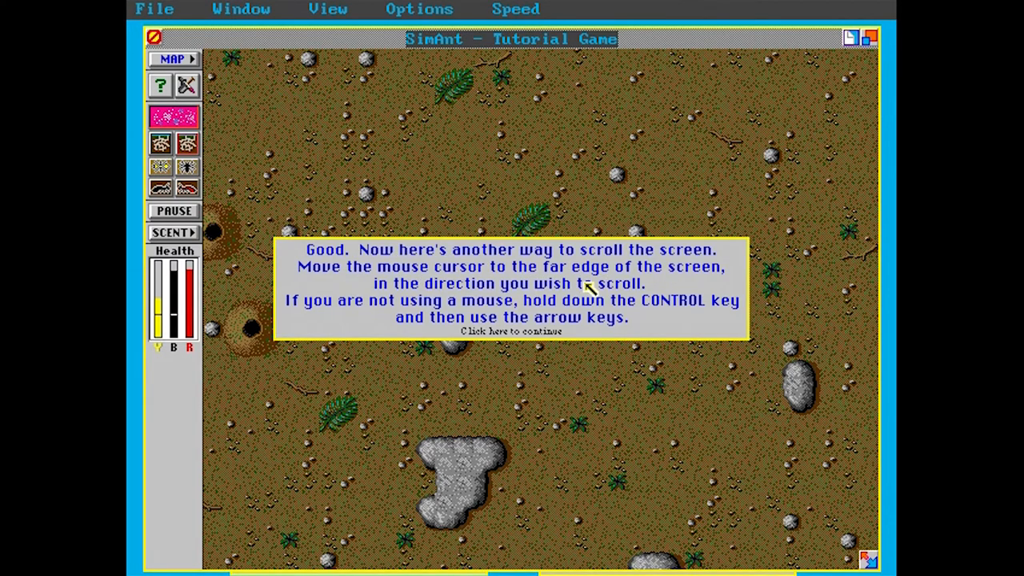
mouse_move(627, 312)
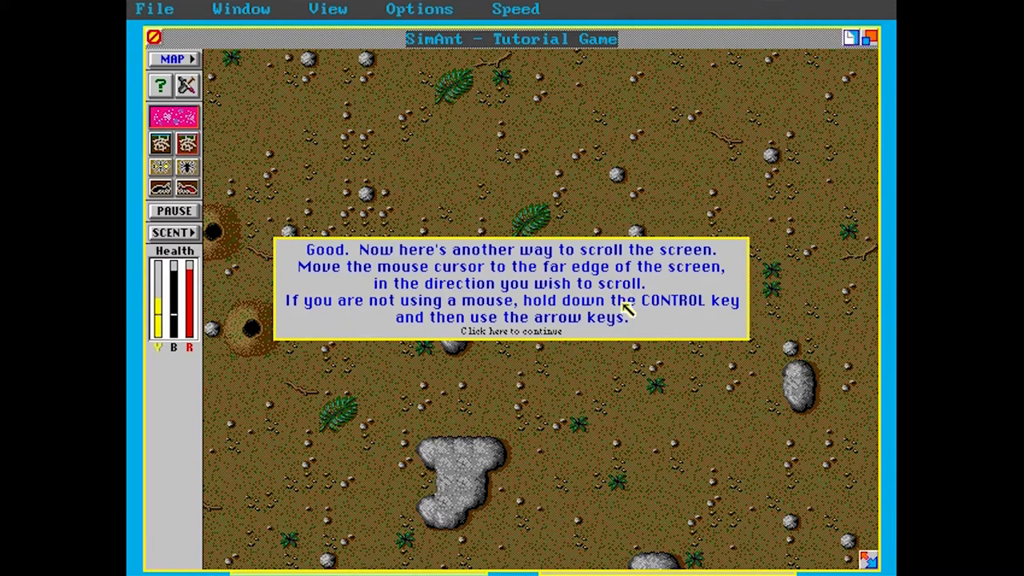
mouse_move(643, 336)
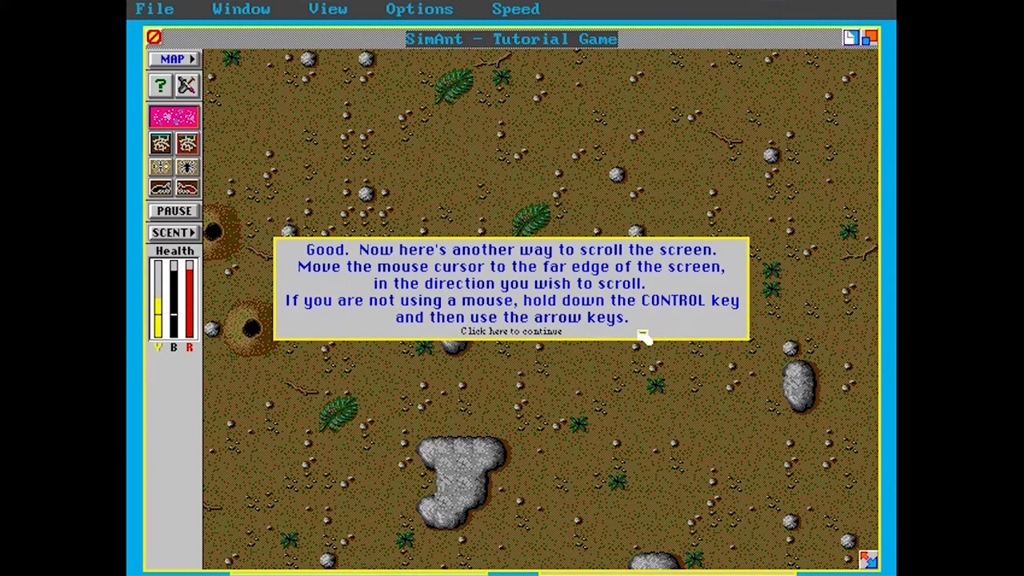
click(511, 333)
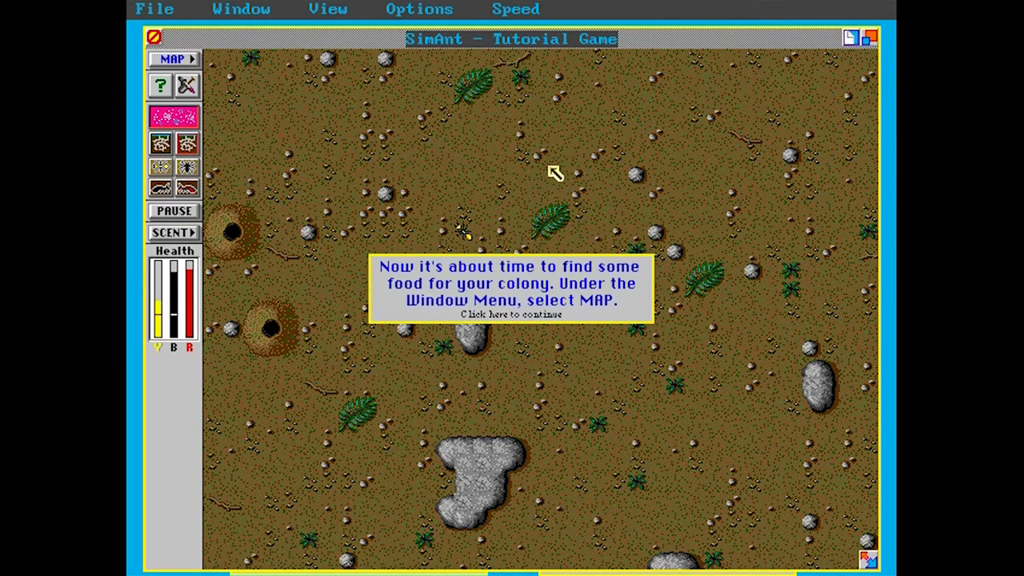
mouse_move(456, 262)
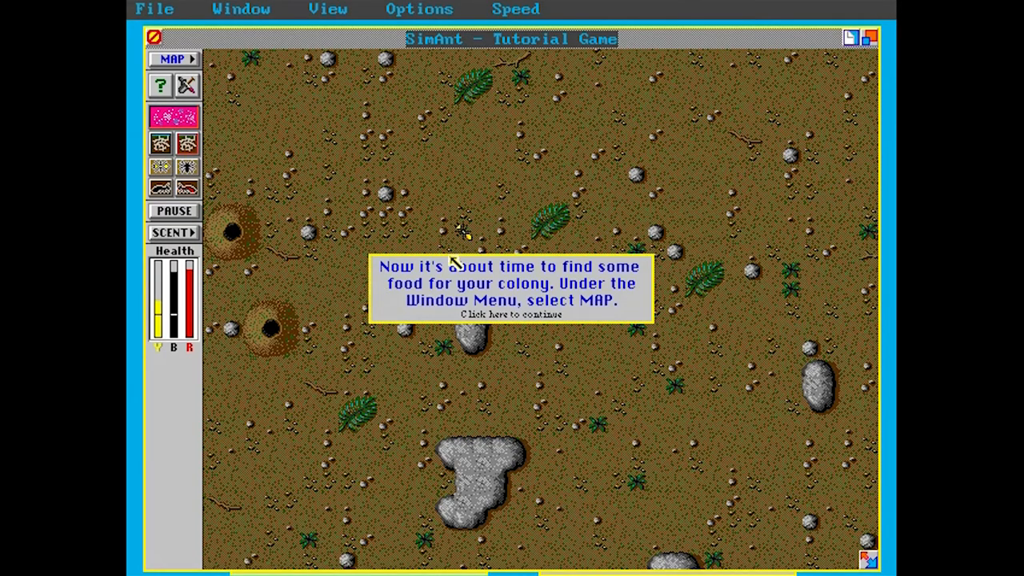
mouse_move(438, 275)
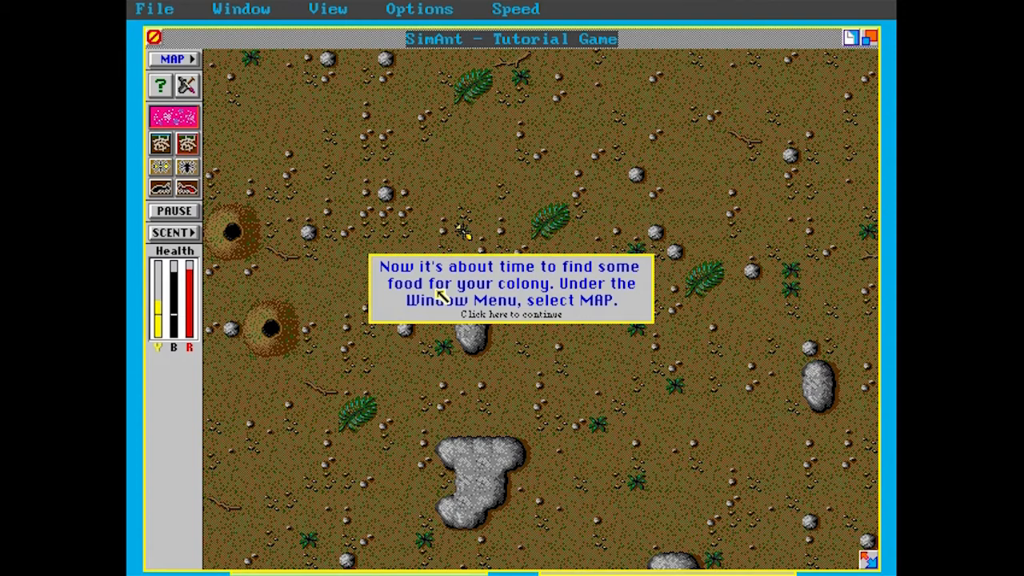
mouse_move(515, 304)
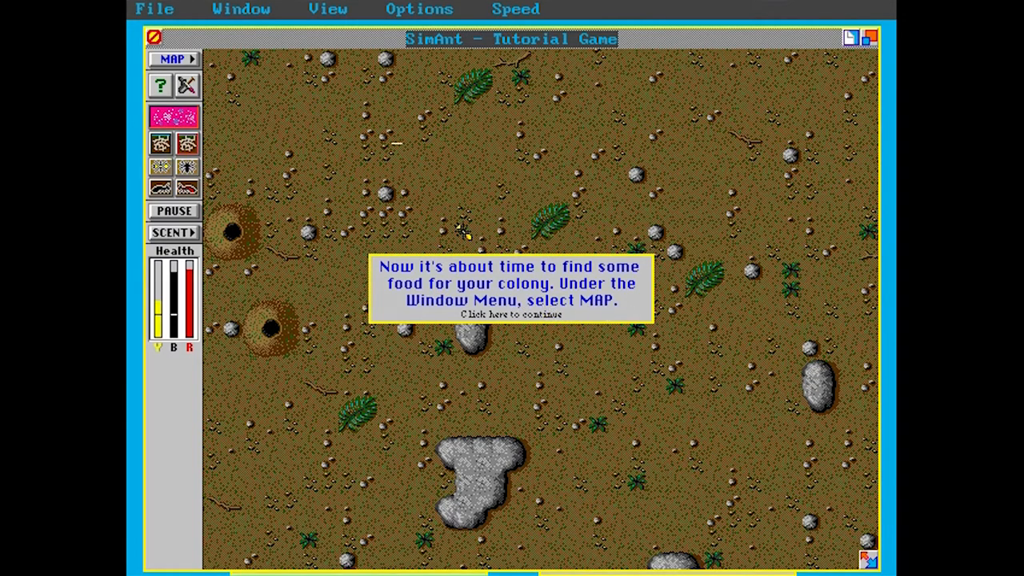
Show the whole-patch overview map from the Window menu and acknowledge its explanation
click(240, 9)
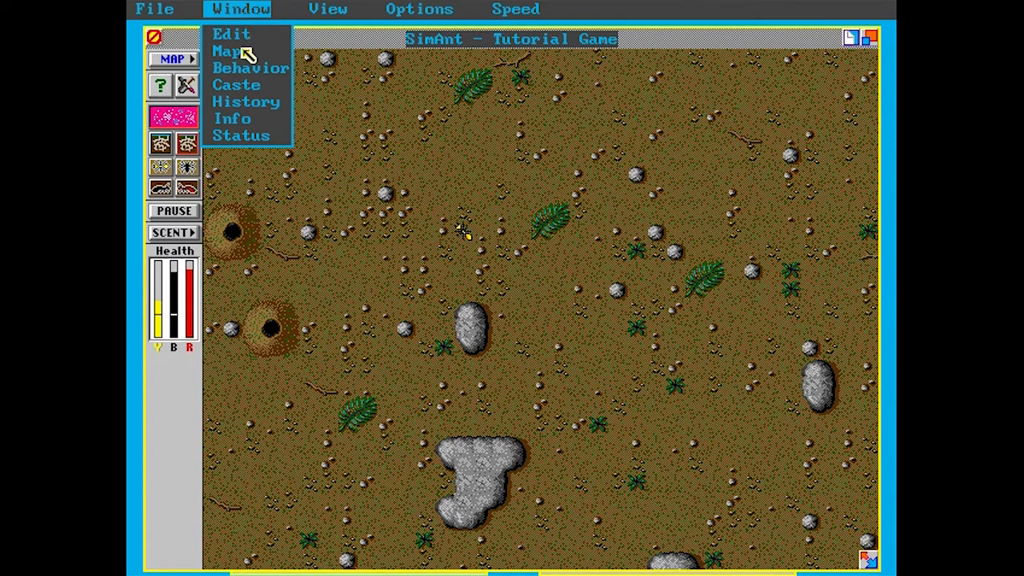
click(223, 50)
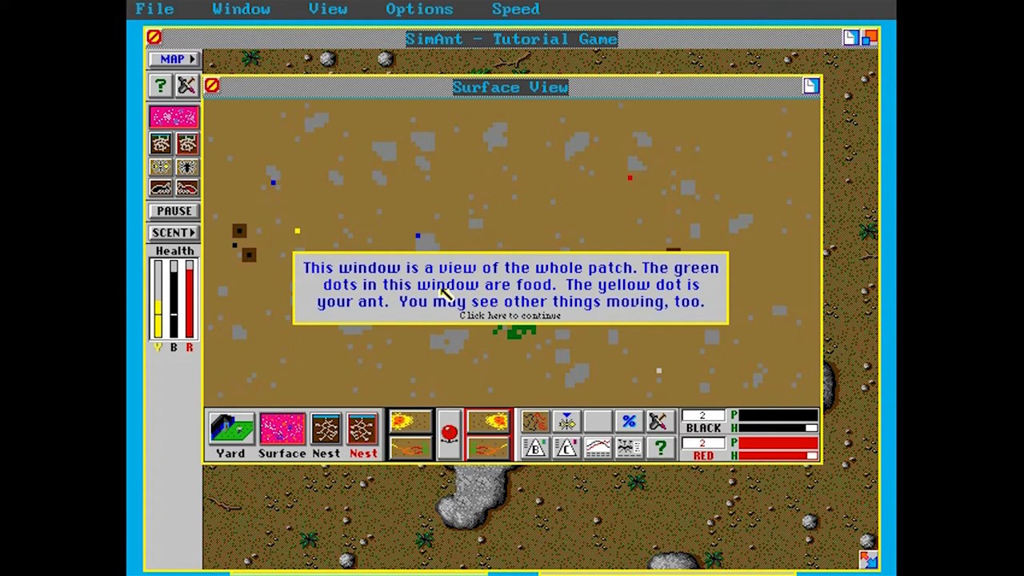
mouse_move(694, 281)
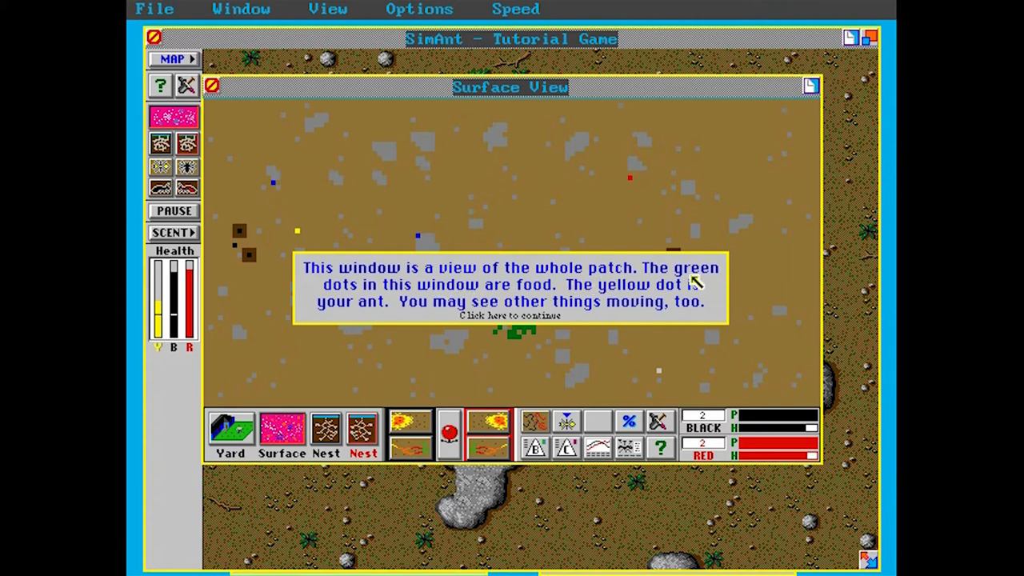
mouse_move(544, 307)
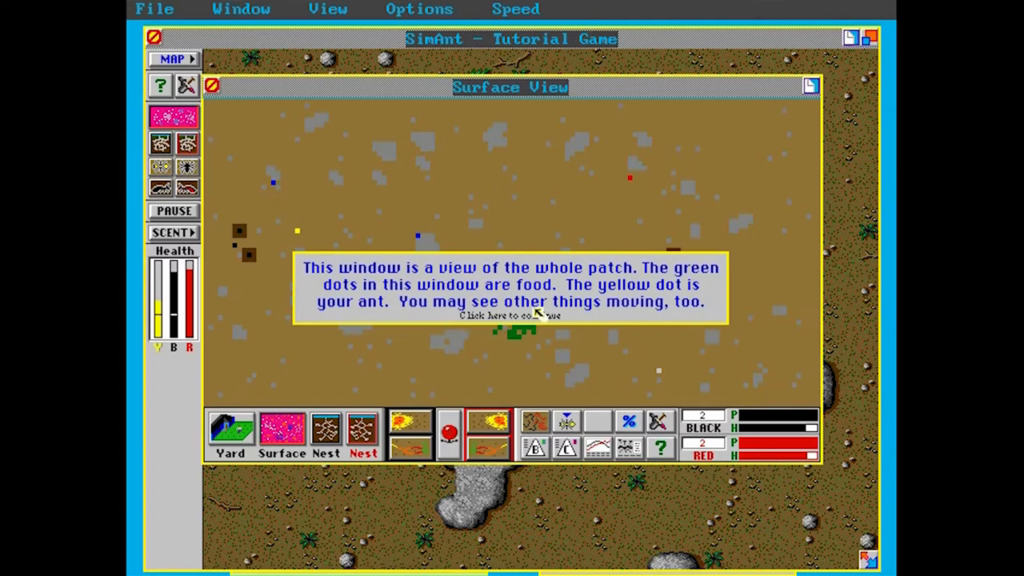
click(509, 313)
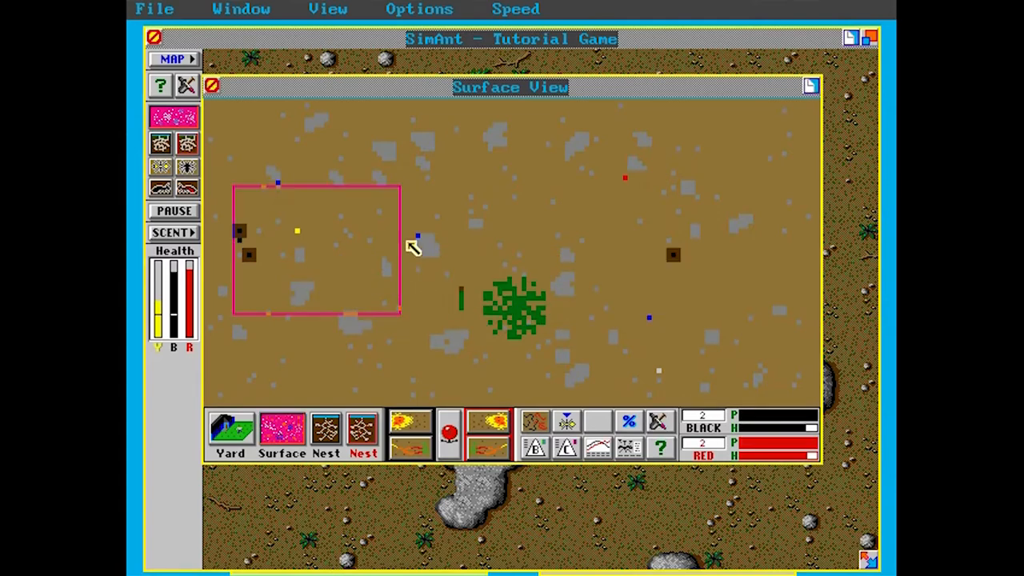
mouse_move(464, 312)
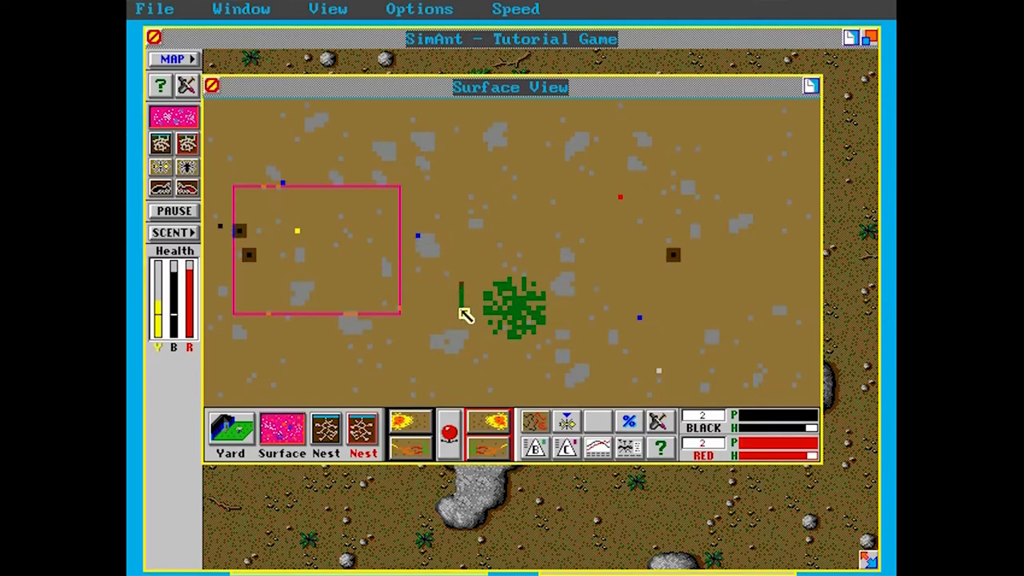
mouse_move(664, 375)
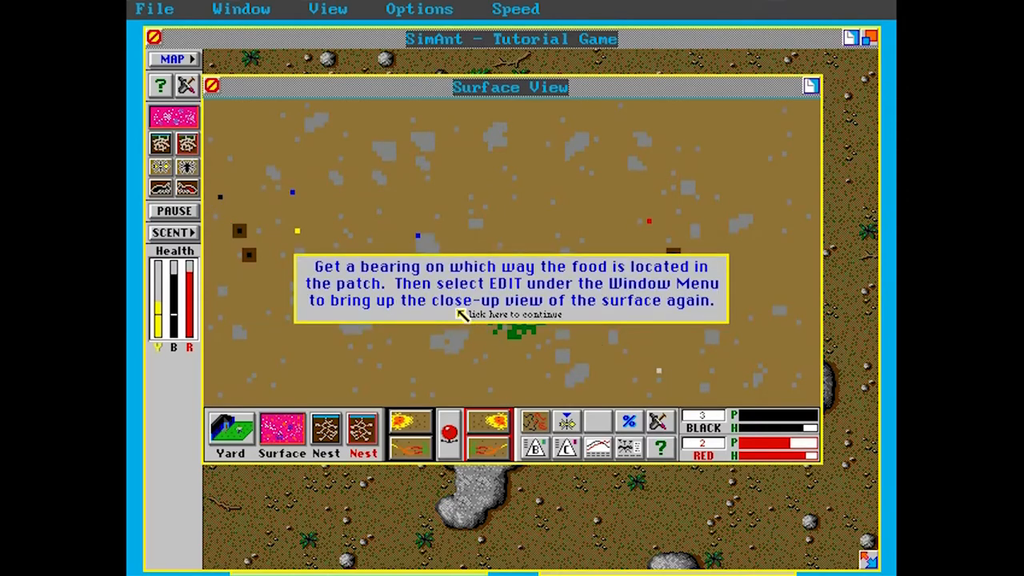
mouse_move(675, 291)
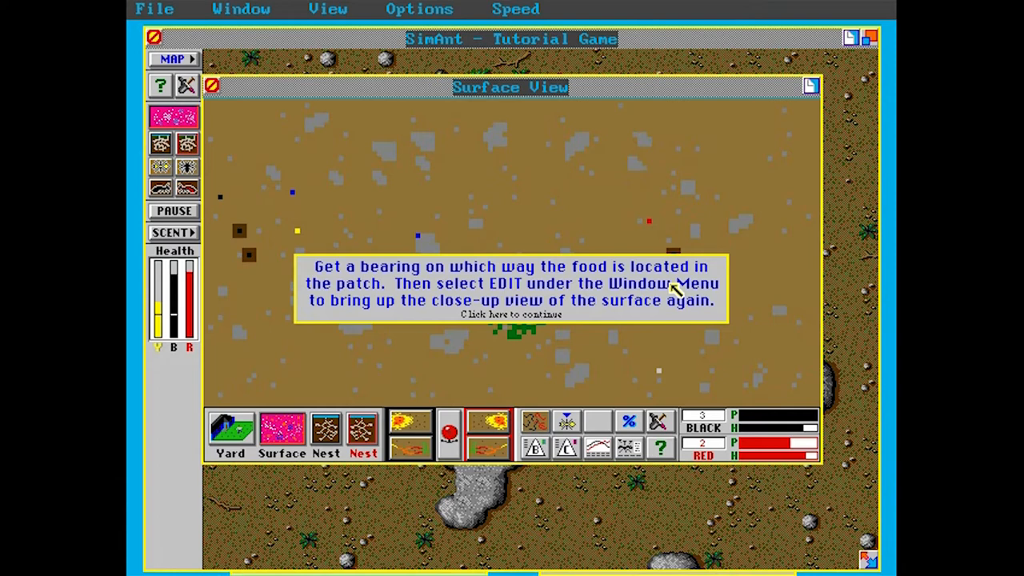
mouse_move(512, 301)
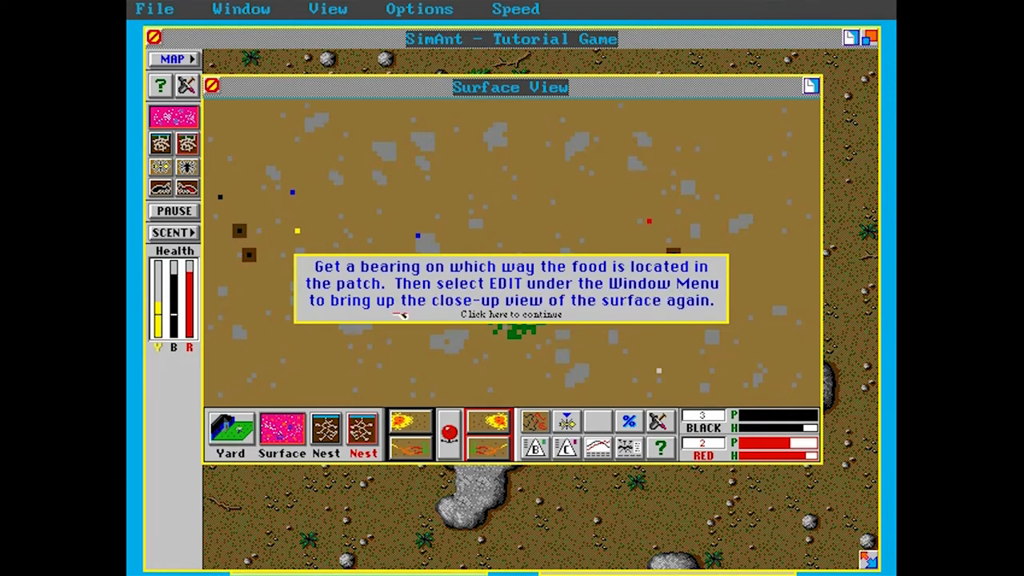
mouse_move(599, 319)
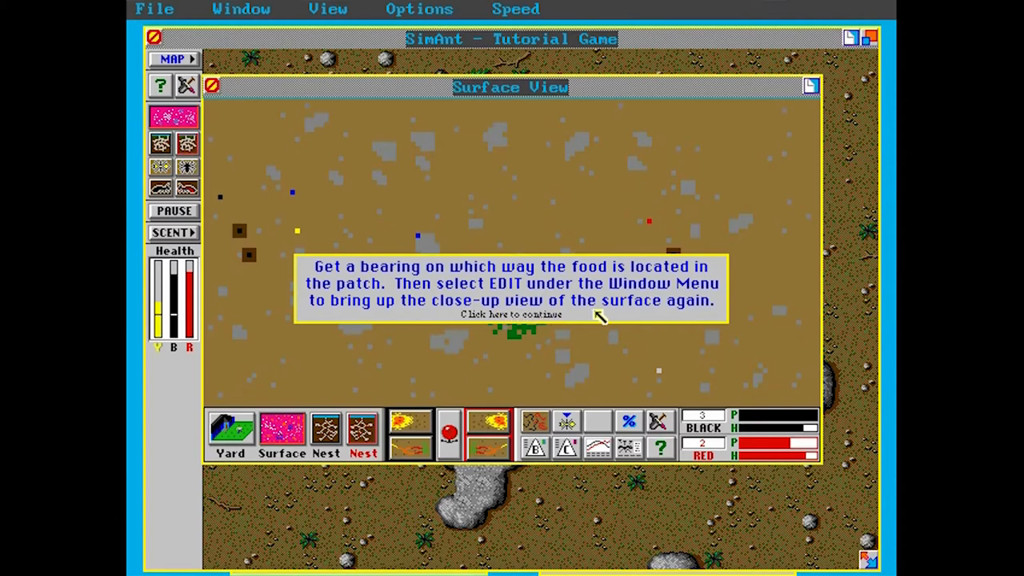
mouse_move(480, 302)
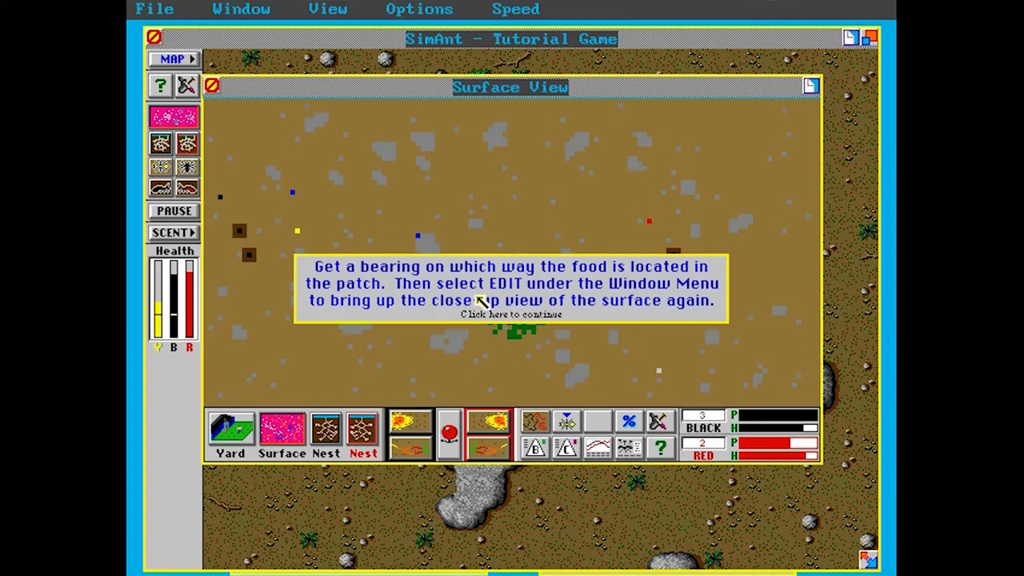
mouse_move(544, 313)
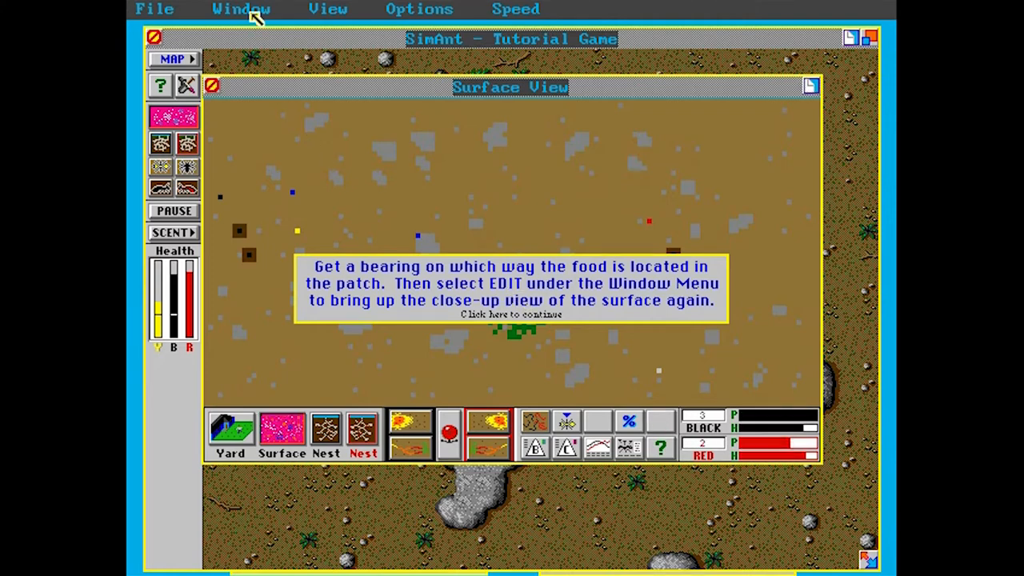
Return to the close-up surface view and acknowledge the get-to-the-food prompt
click(241, 10)
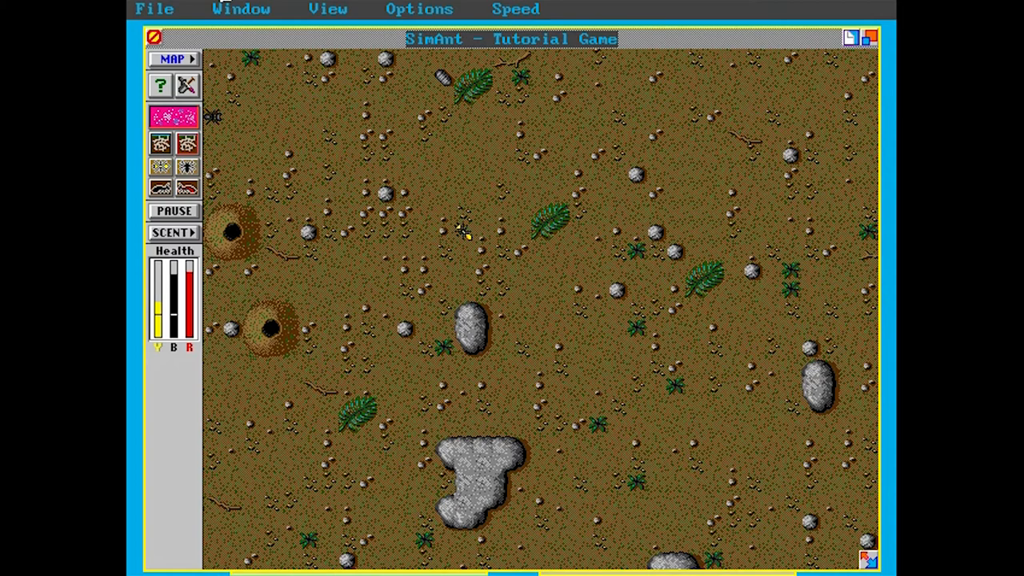
mouse_move(739, 413)
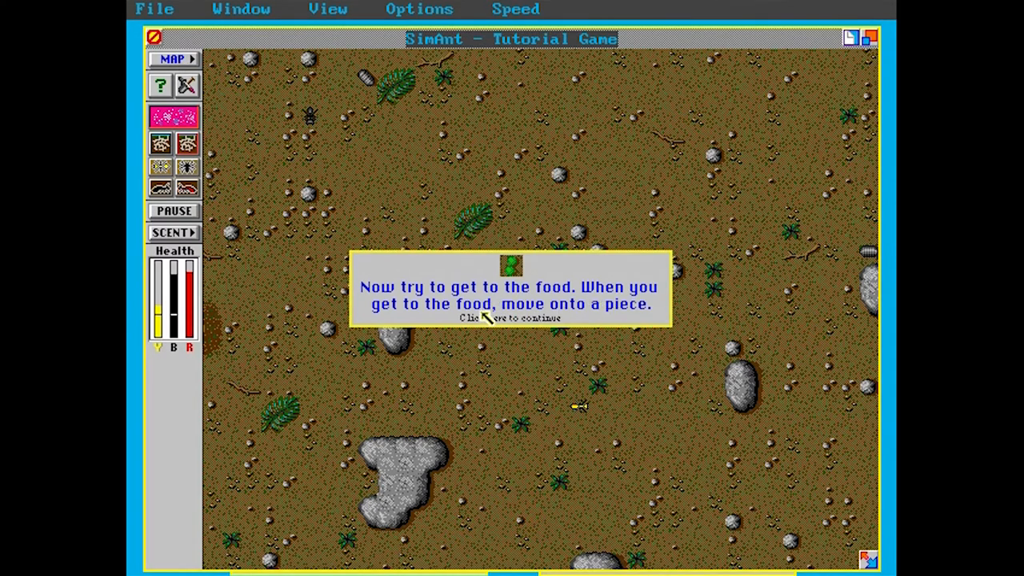
mouse_move(227, 125)
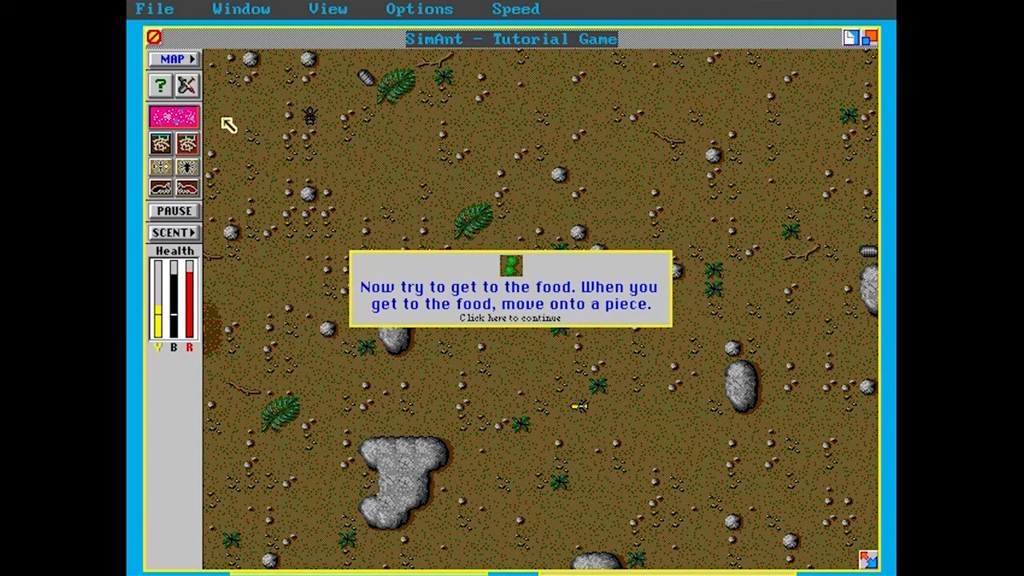
click(510, 317)
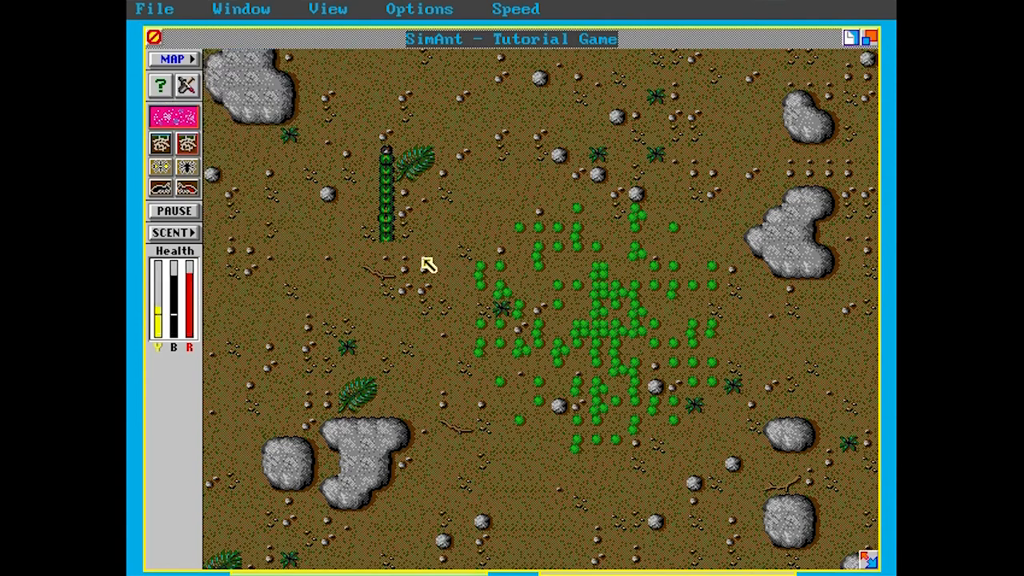
mouse_move(488, 336)
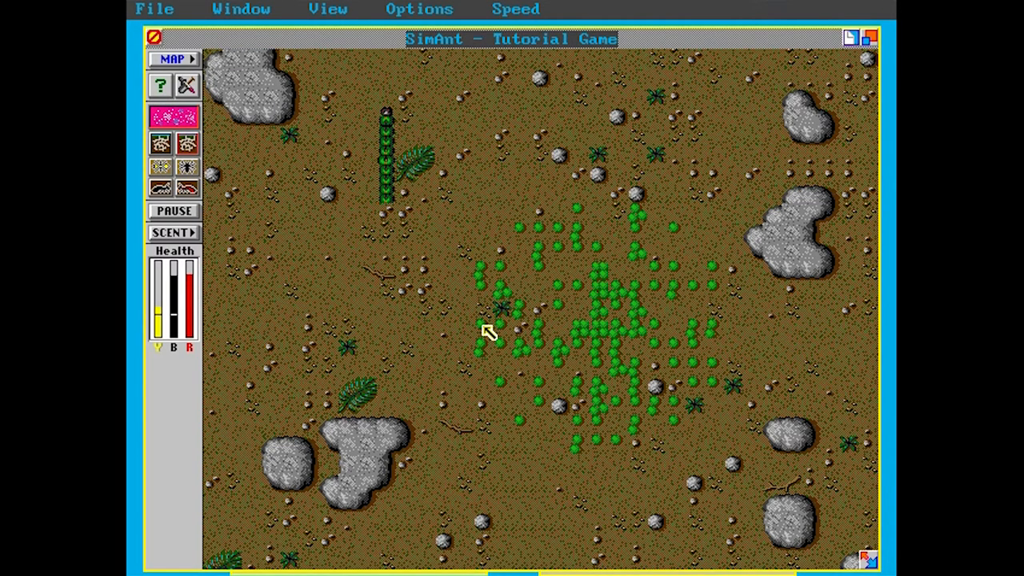
mouse_move(448, 312)
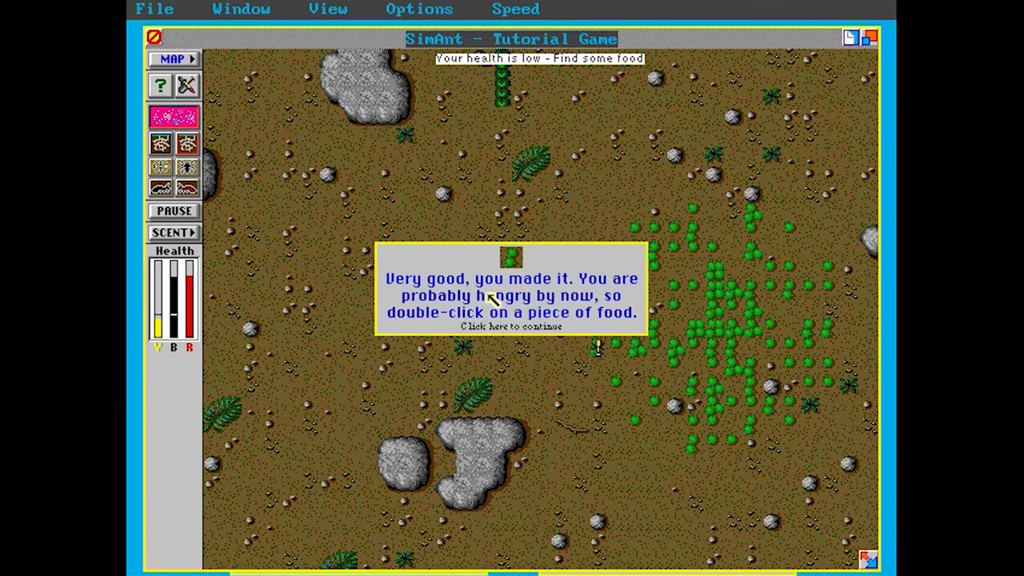
mouse_move(543, 323)
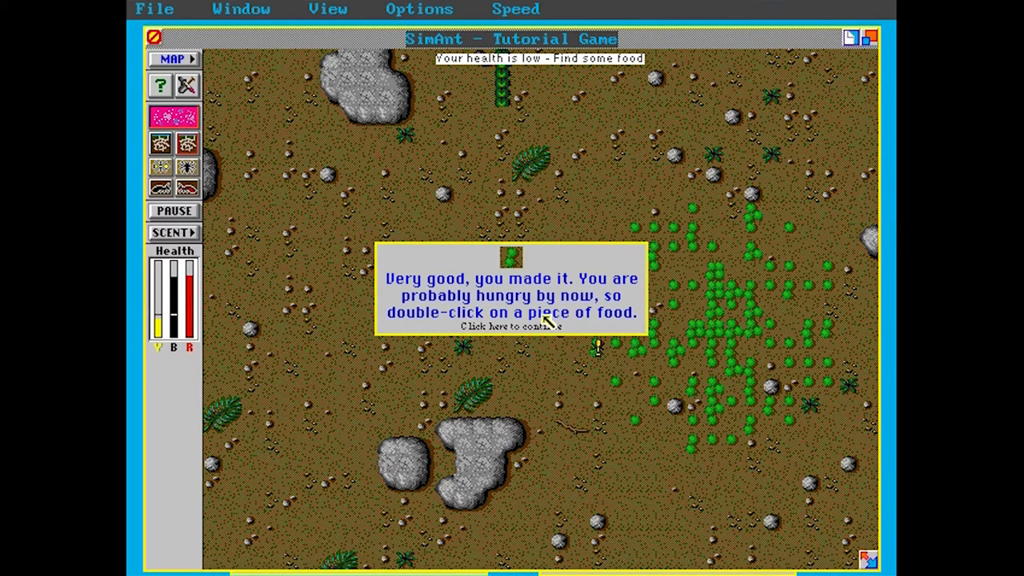
mouse_move(585, 326)
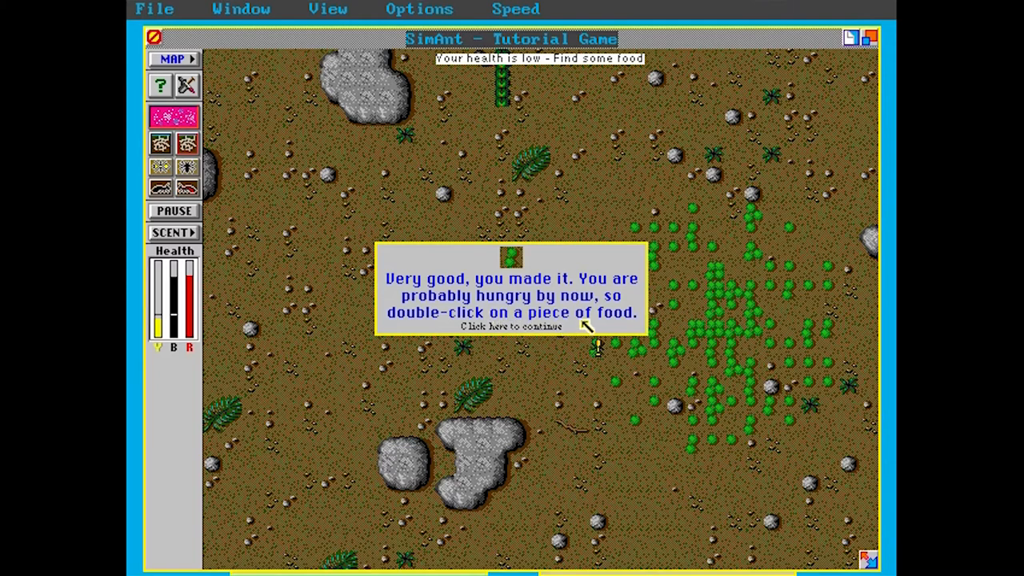
Acknowledge the you-made-it and tasted-good messages around eating a piece of green food
click(510, 326)
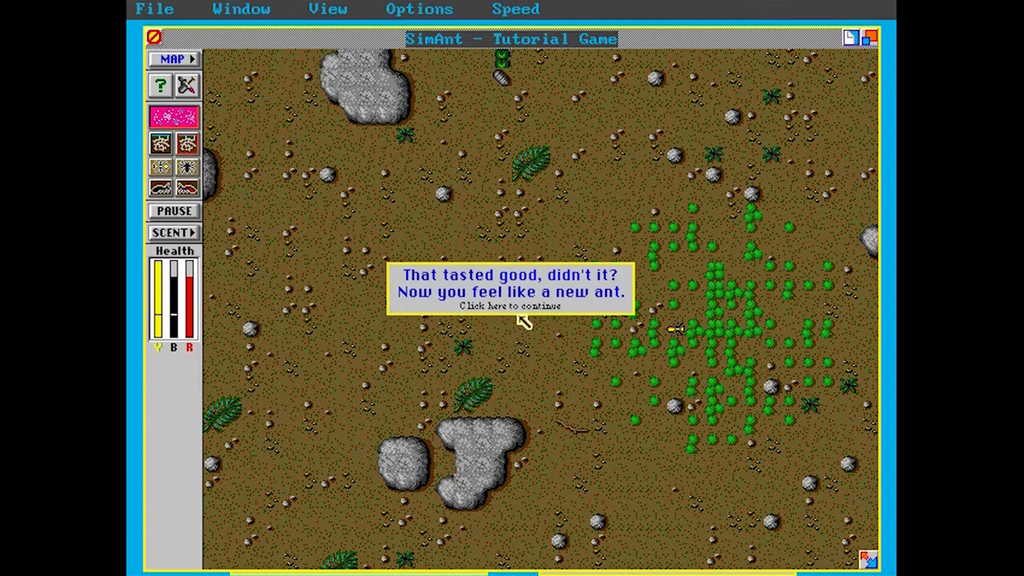
mouse_move(579, 280)
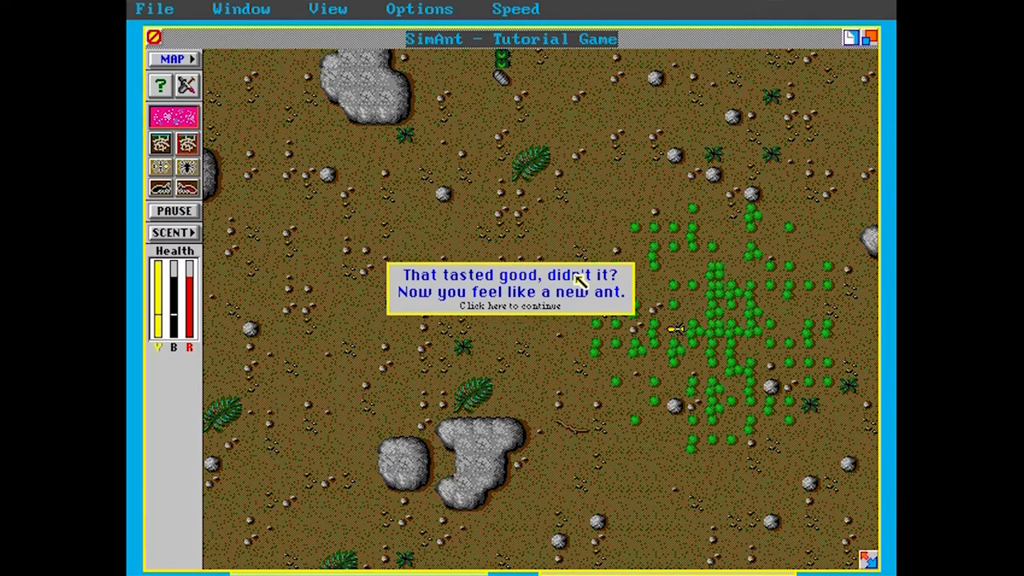
click(511, 307)
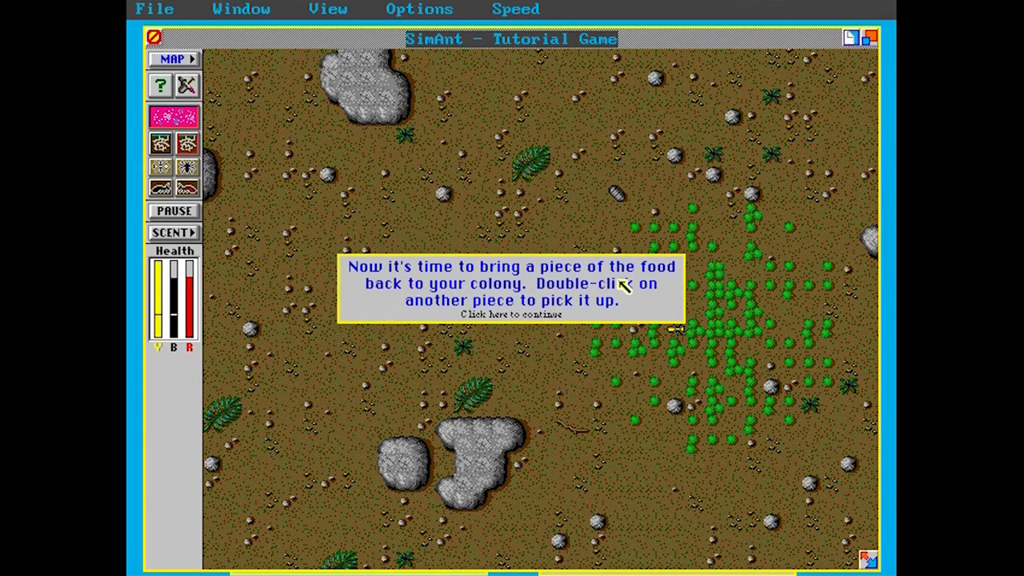
mouse_move(604, 310)
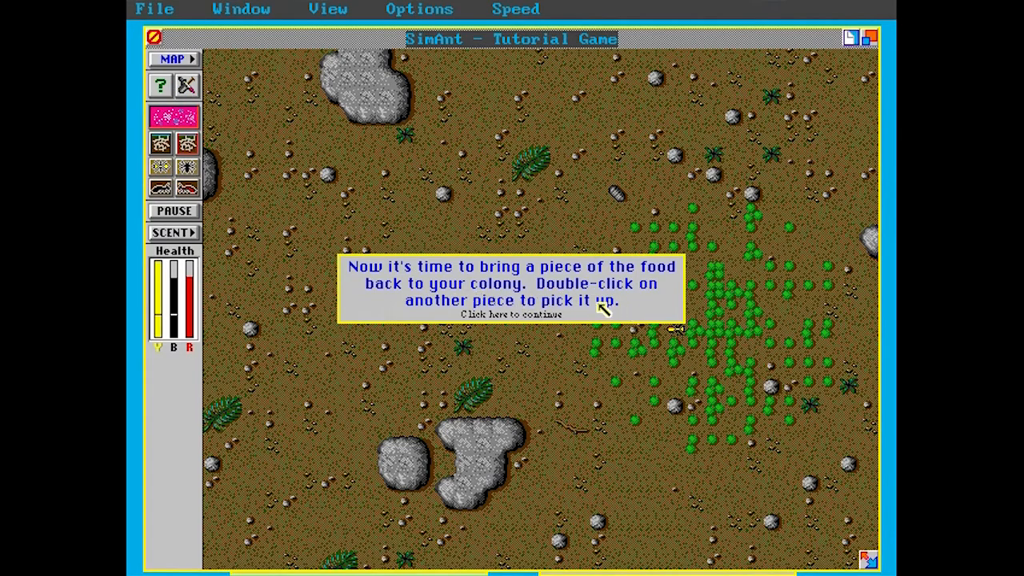
Acknowledge the bring-food-back prompt and the health setpoint explanation after picking up food
click(510, 313)
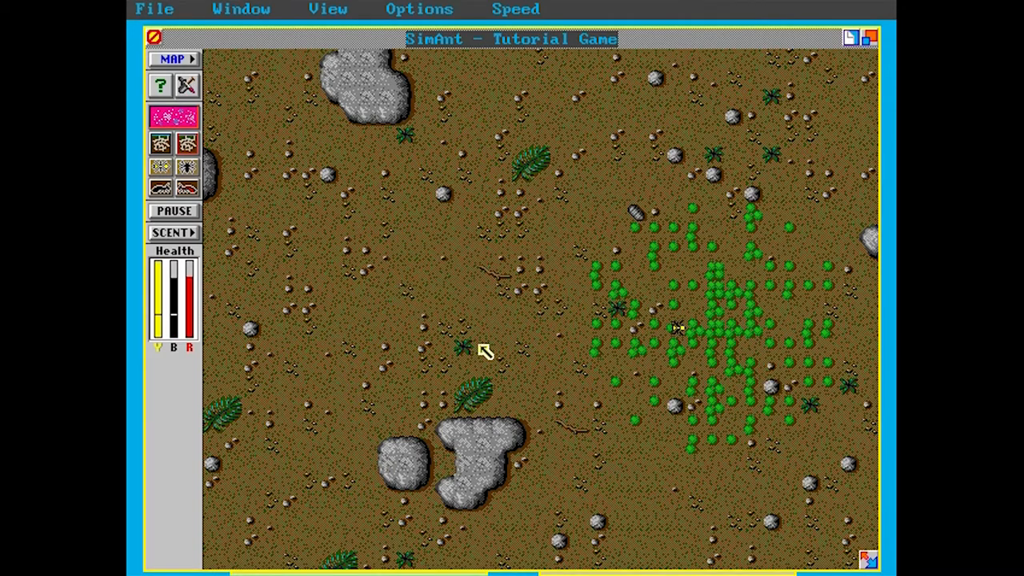
mouse_move(269, 323)
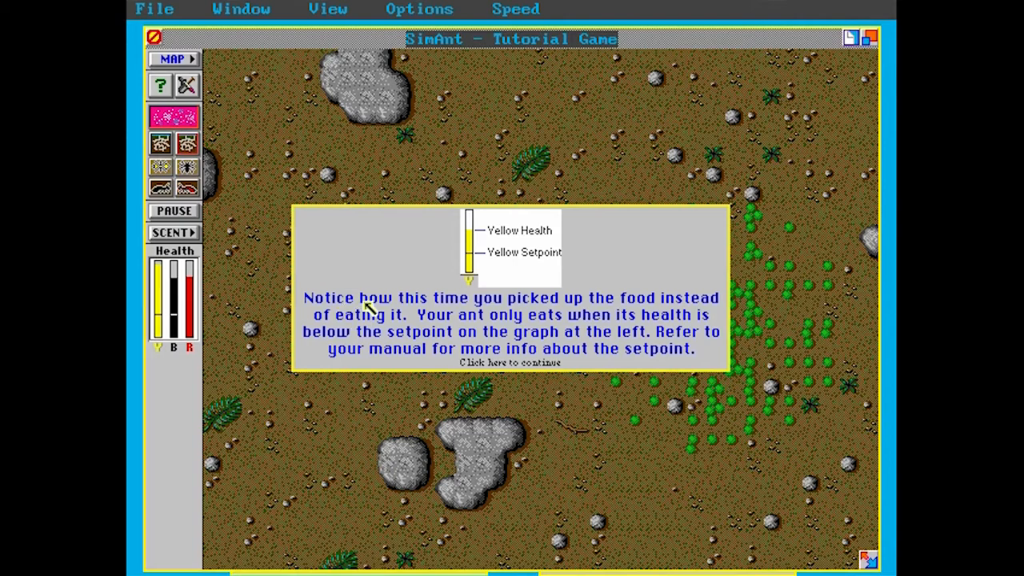
mouse_move(643, 318)
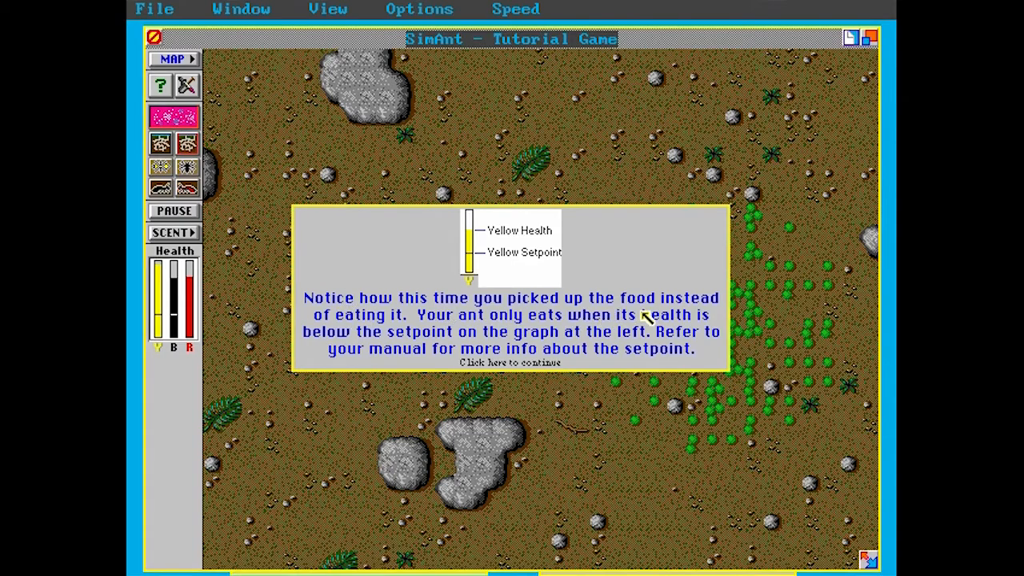
mouse_move(576, 331)
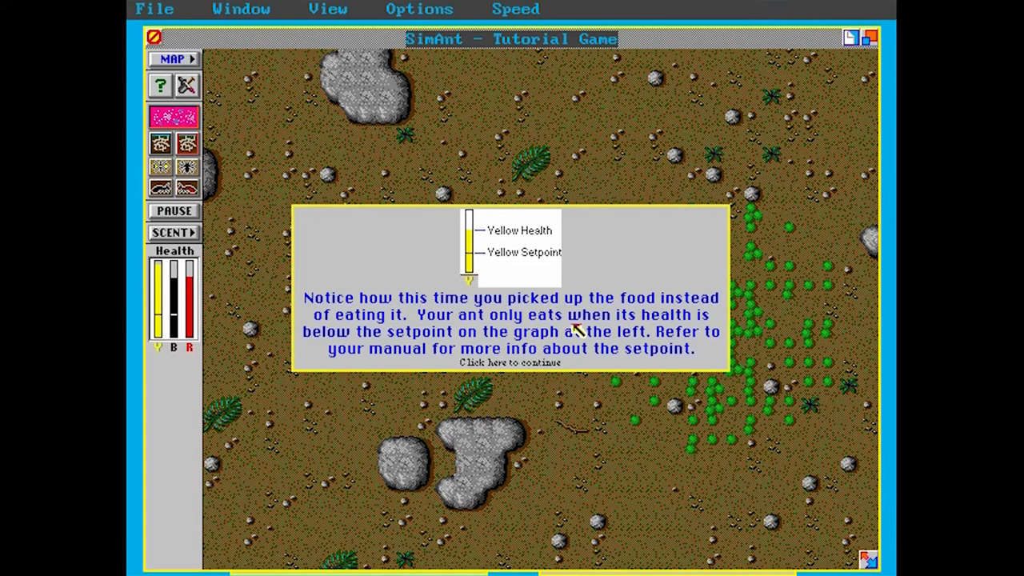
mouse_move(461, 352)
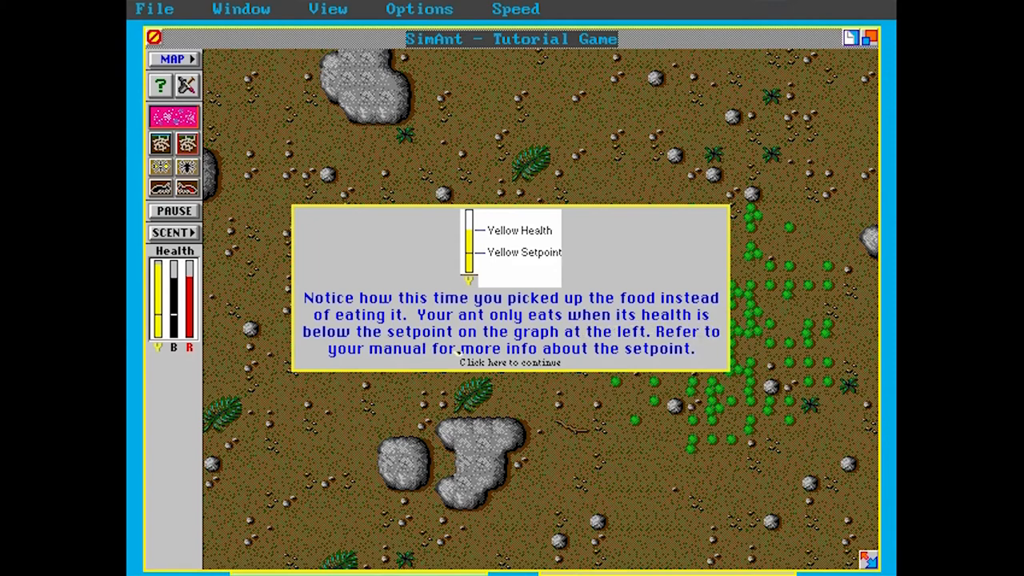
mouse_move(211, 349)
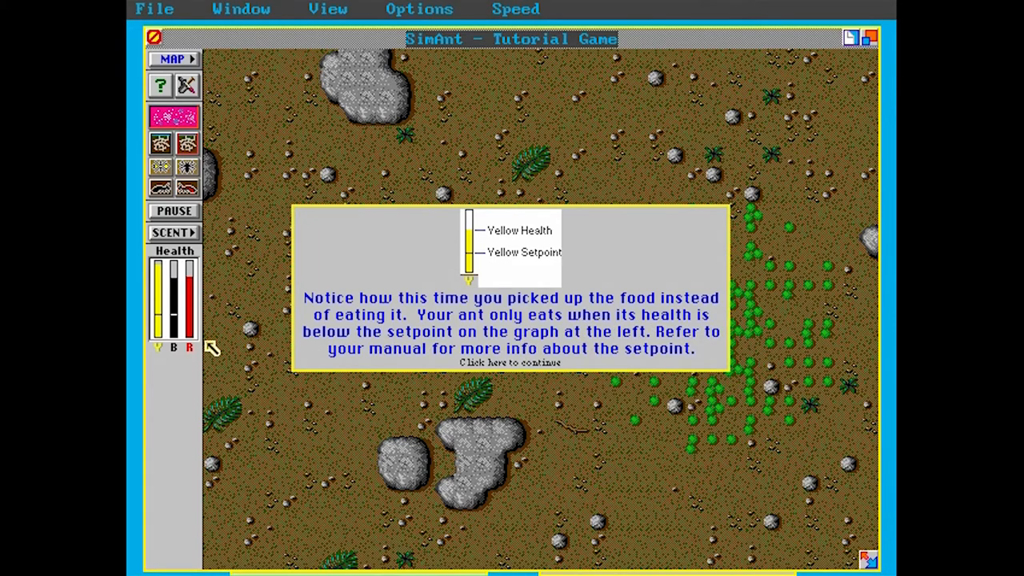
mouse_move(413, 360)
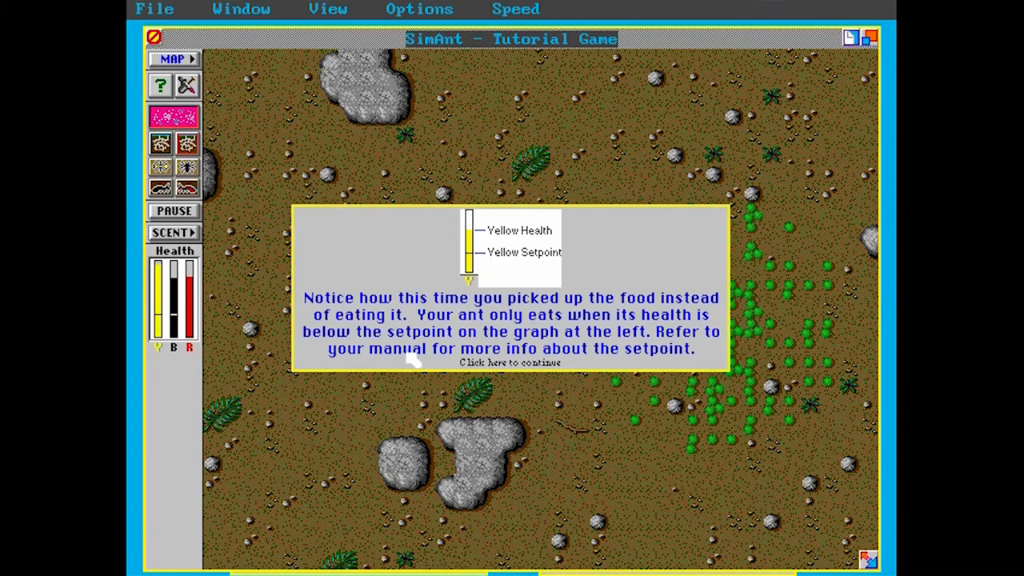
mouse_move(653, 371)
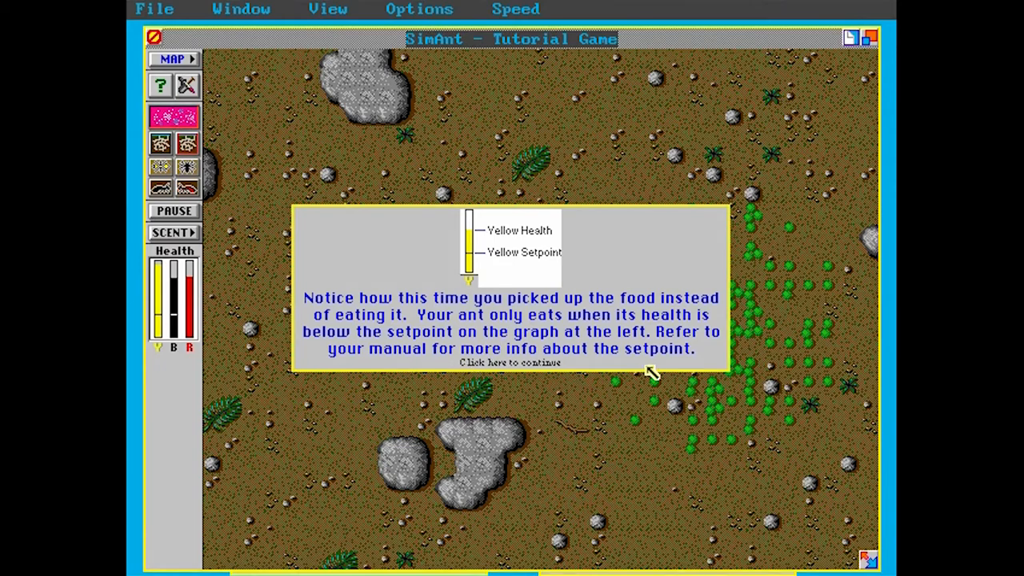
click(510, 361)
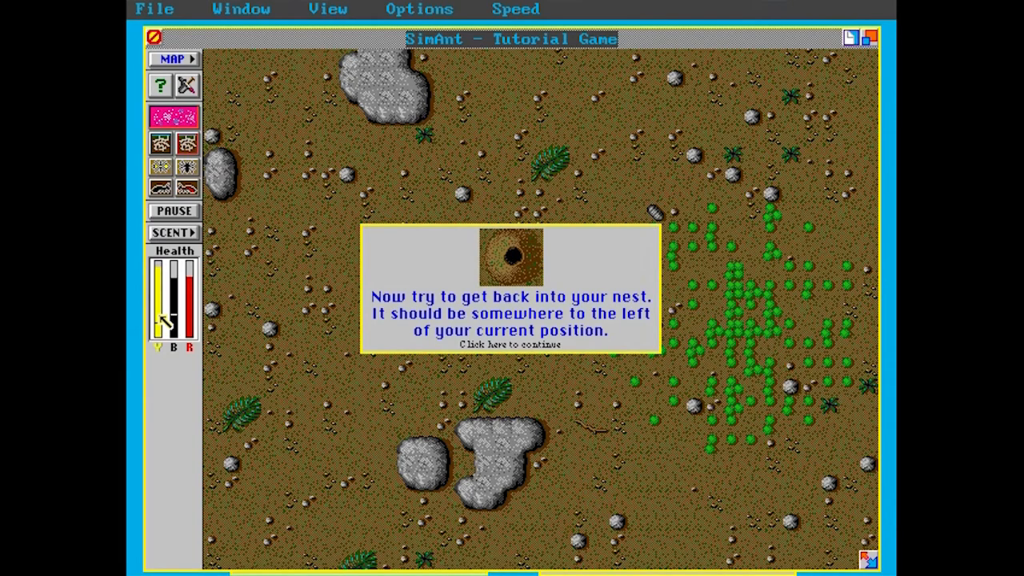
mouse_move(157, 323)
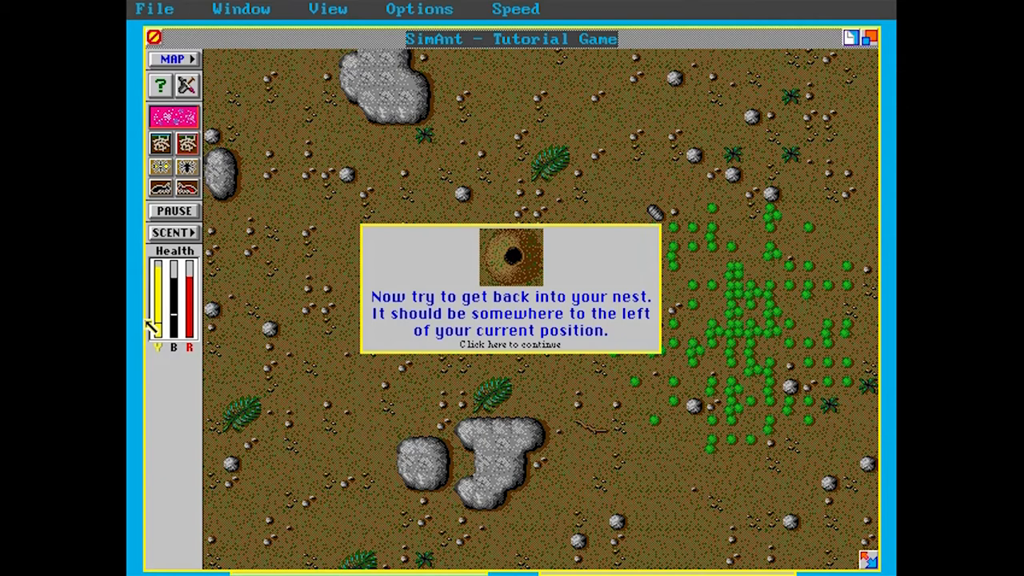
mouse_move(496, 317)
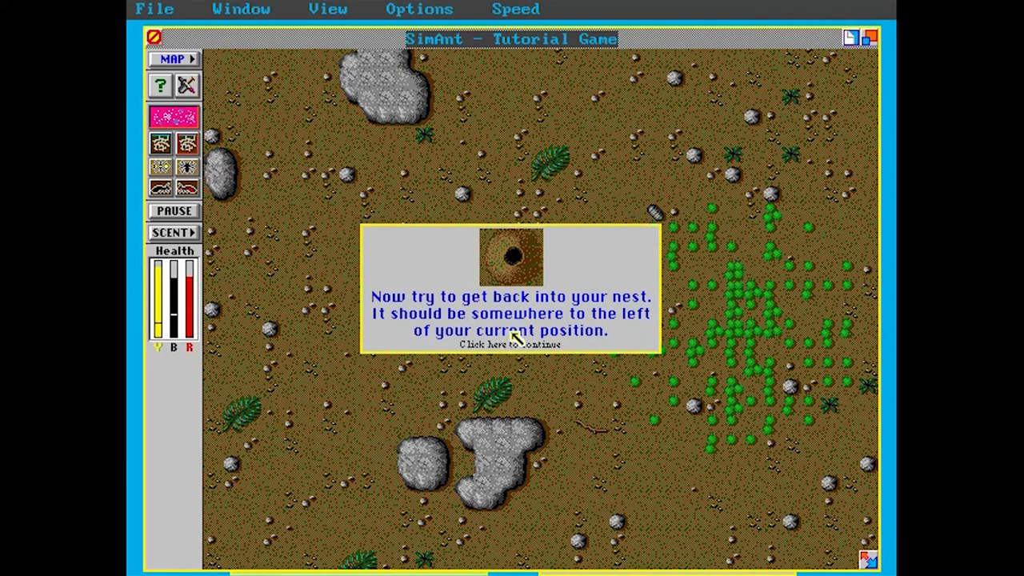
Carry the food left into the nest hole and acknowledge the back-to-surface prompt
click(510, 344)
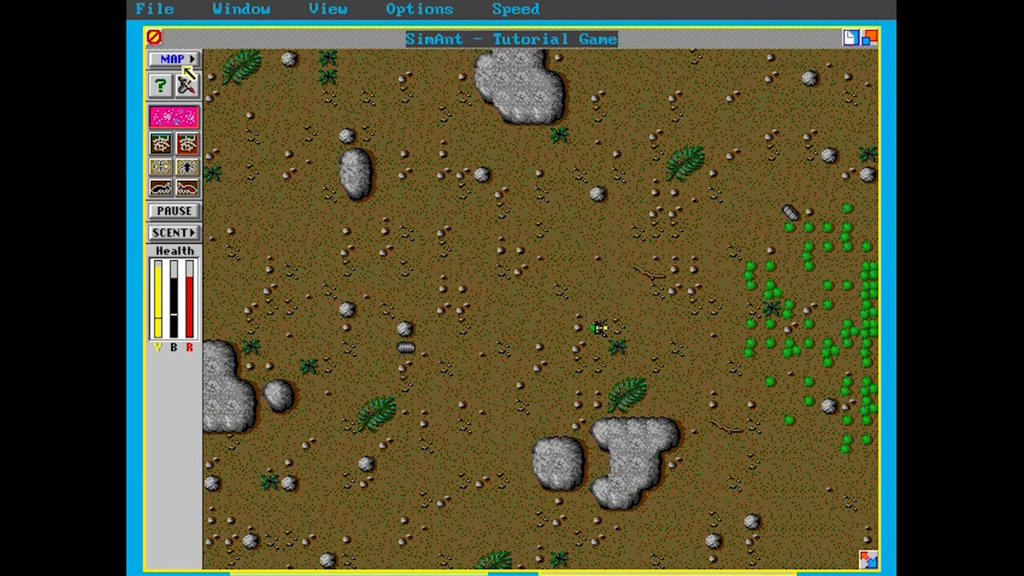
click(171, 60)
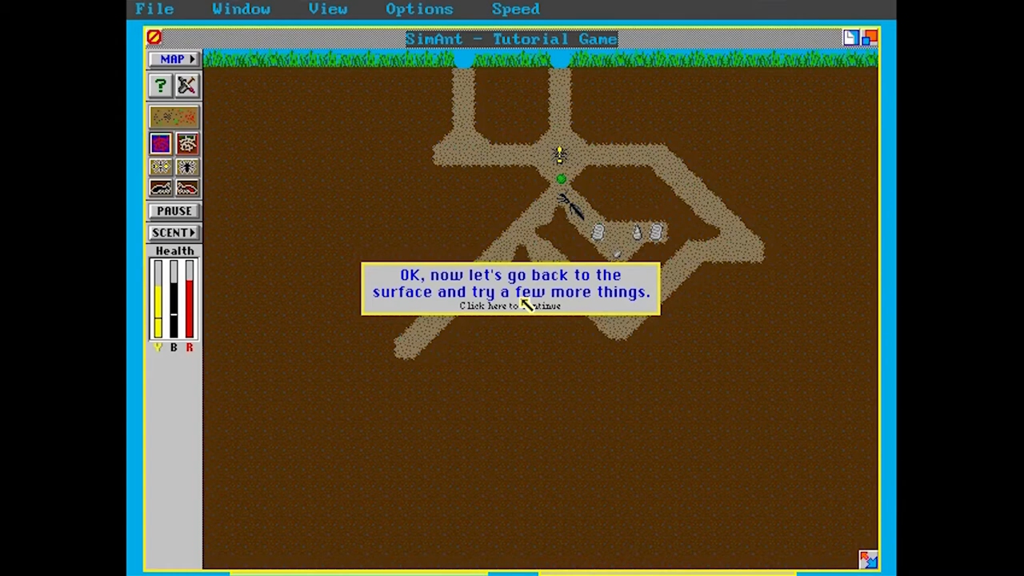
click(509, 307)
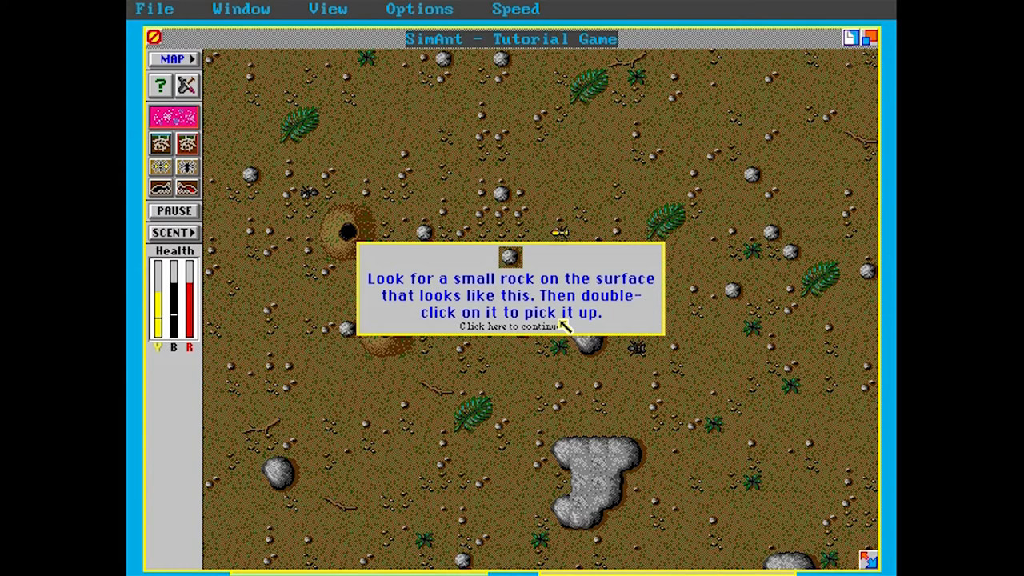
Acknowledge the pick-up-a-rock prompt and pick up a small rock near the ant
click(510, 326)
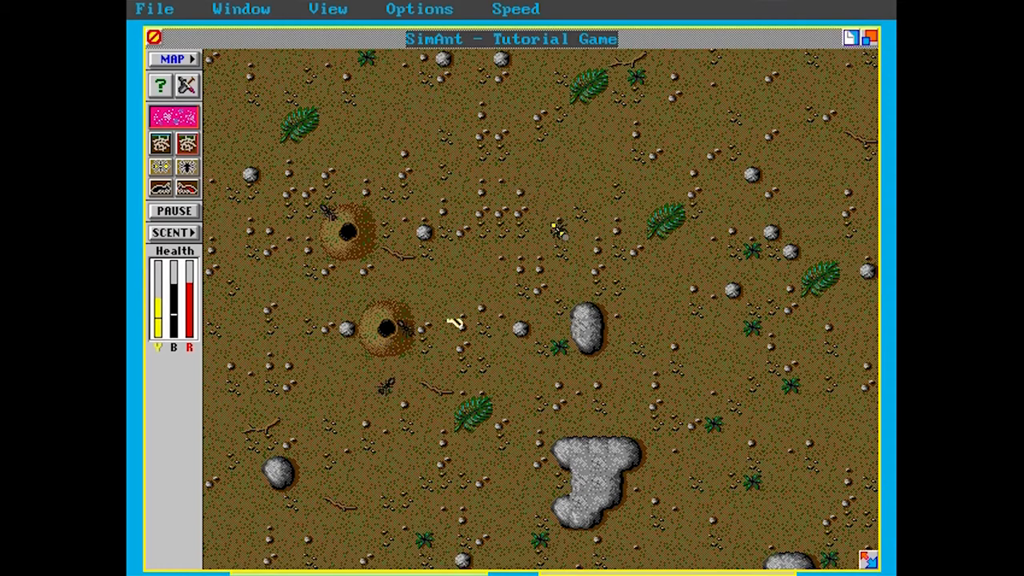
click(455, 320)
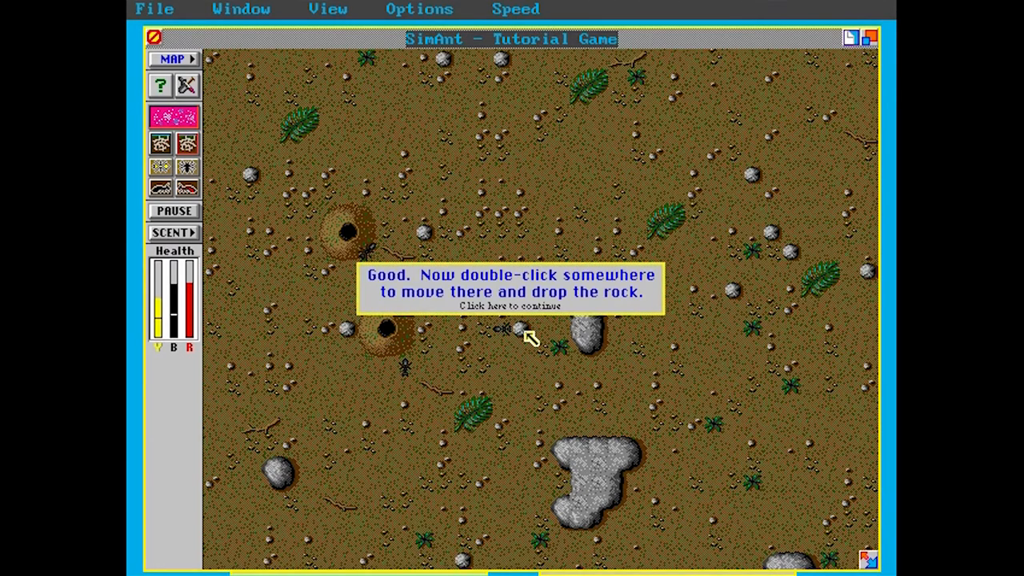
mouse_move(525, 302)
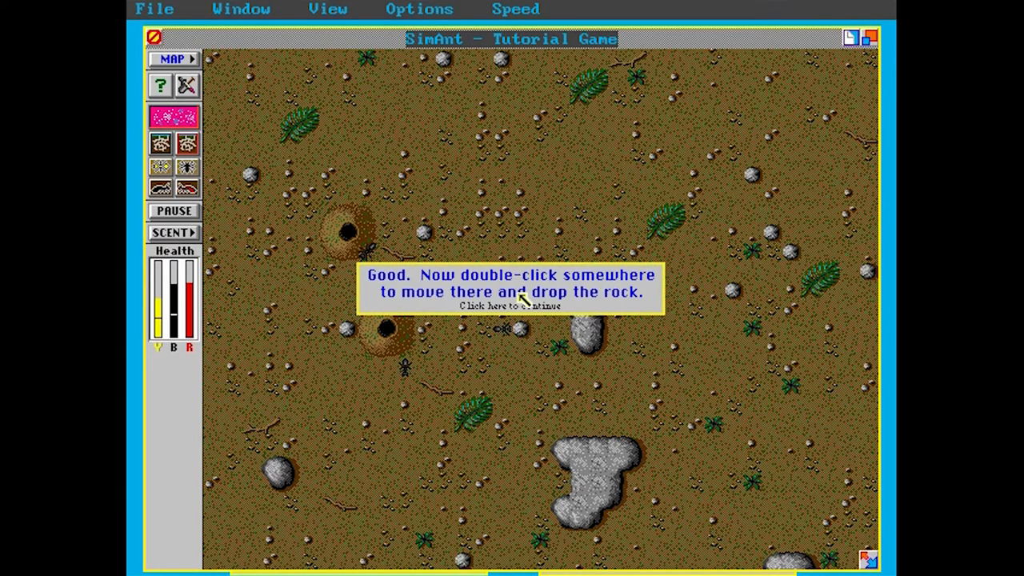
mouse_move(413, 296)
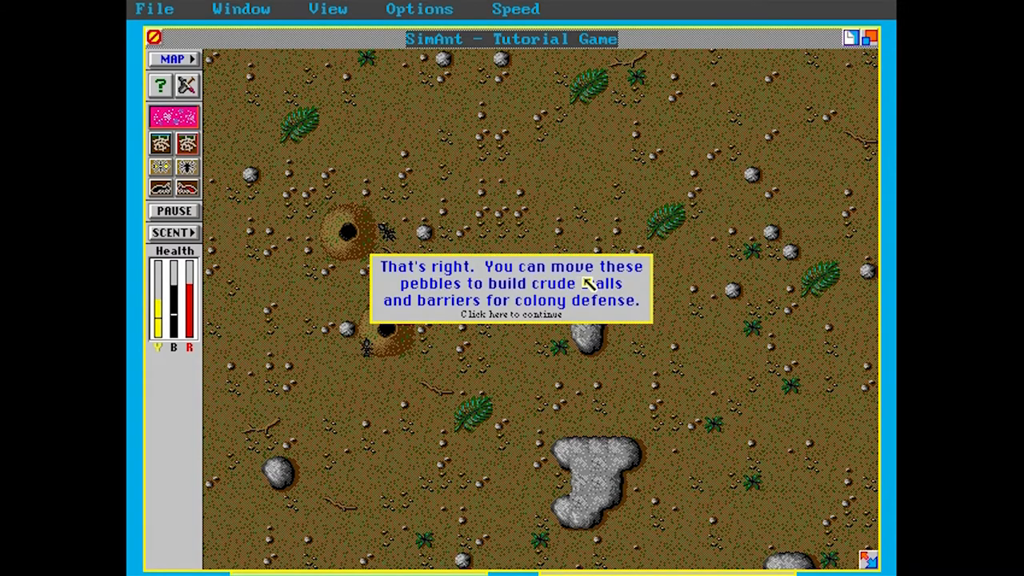
mouse_move(600, 312)
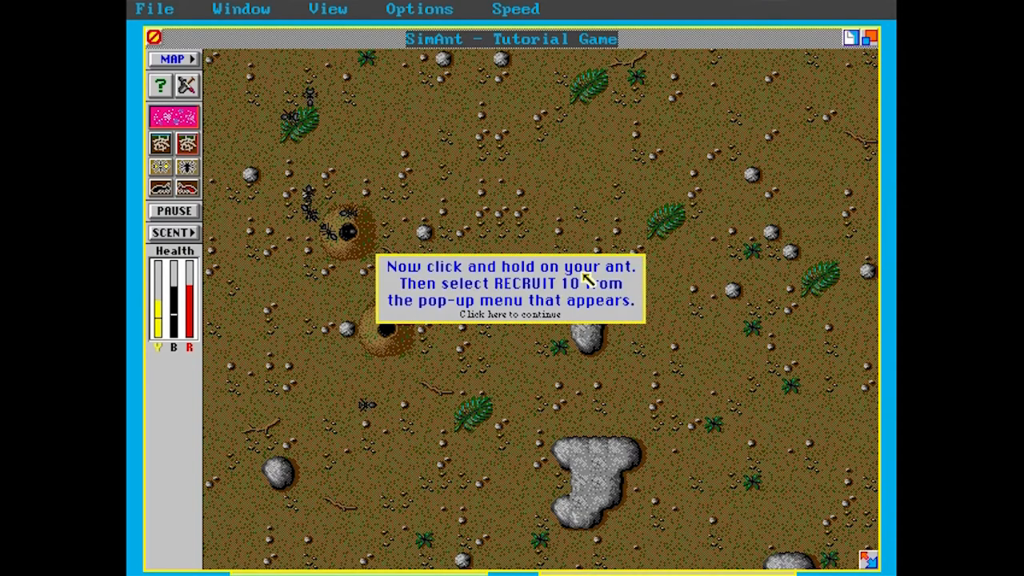
mouse_move(605, 311)
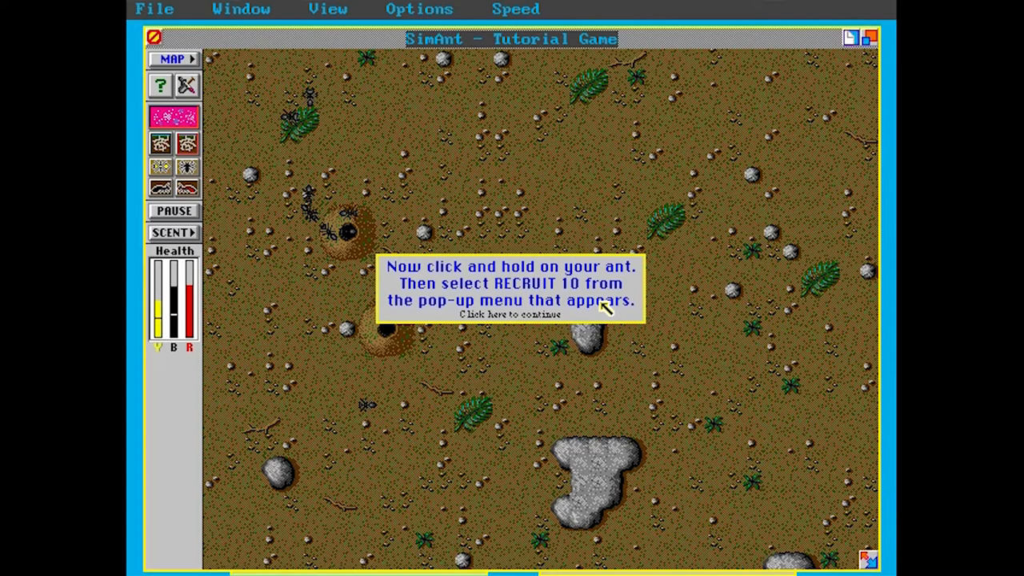
mouse_move(575, 310)
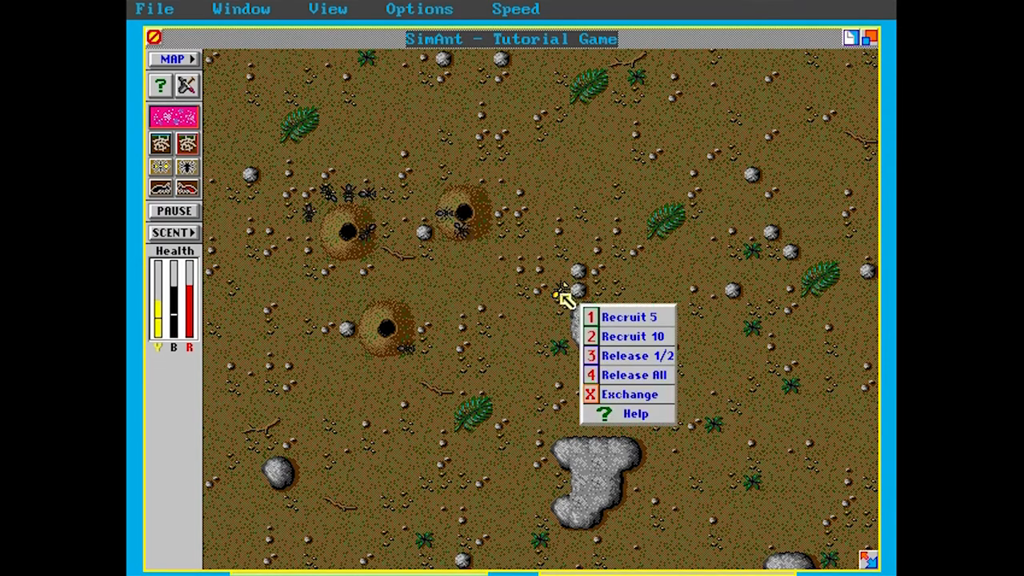
mouse_move(632, 336)
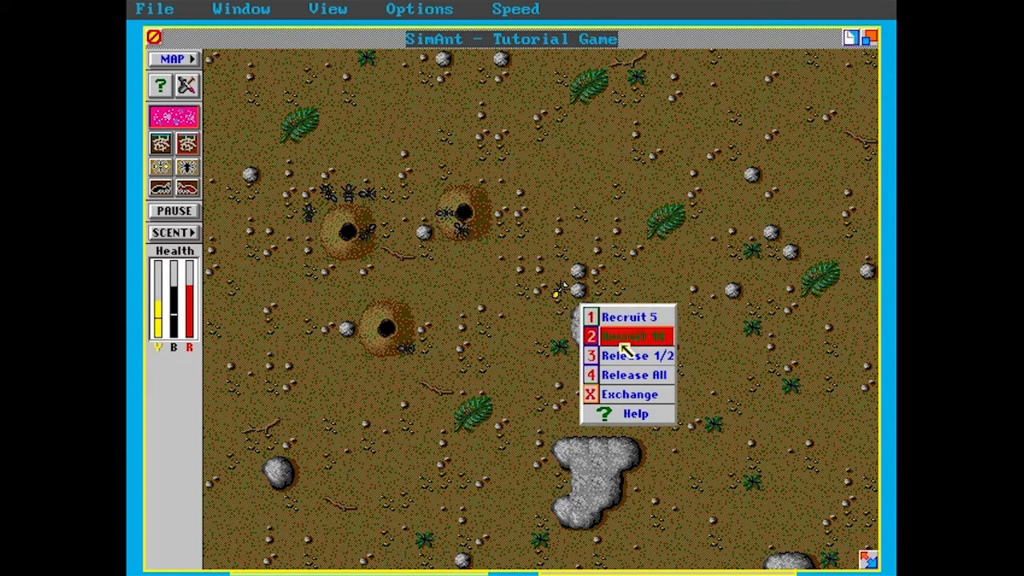
Have the yellow ant recruit ten black ant followers from its pop-up menu
click(633, 335)
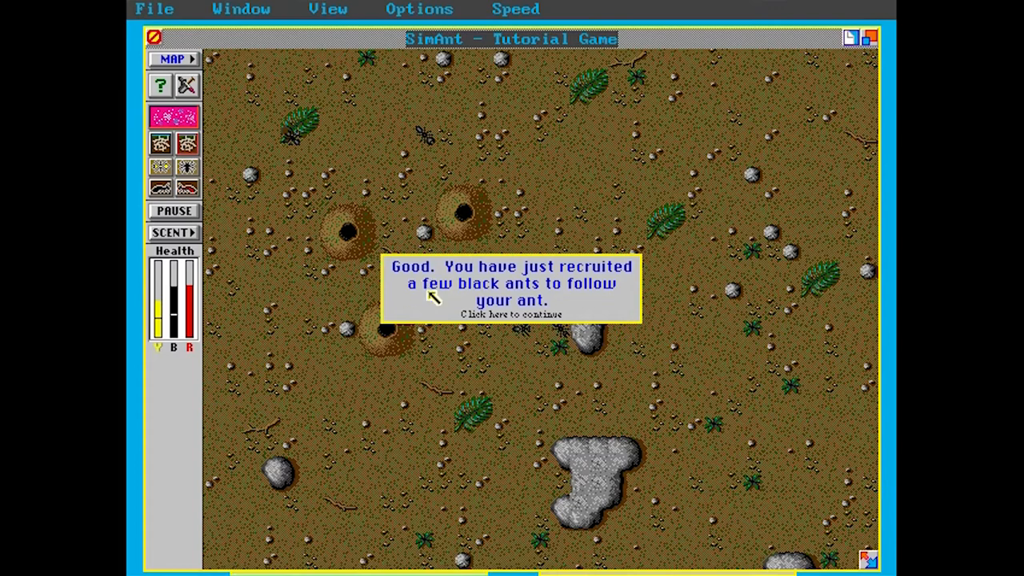
mouse_move(560, 292)
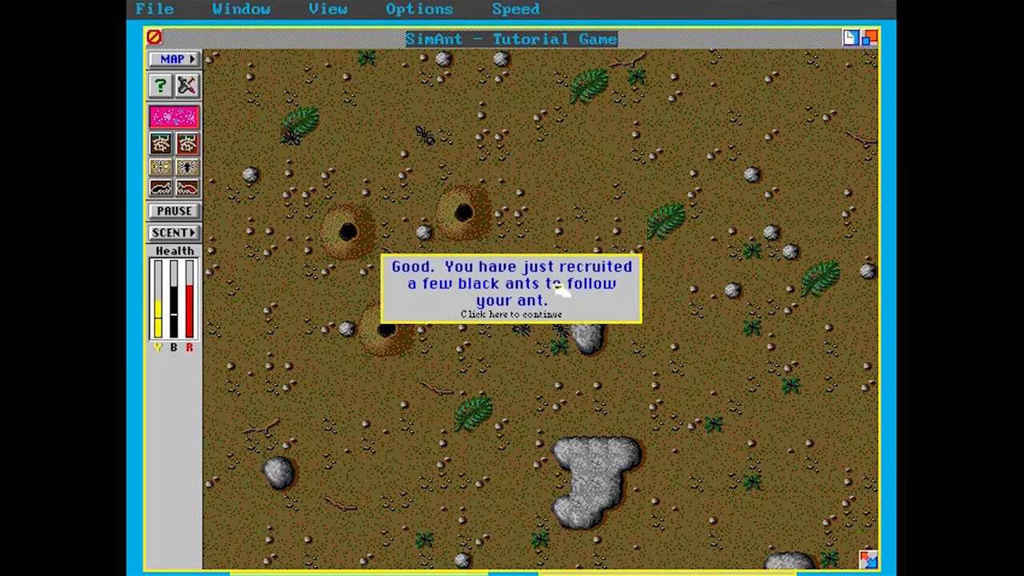
mouse_move(586, 307)
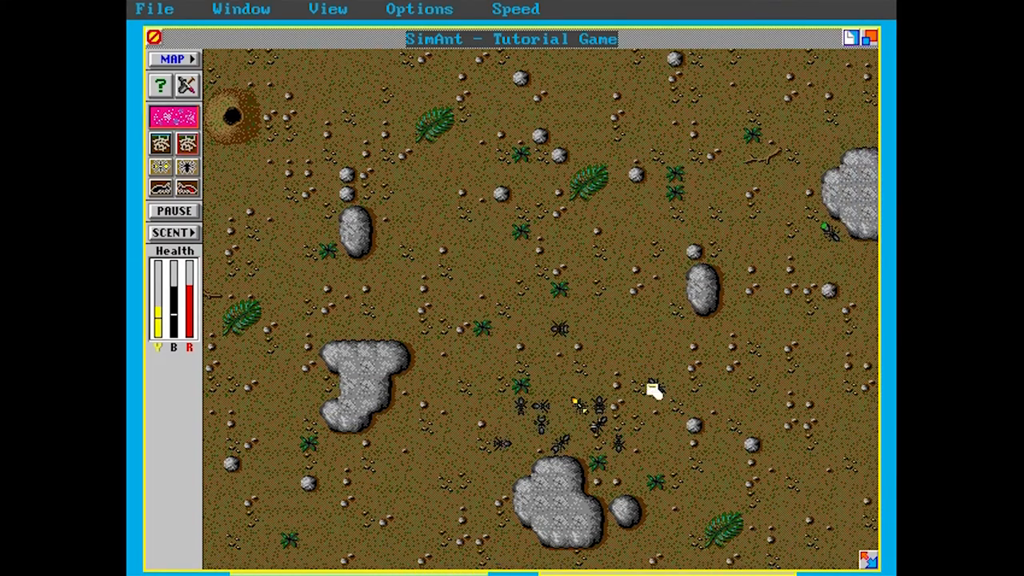
mouse_move(605, 263)
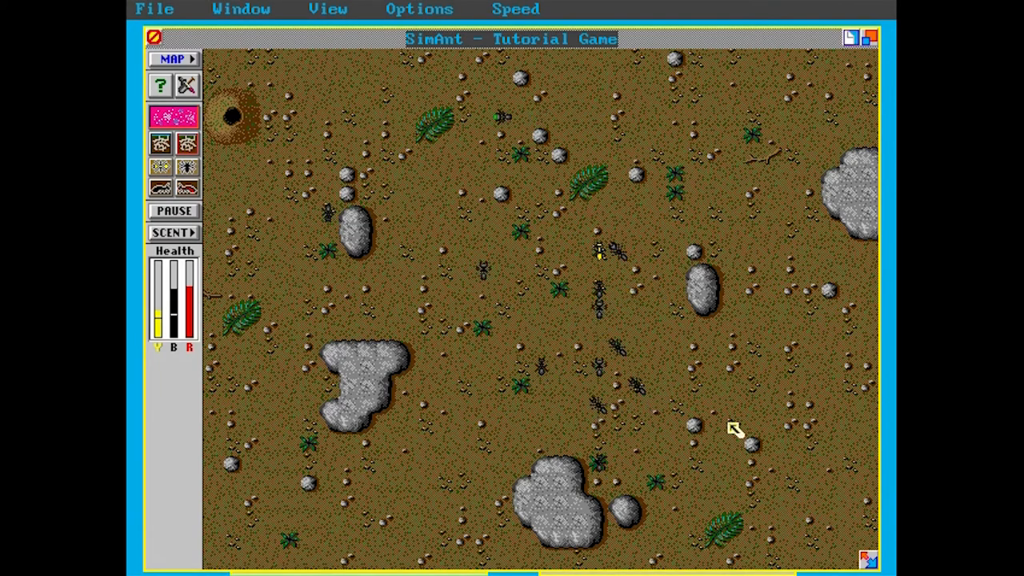
mouse_move(768, 416)
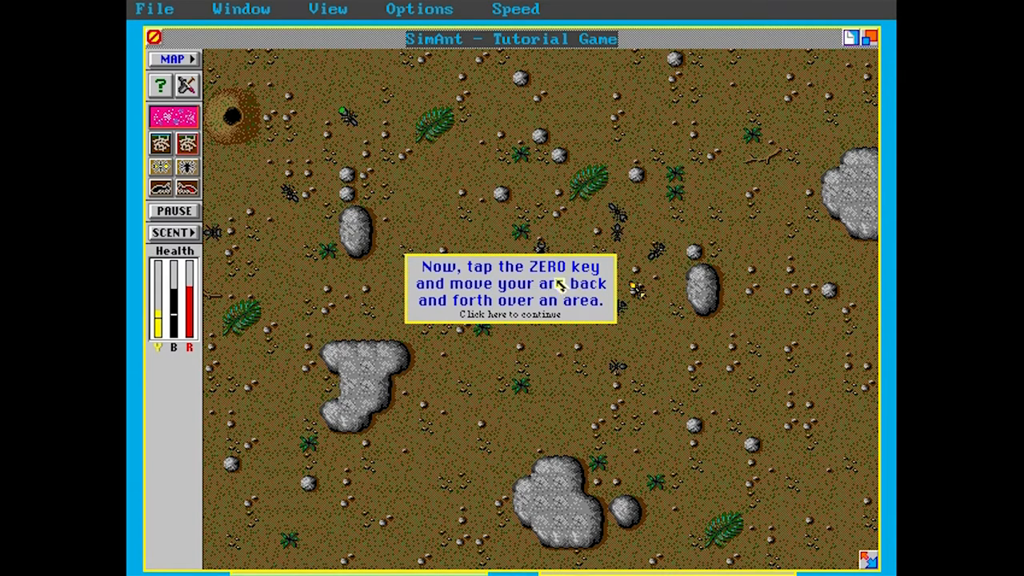
mouse_move(557, 320)
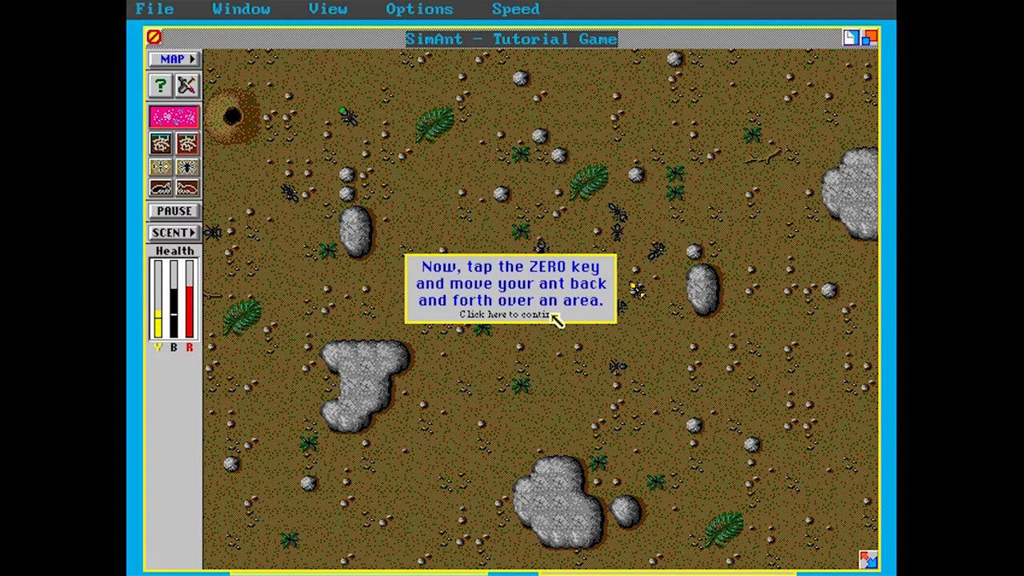
Lay alarm scent over the area with the yellow ant, then stop releasing it
click(508, 314)
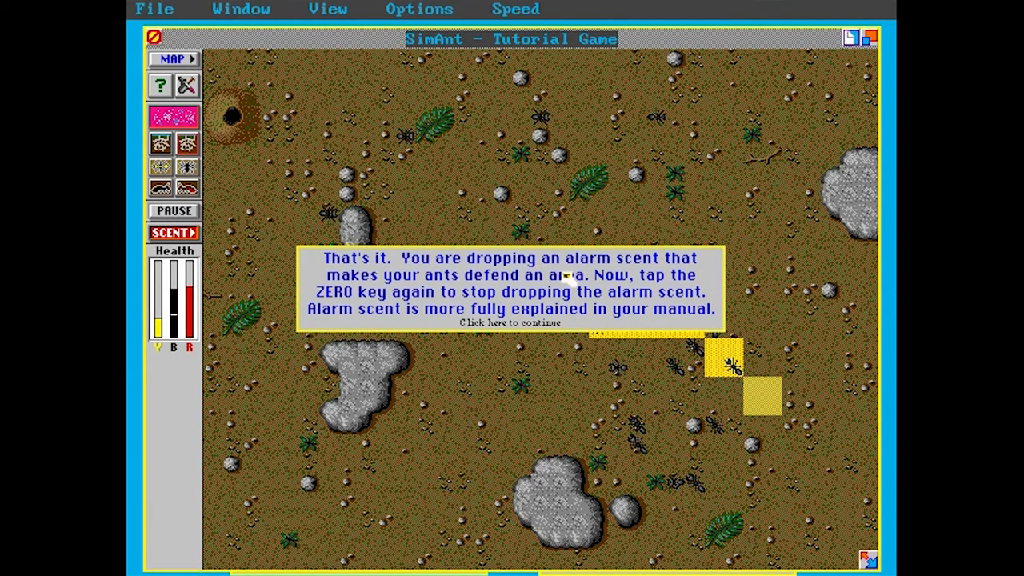
mouse_move(528, 288)
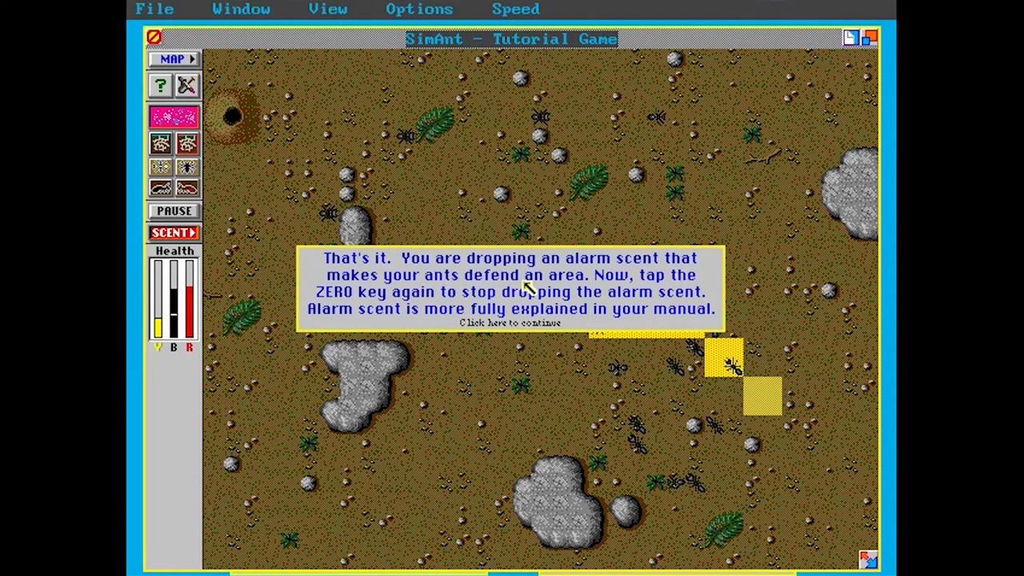
mouse_move(432, 328)
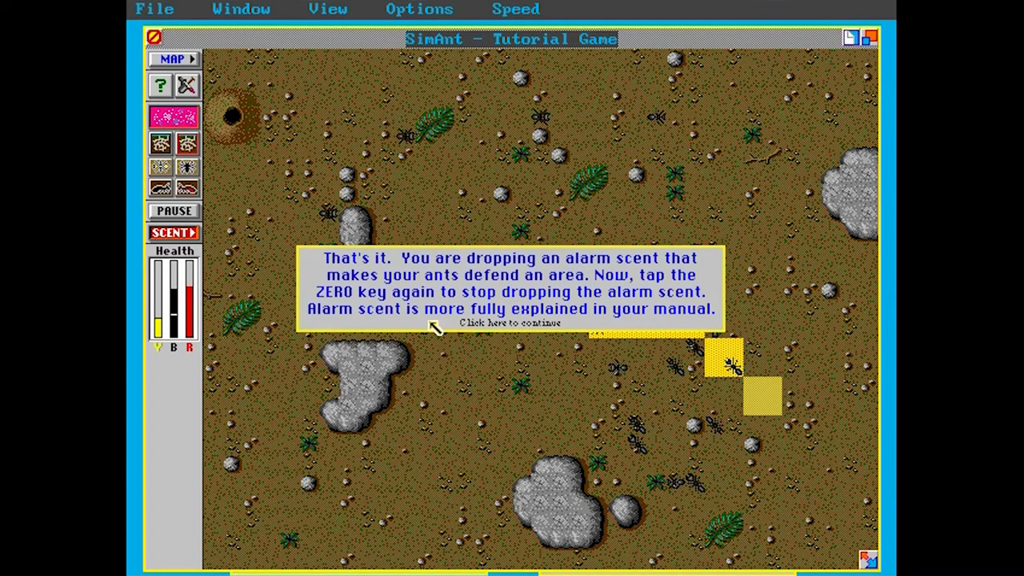
mouse_move(624, 314)
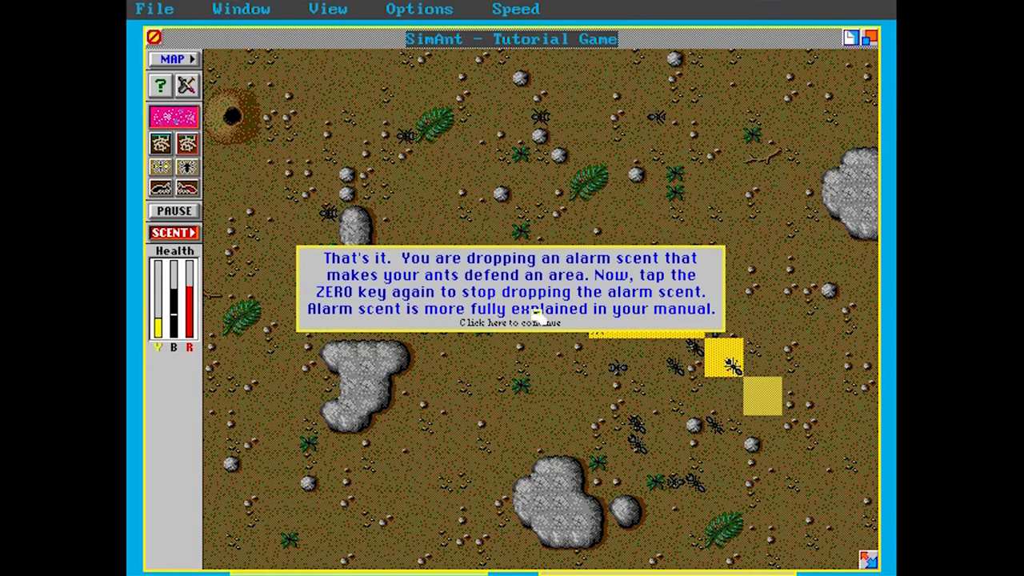
click(509, 323)
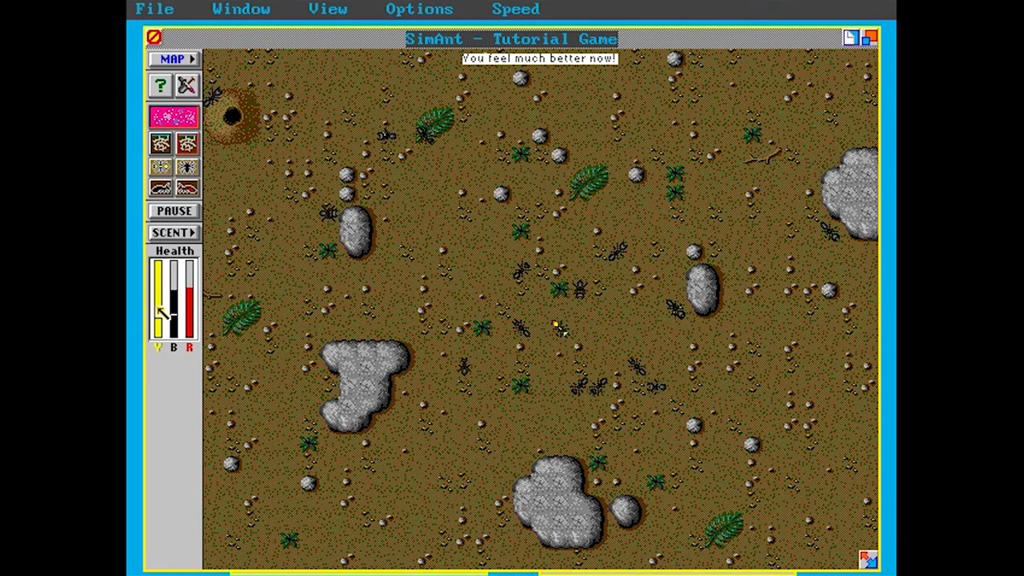
click(557, 329)
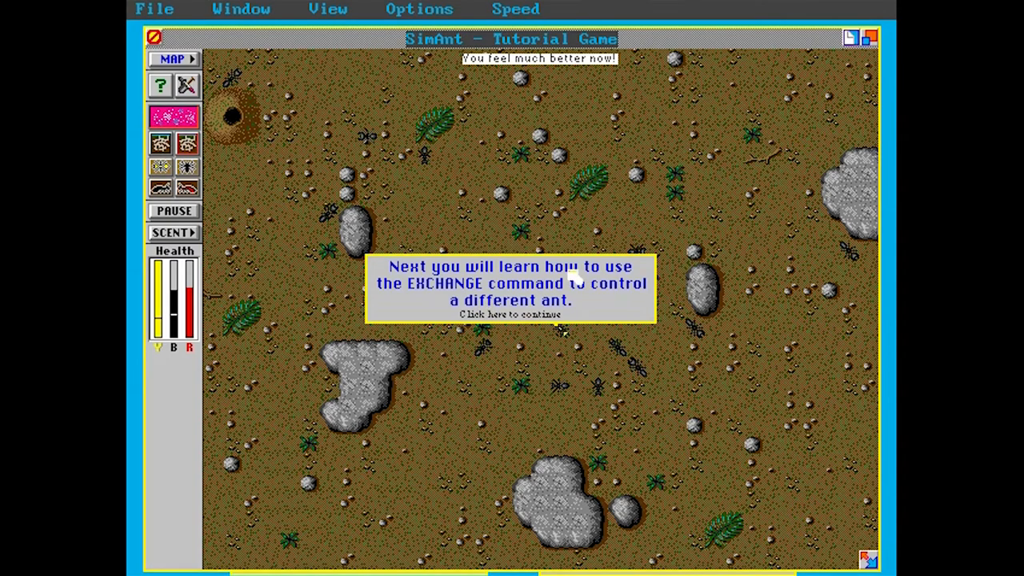
mouse_move(605, 304)
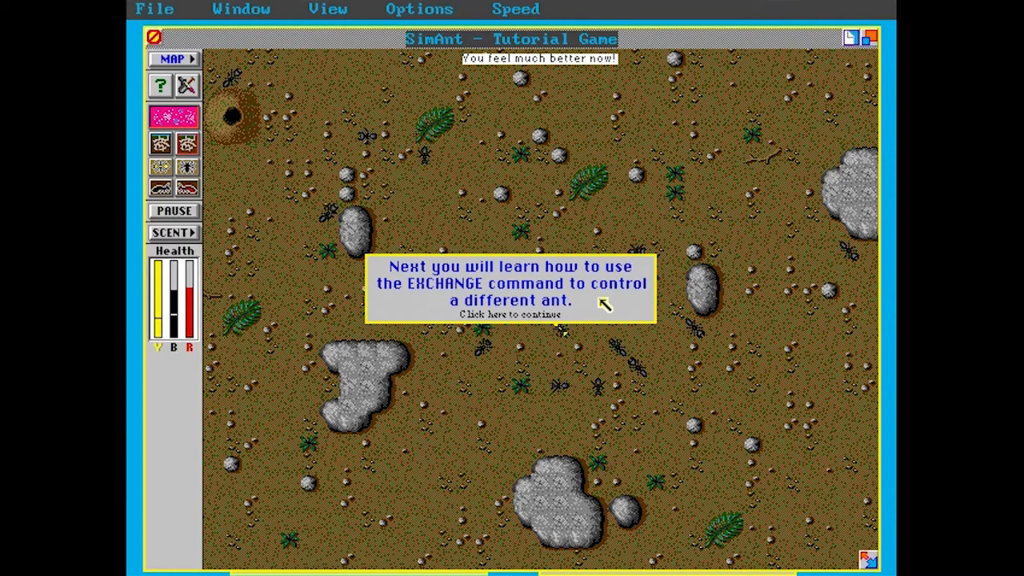
Use the yellow ant's Exchange command to swap control into a nearby black ant
click(508, 314)
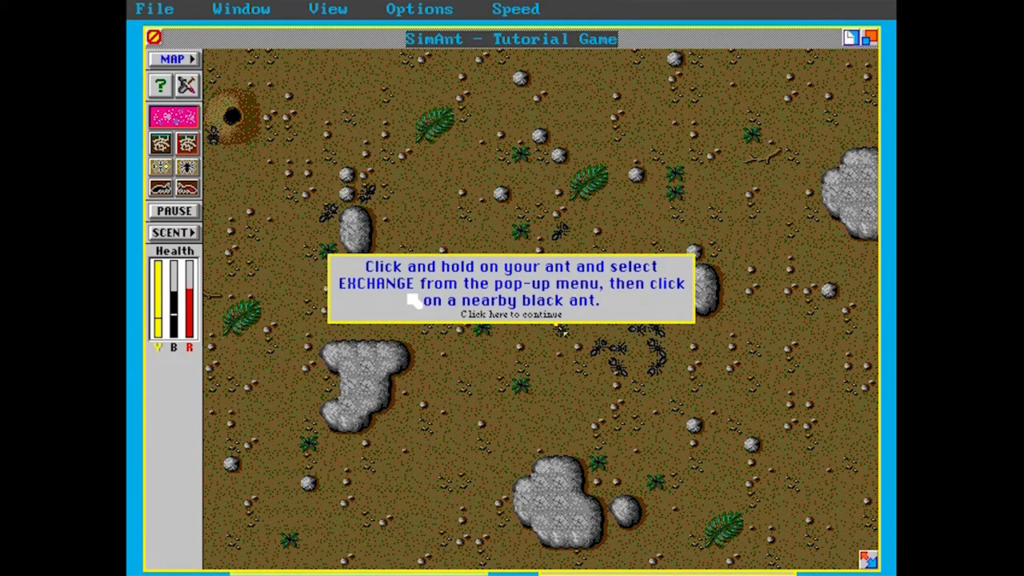
mouse_move(547, 312)
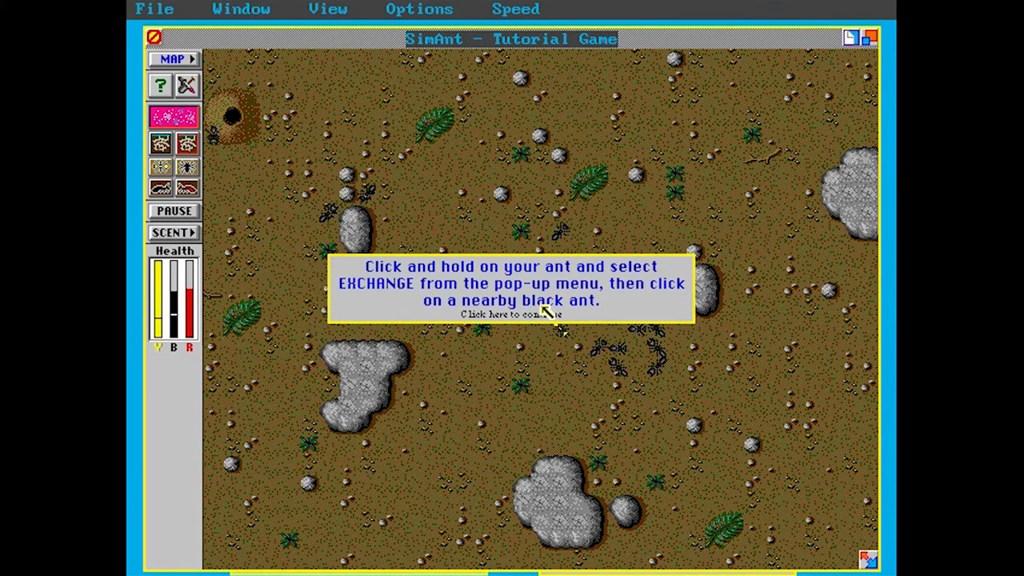
click(512, 314)
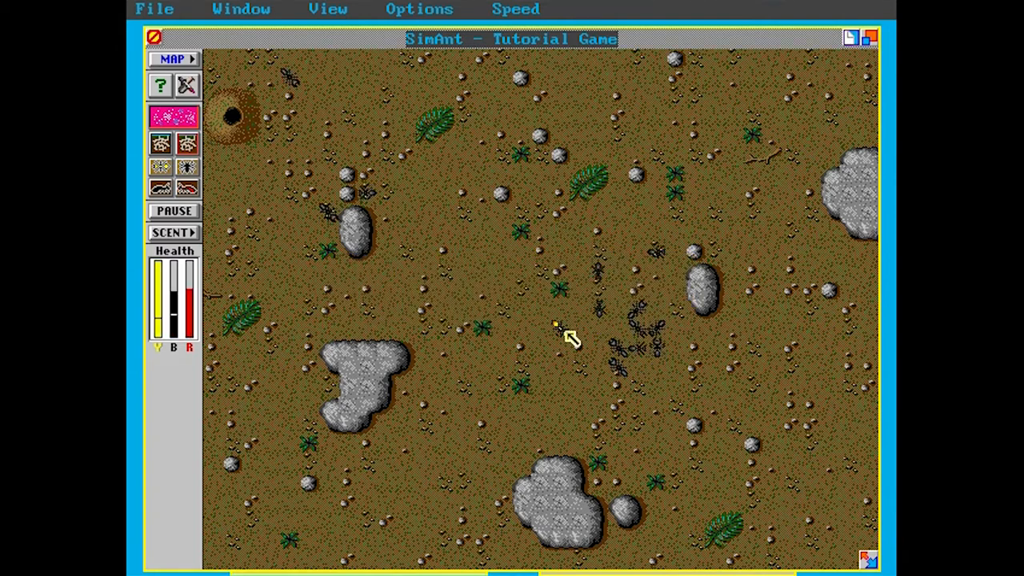
right_click(560, 328)
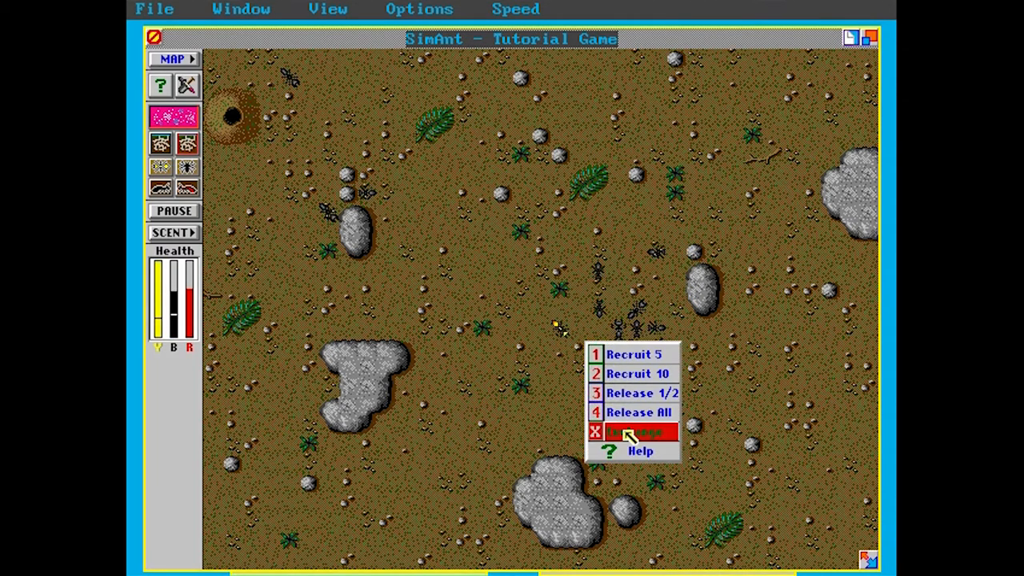
click(636, 432)
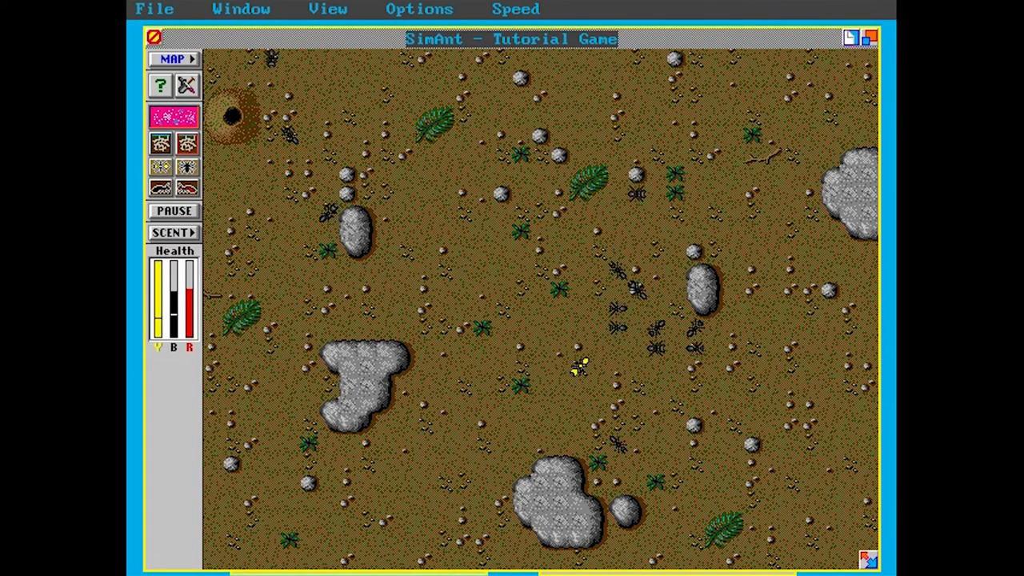
click(580, 368)
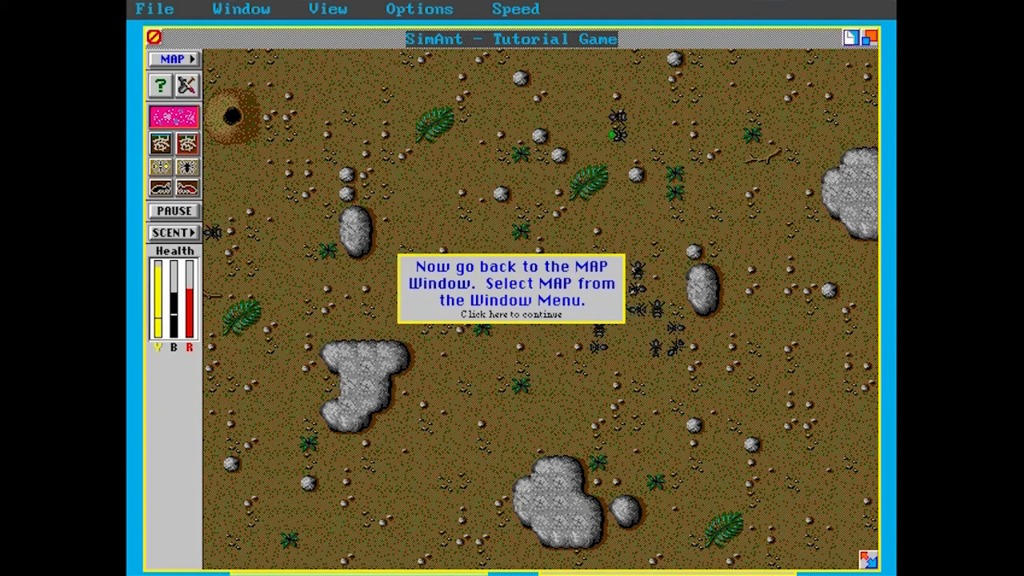
mouse_move(463, 278)
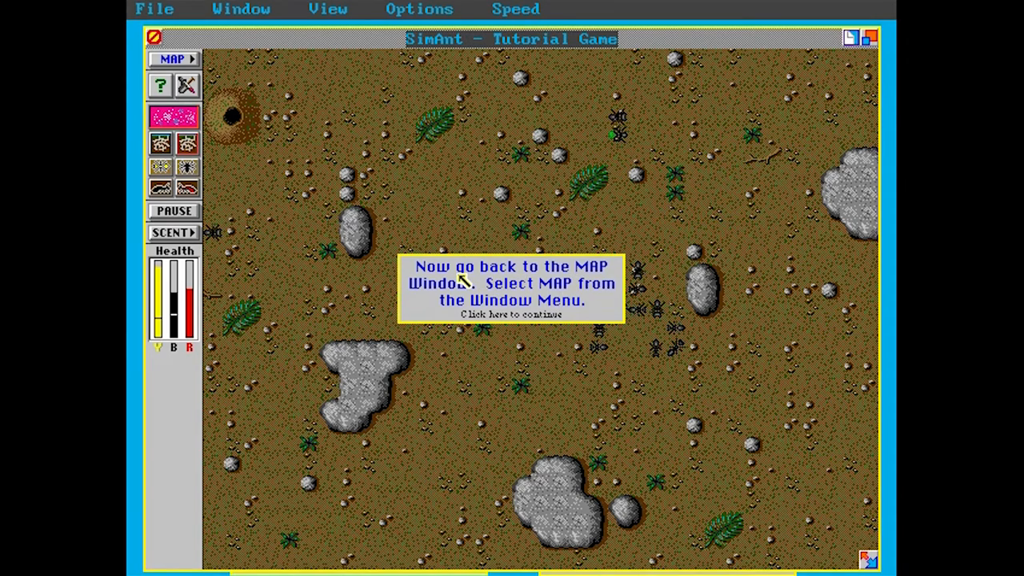
mouse_move(504, 302)
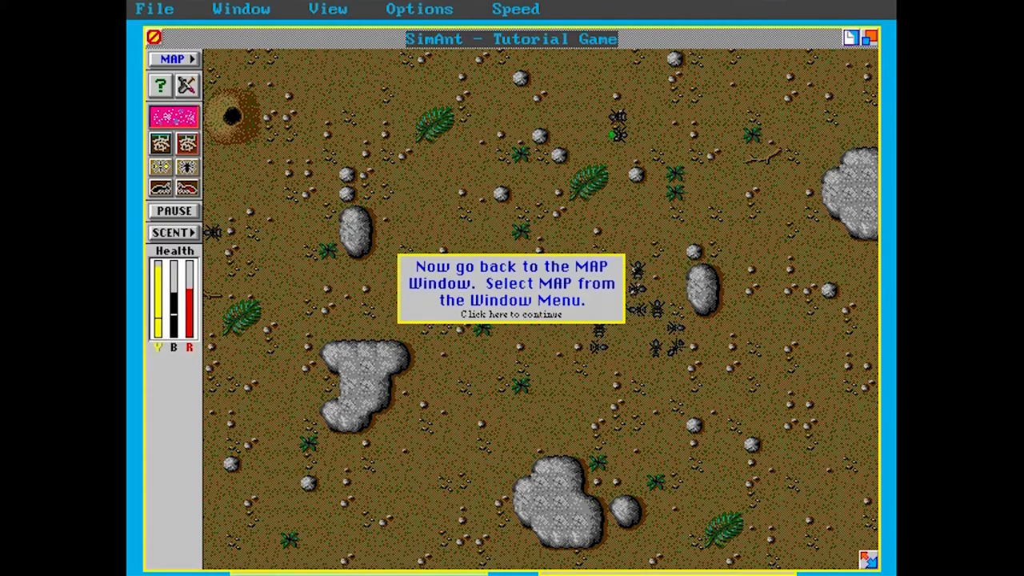
Return to the surface map and switch it to the whole-yard view
click(240, 10)
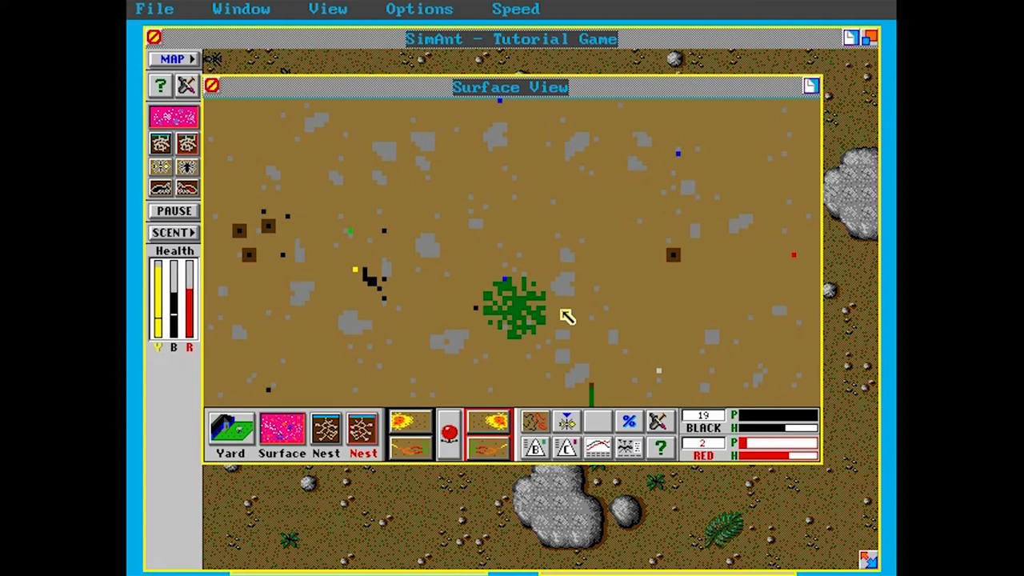
drag(291, 211, 429, 336)
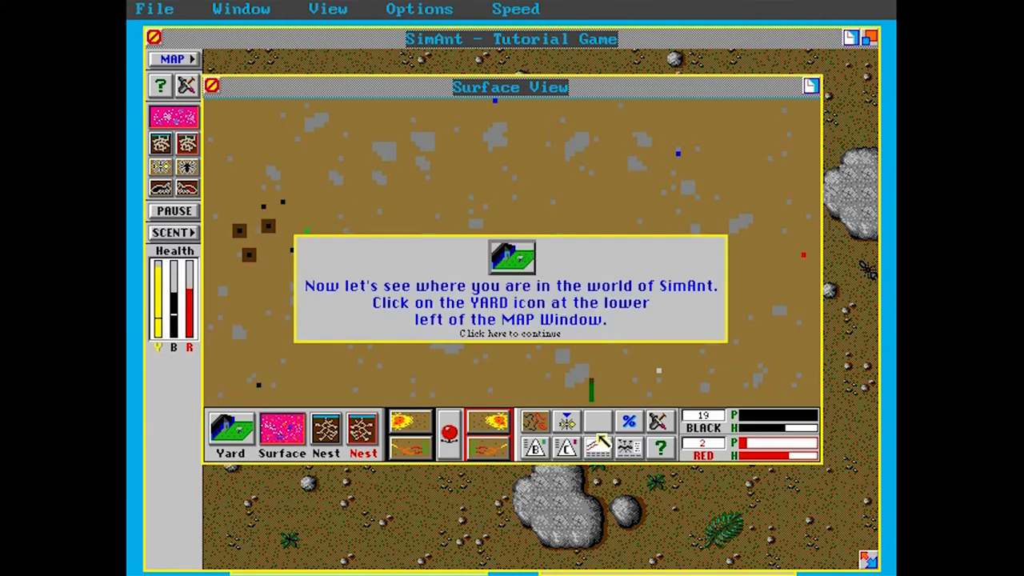
mouse_move(520, 307)
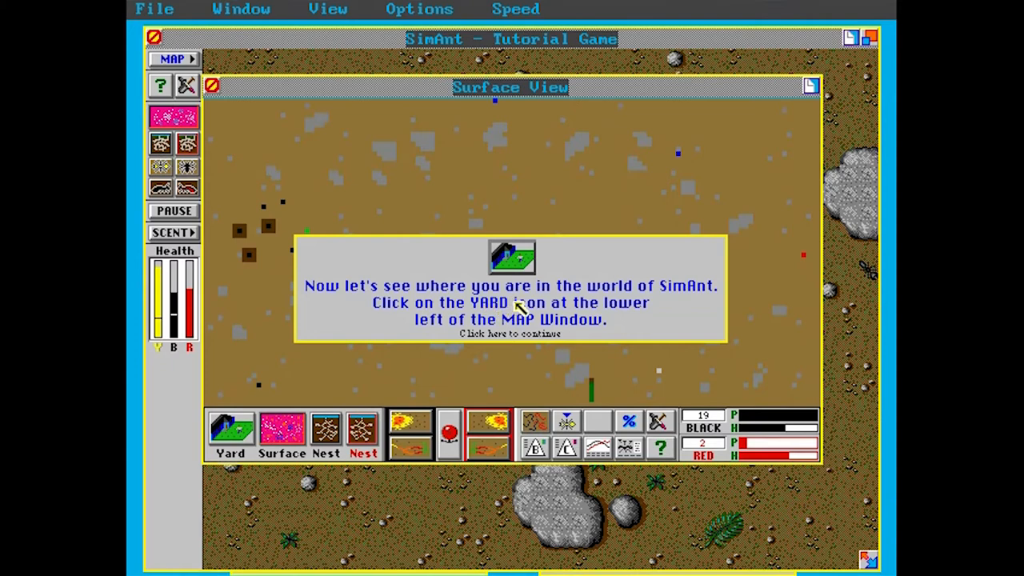
mouse_move(432, 320)
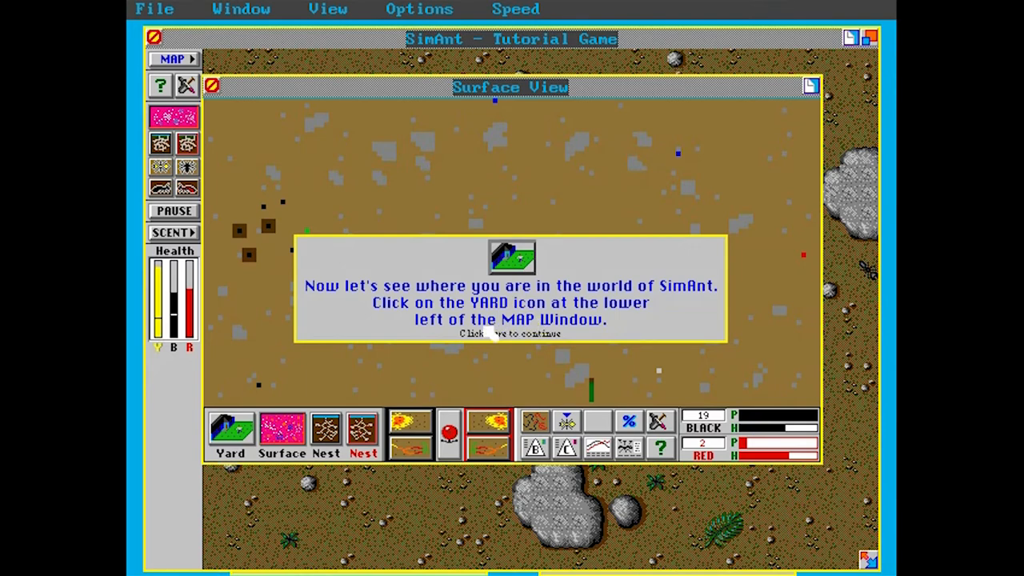
click(230, 428)
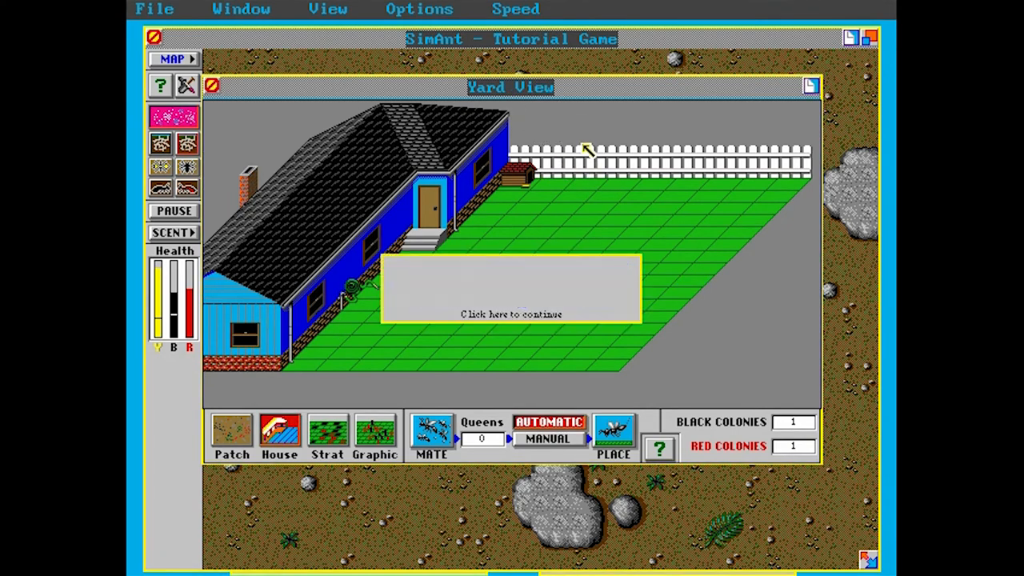
Read the yard-view notes about spreading colonies across the grass patches
click(512, 314)
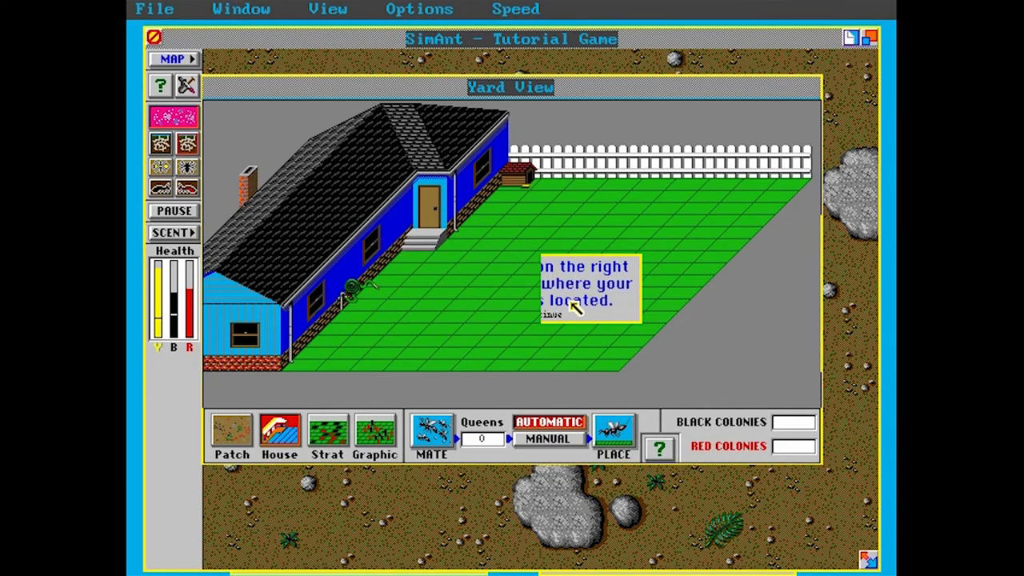
click(552, 314)
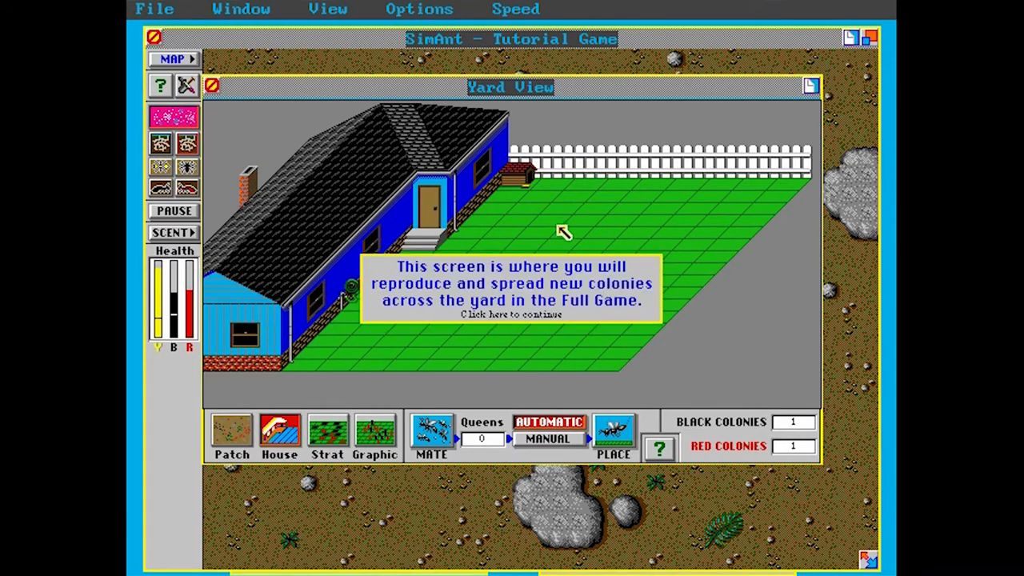
mouse_move(520, 285)
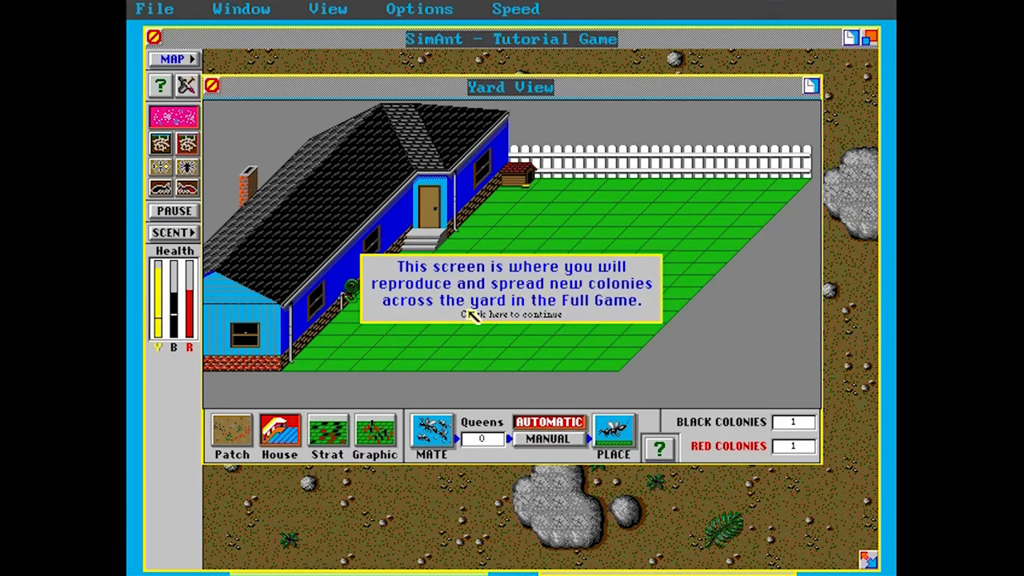
mouse_move(544, 307)
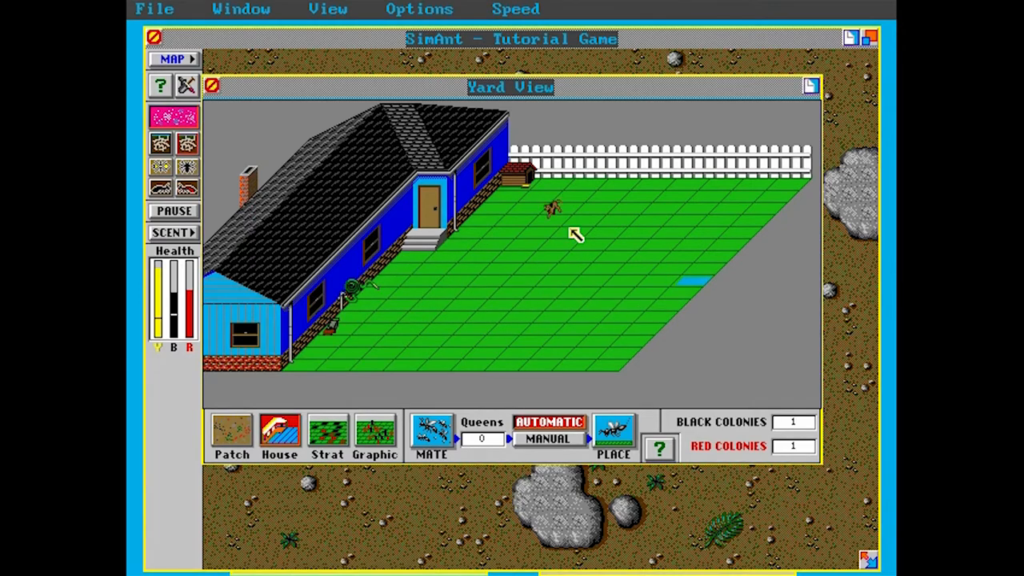
mouse_move(563, 272)
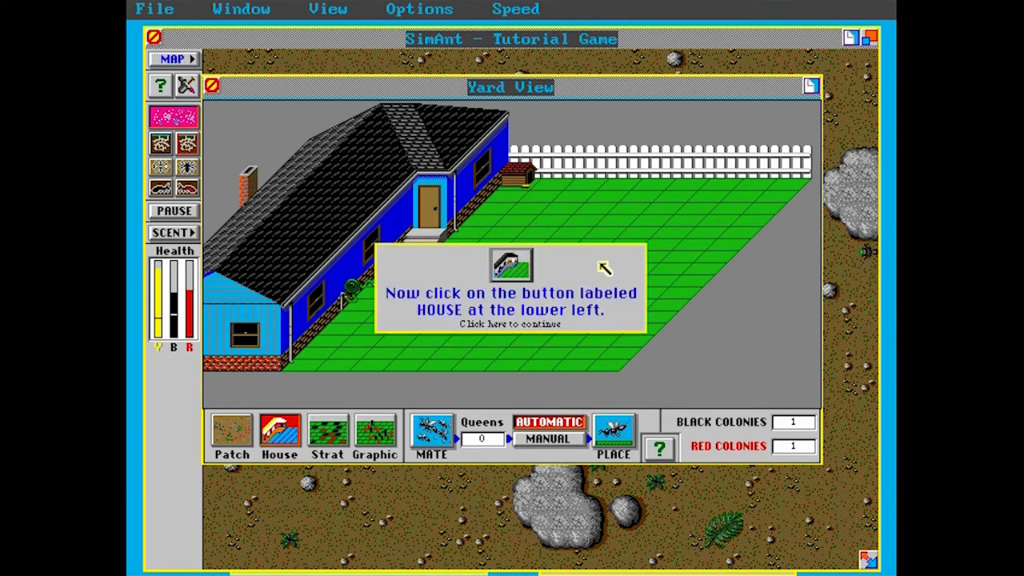
mouse_move(584, 312)
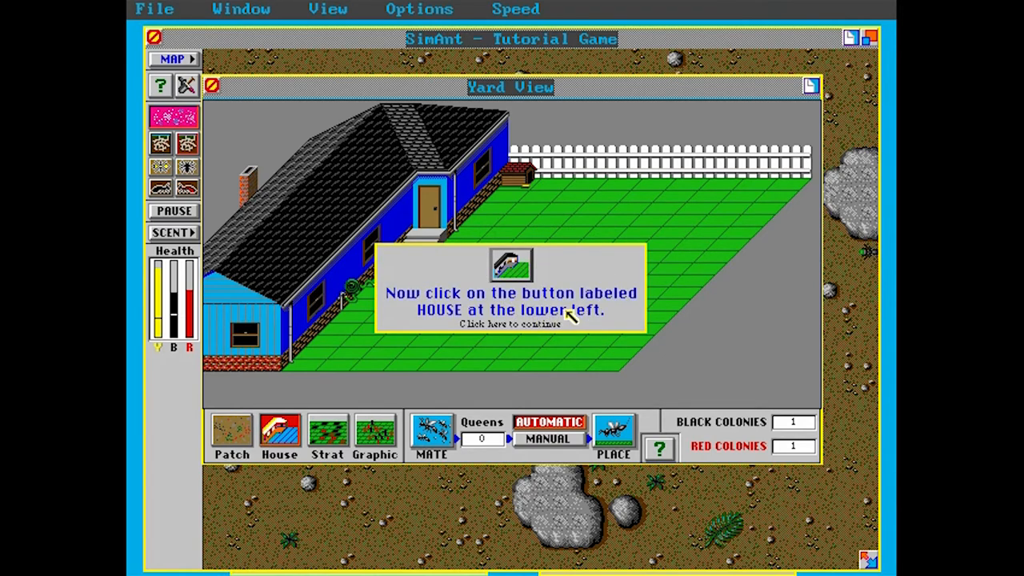
click(510, 323)
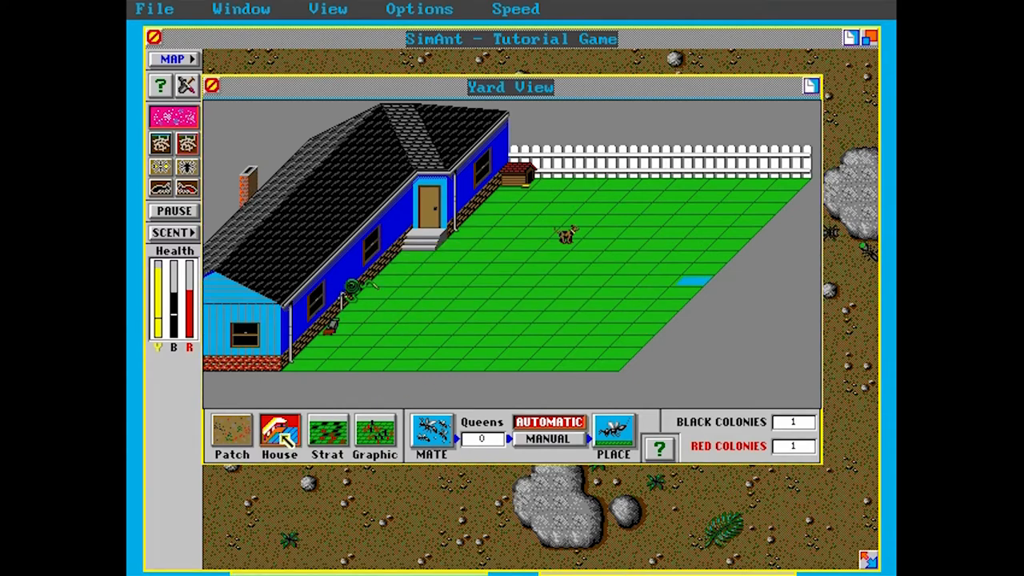
View the inside of the house and read the note about invading it
click(278, 432)
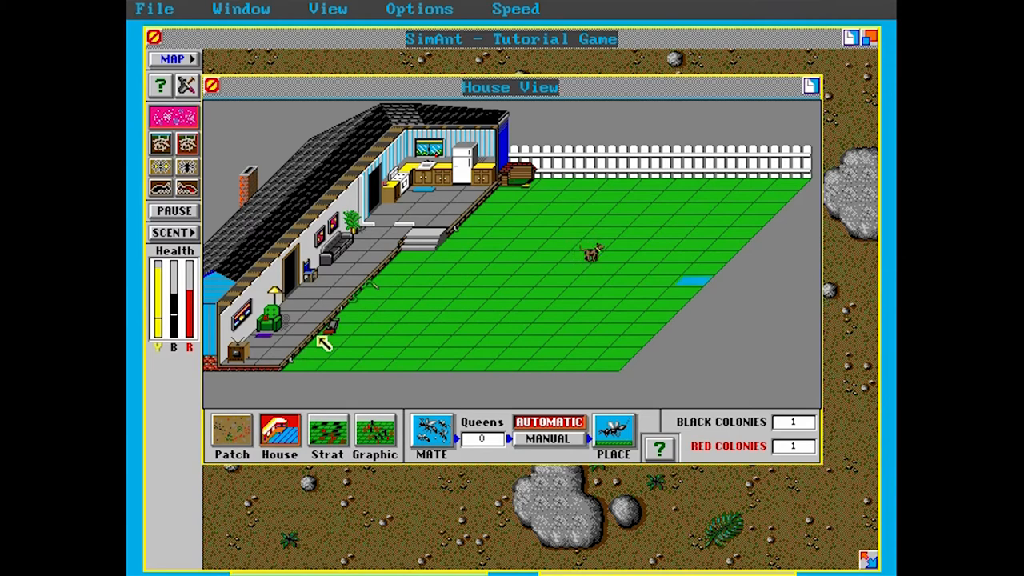
click(323, 344)
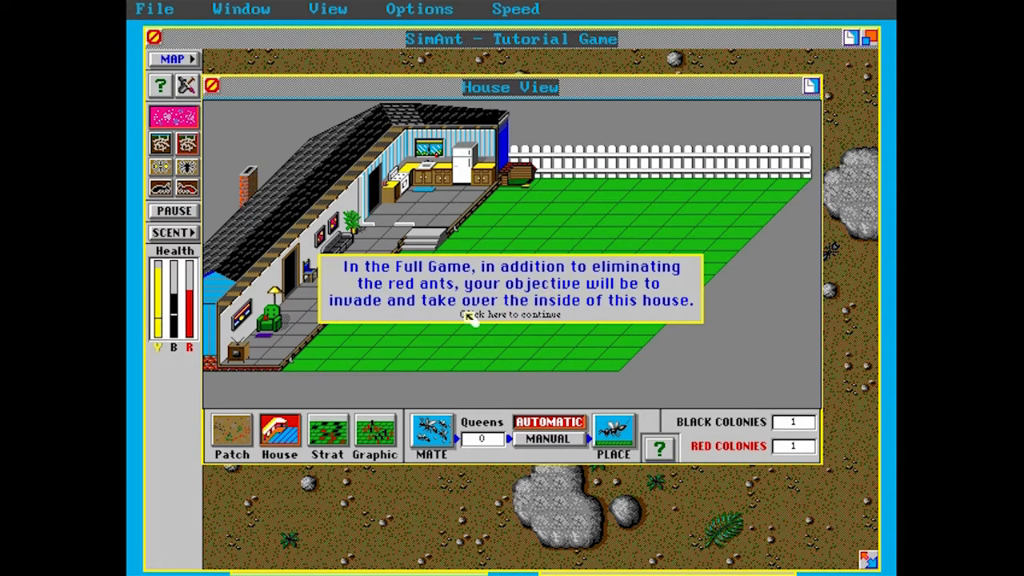
mouse_move(617, 301)
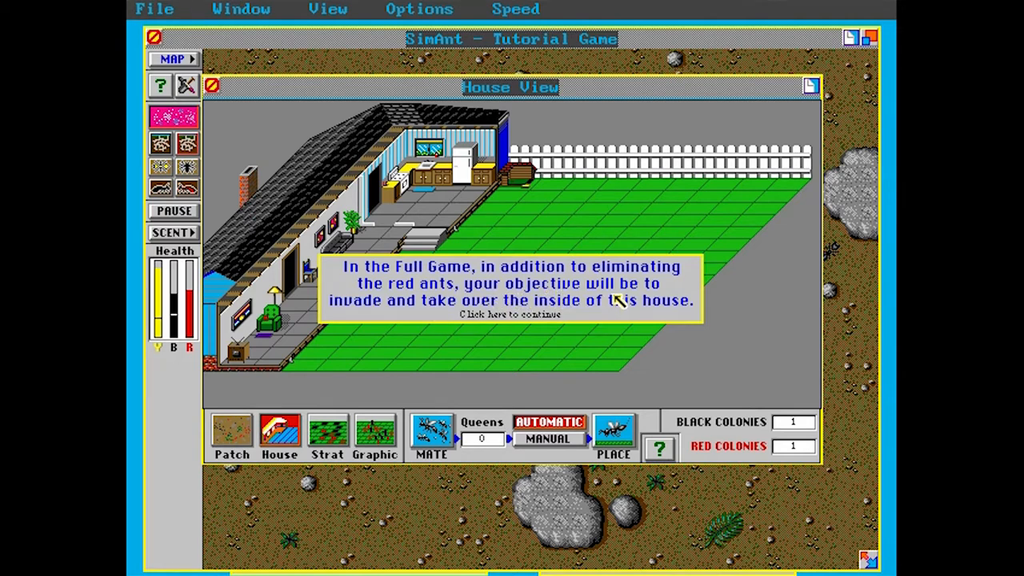
click(511, 314)
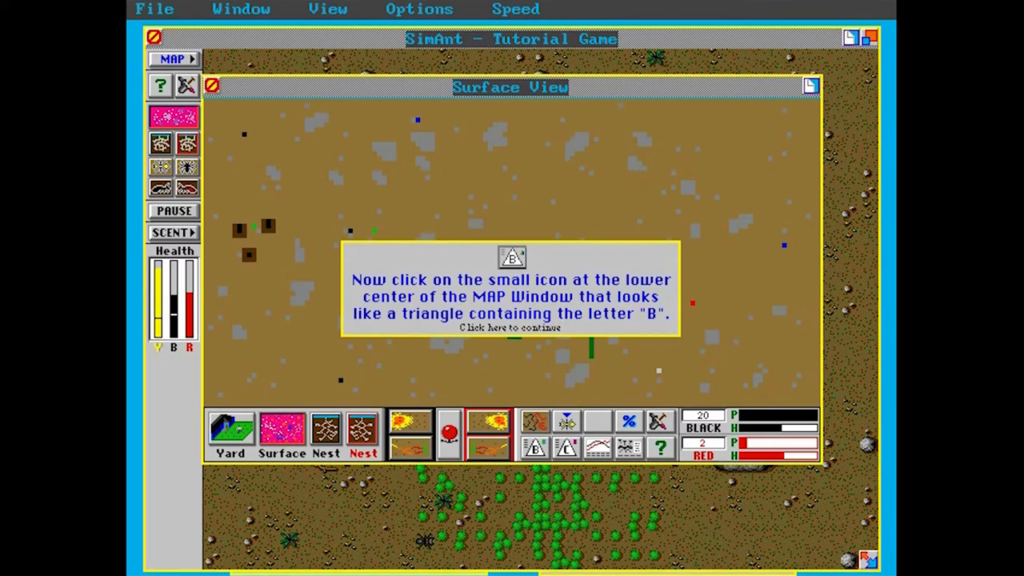
mouse_move(646, 329)
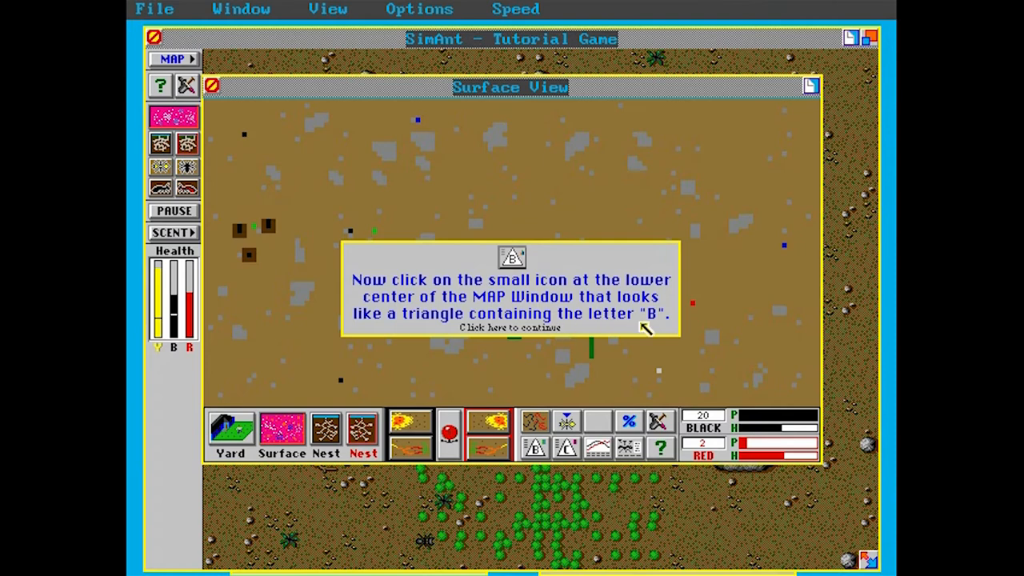
Bring up the black colony's Behavior Control triangle for forage, dig and nurse ratios
click(534, 447)
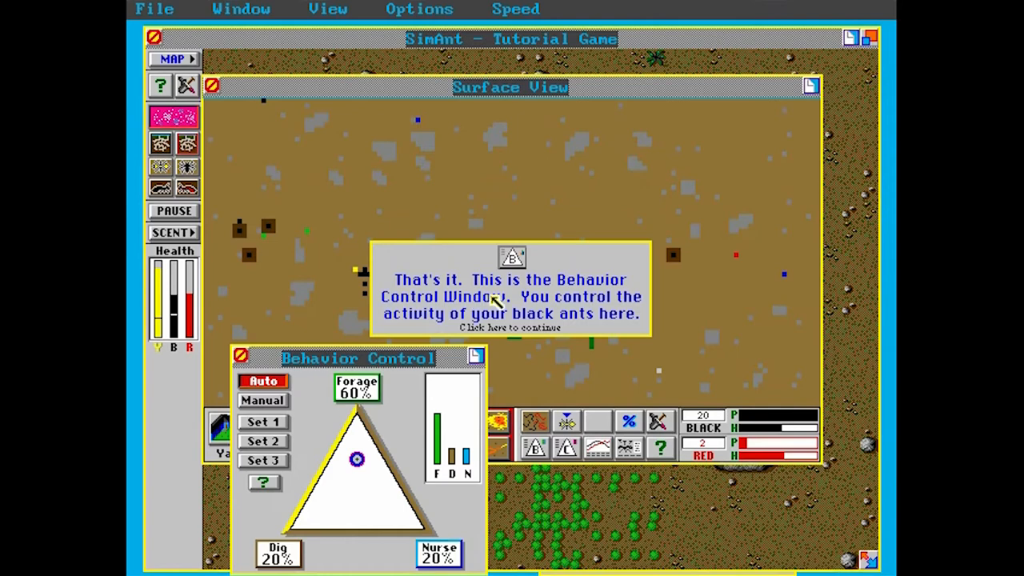
mouse_move(526, 318)
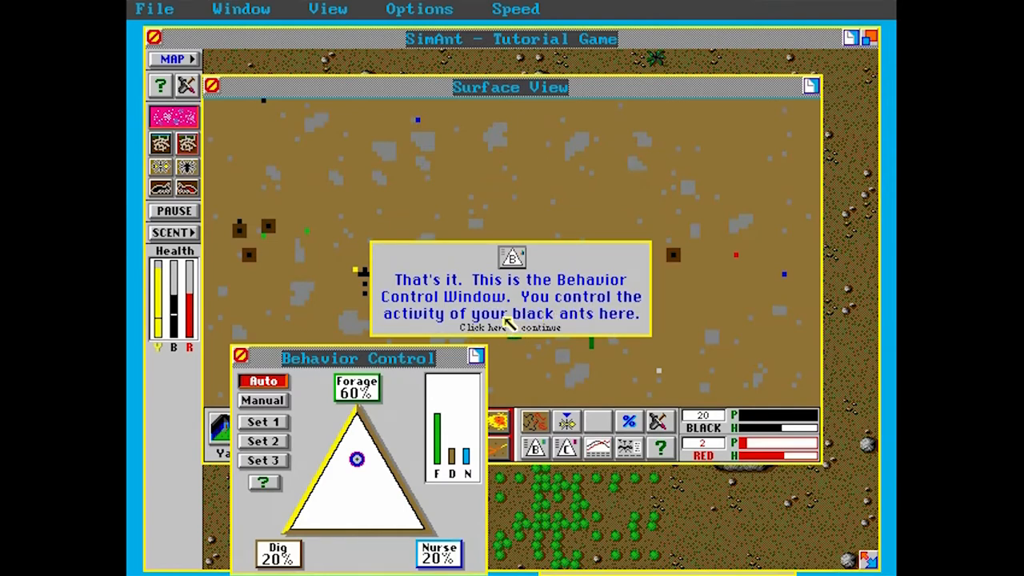
mouse_move(355, 403)
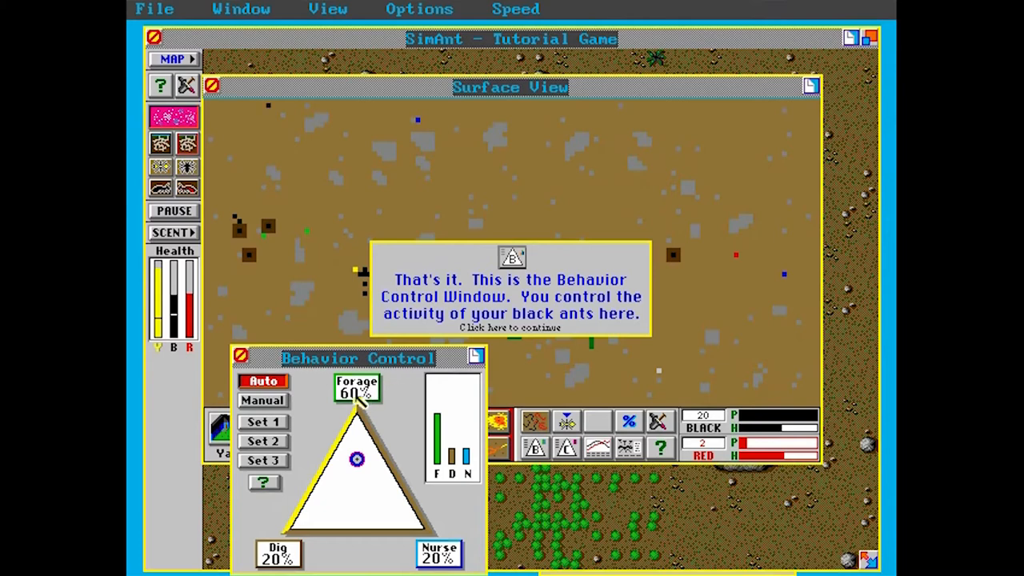
click(512, 328)
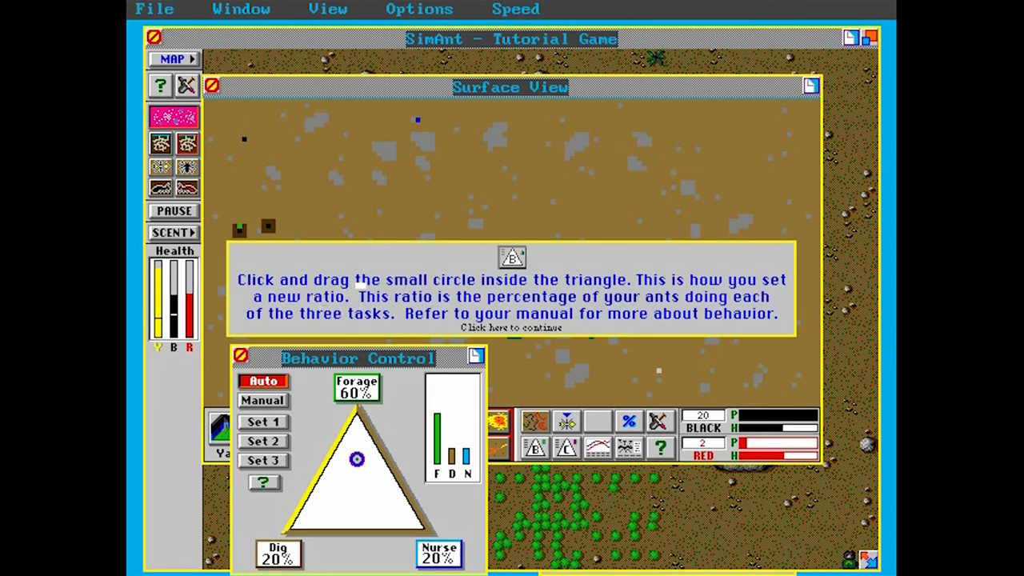
mouse_move(701, 296)
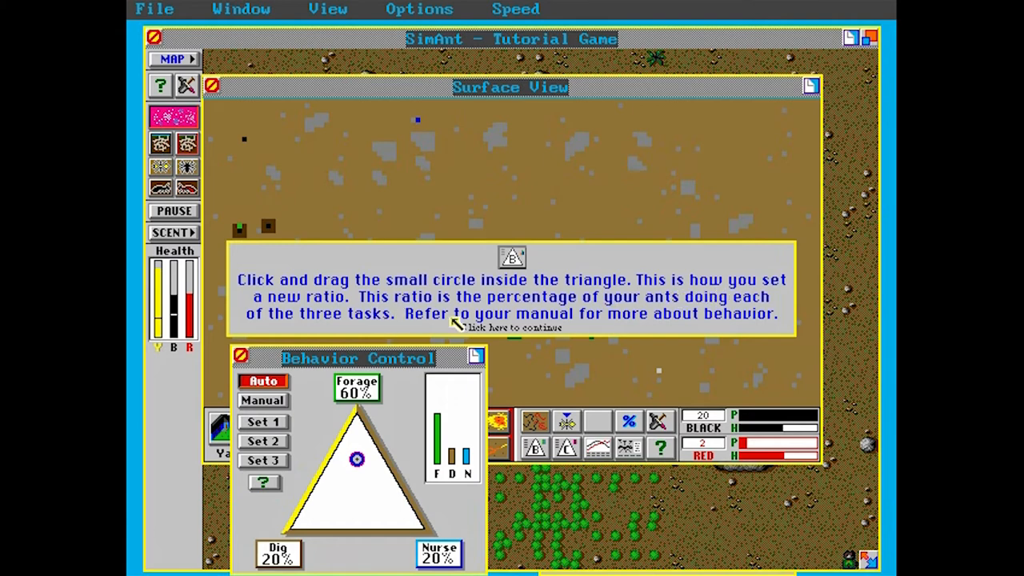
mouse_move(691, 323)
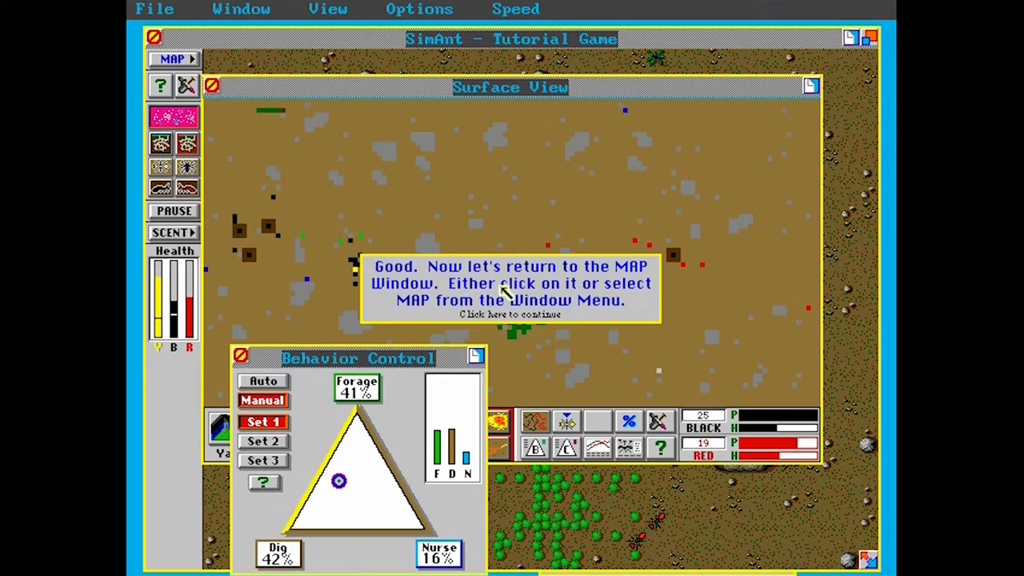
mouse_move(488, 318)
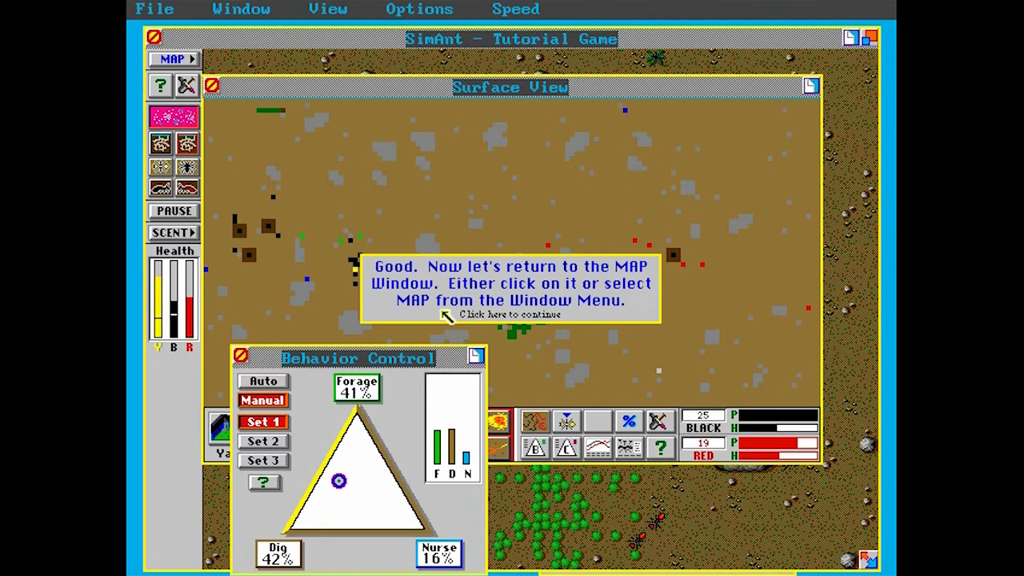
View the map window's question-mark help pop-up after the tutorial prompt
click(508, 314)
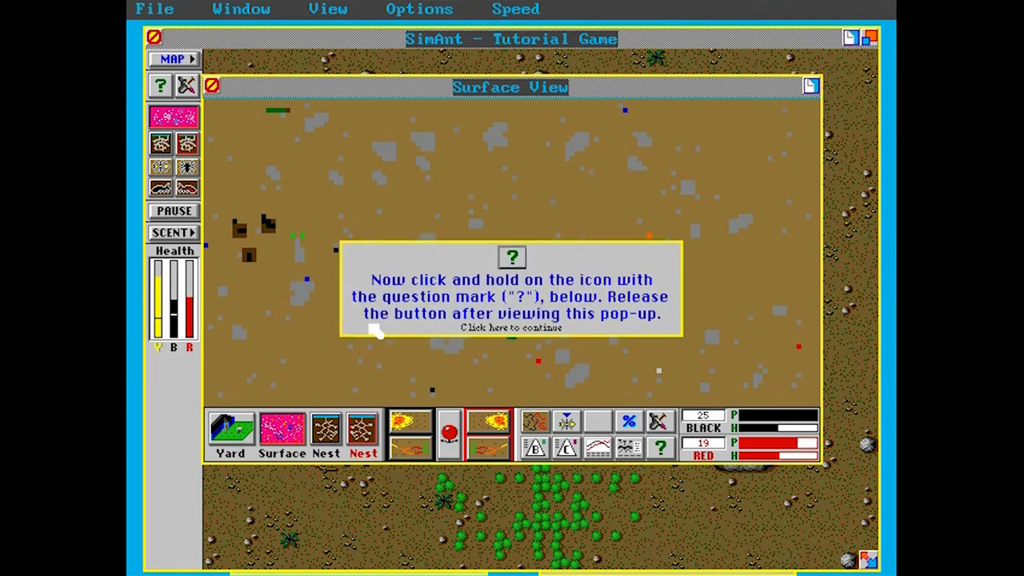
mouse_move(344, 335)
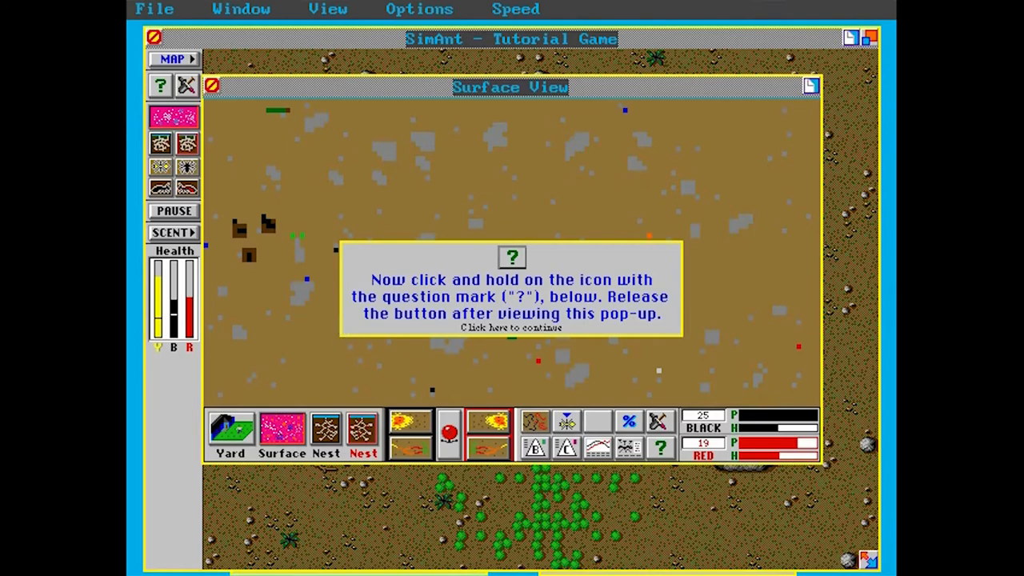
mouse_move(579, 298)
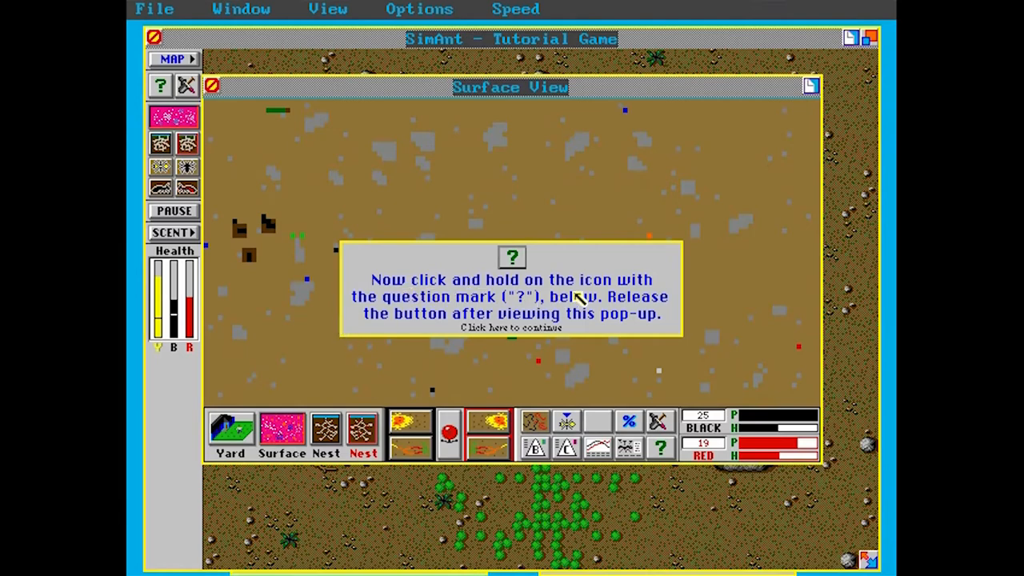
mouse_move(616, 317)
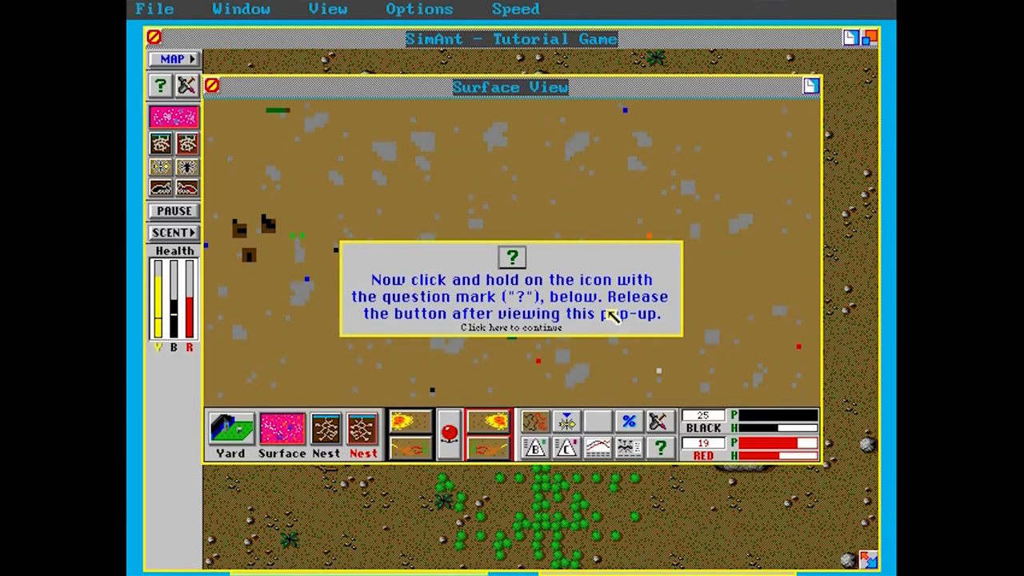
mouse_move(637, 328)
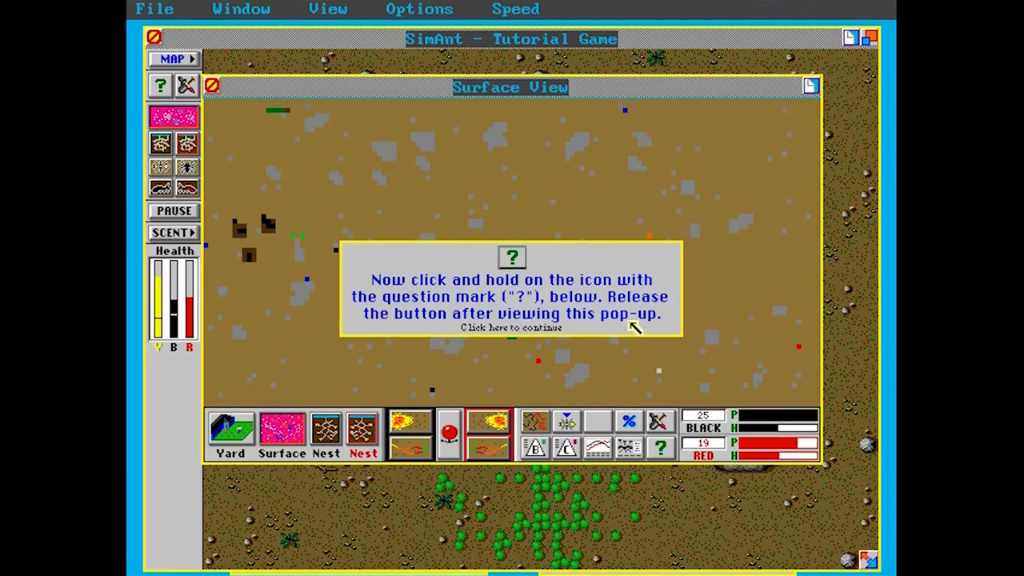
click(659, 448)
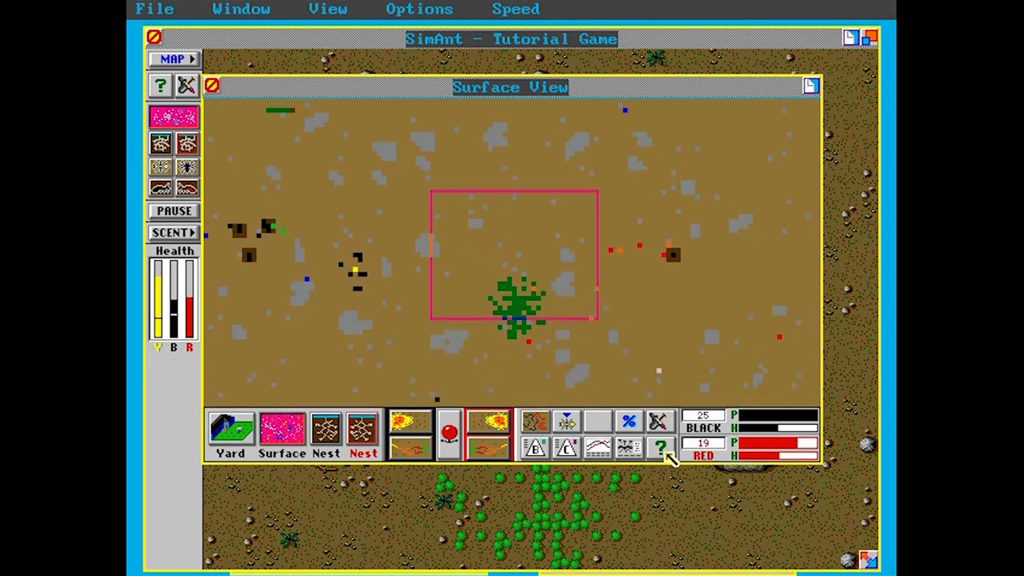
click(661, 448)
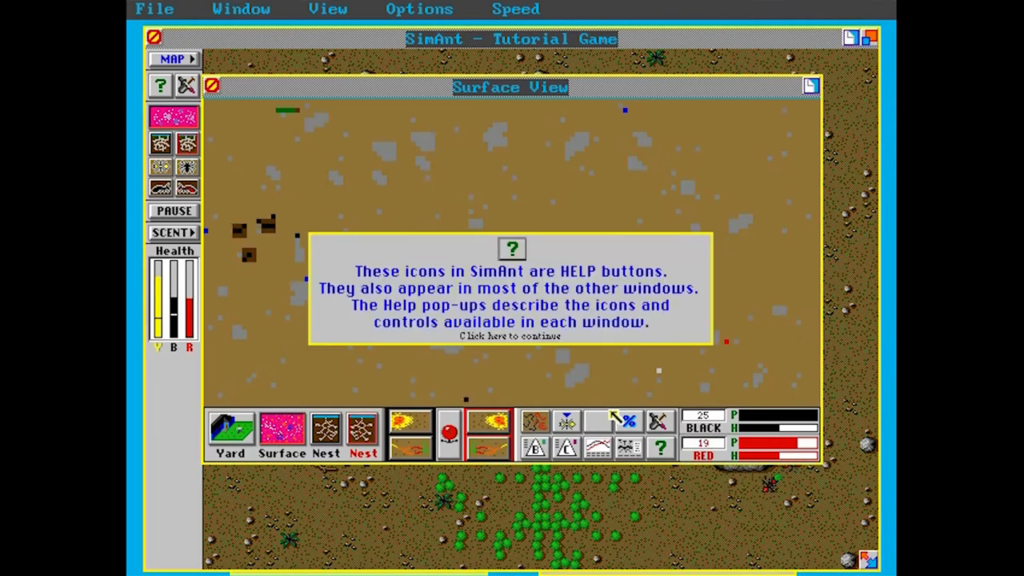
mouse_move(577, 294)
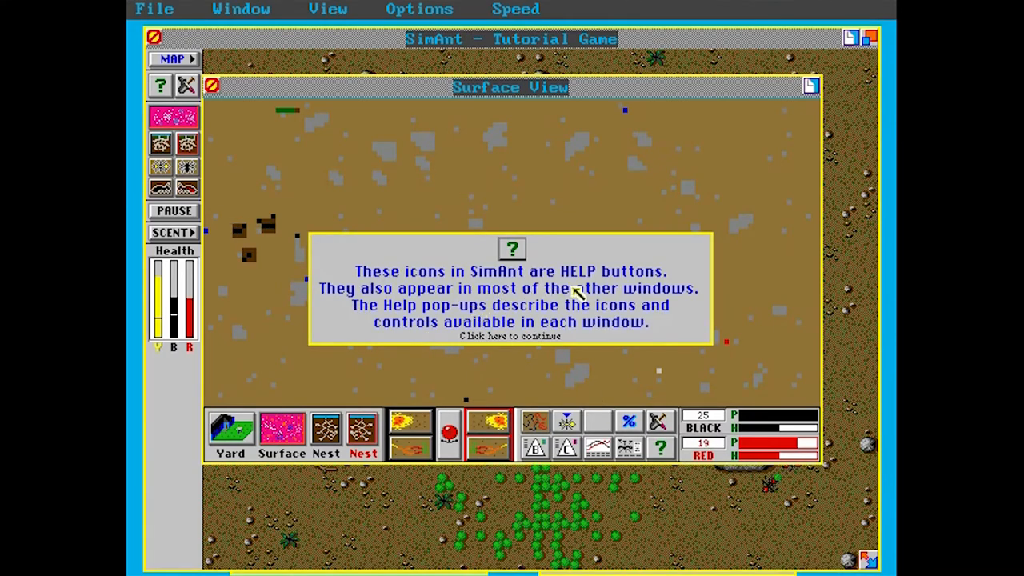
mouse_move(620, 307)
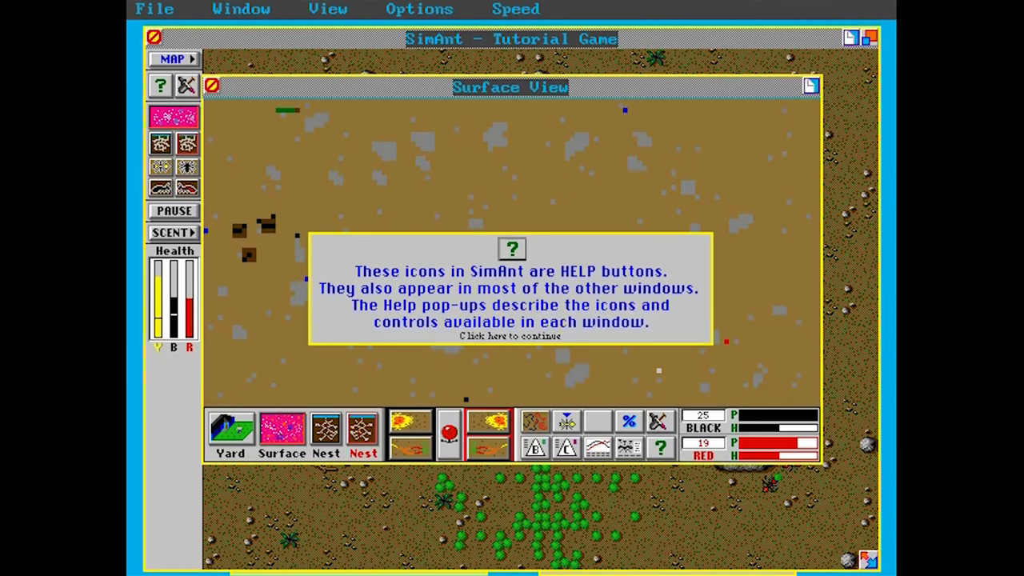
mouse_move(611, 328)
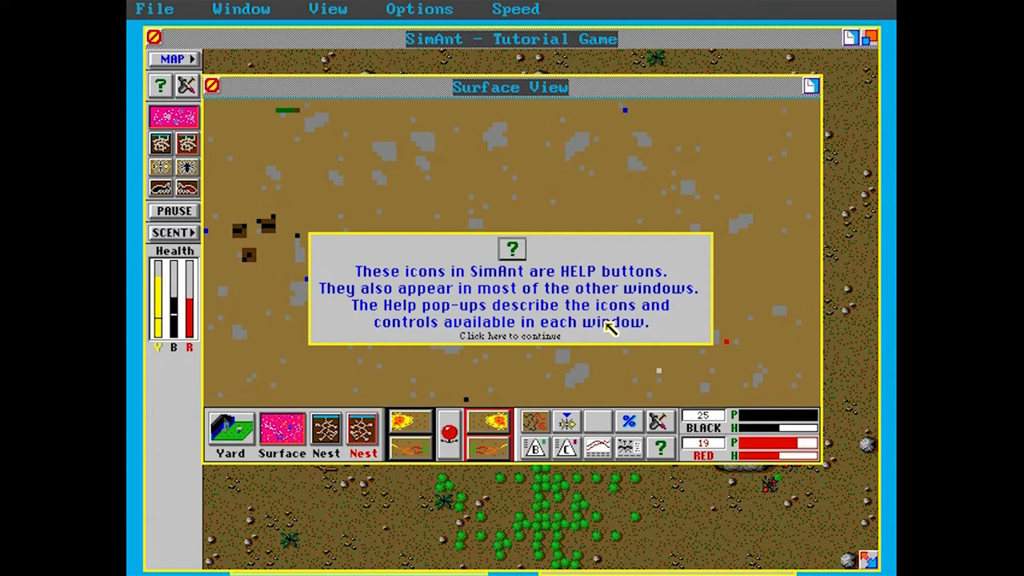
mouse_move(493, 355)
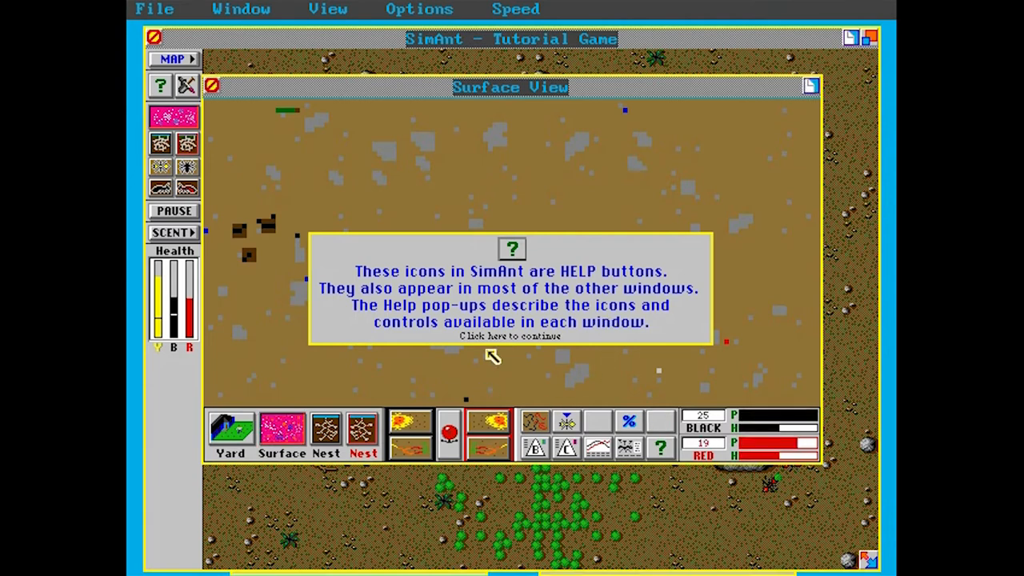
Read through the population and health bar-graph tips up to the caste control prompt
click(508, 336)
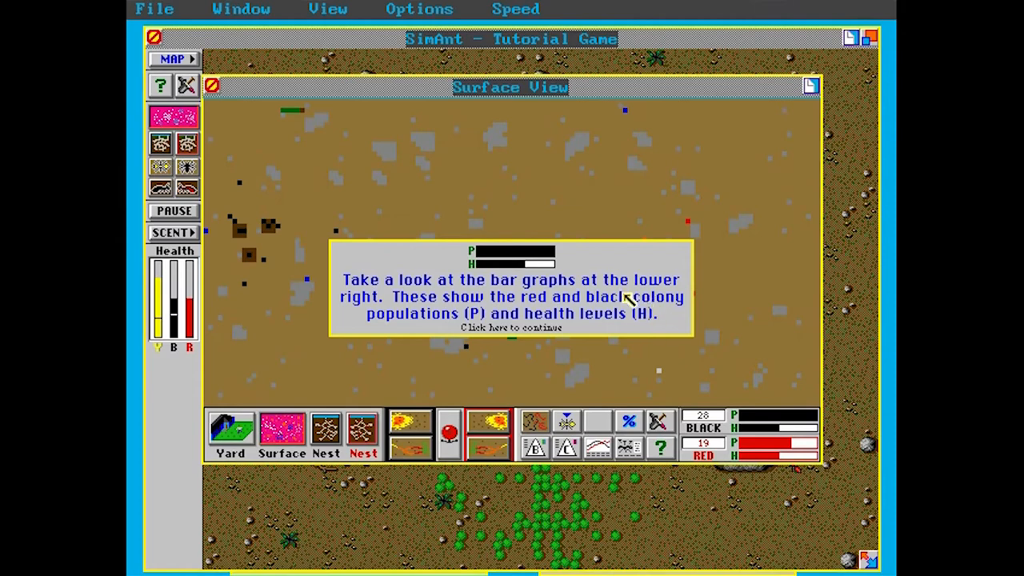
click(512, 327)
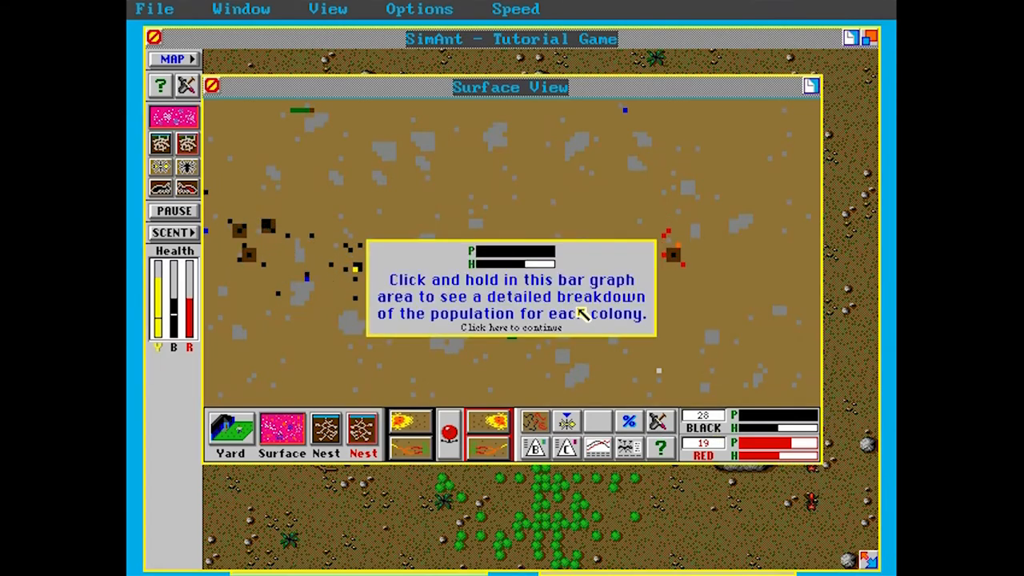
mouse_move(554, 323)
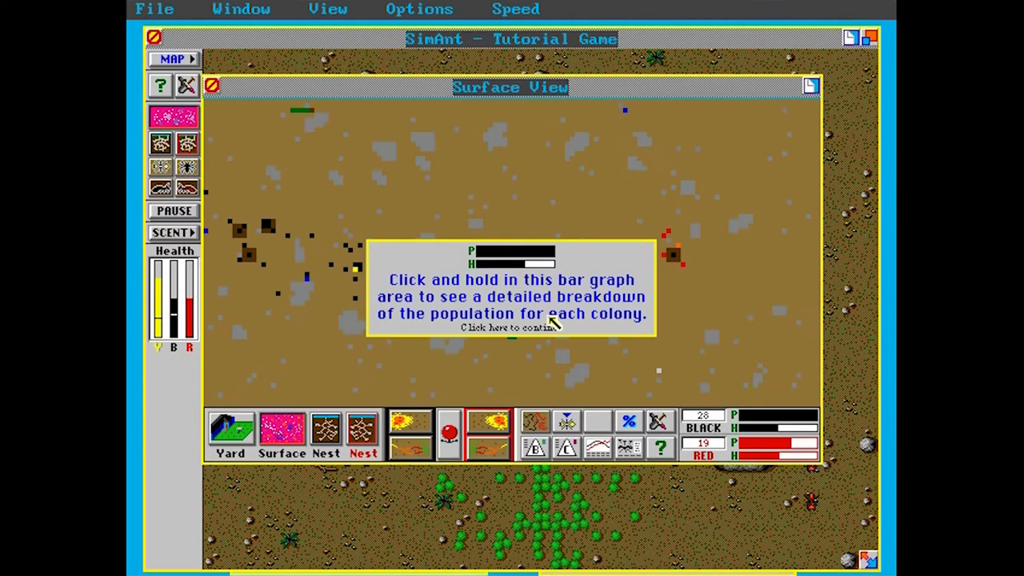
mouse_move(654, 302)
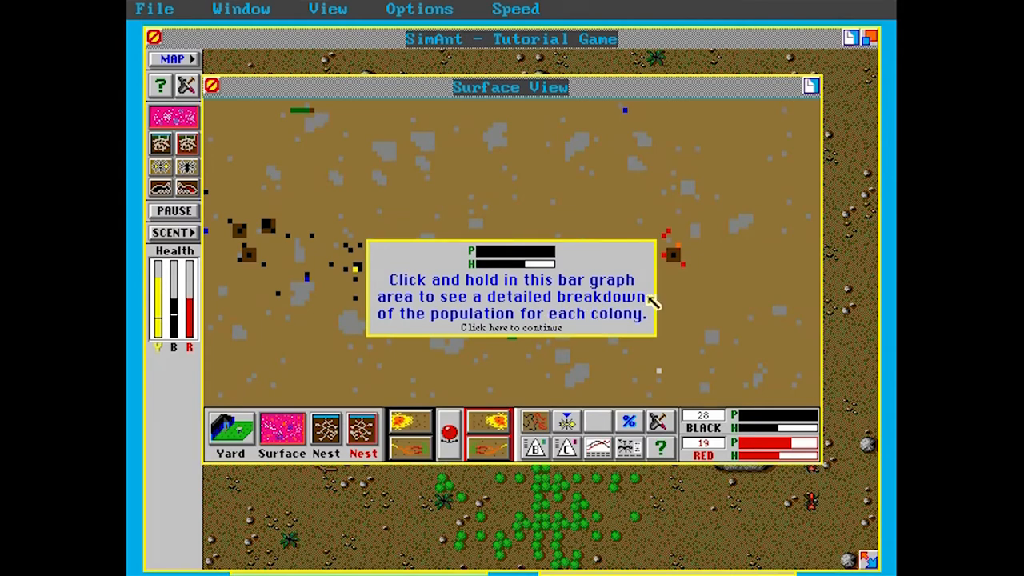
click(510, 328)
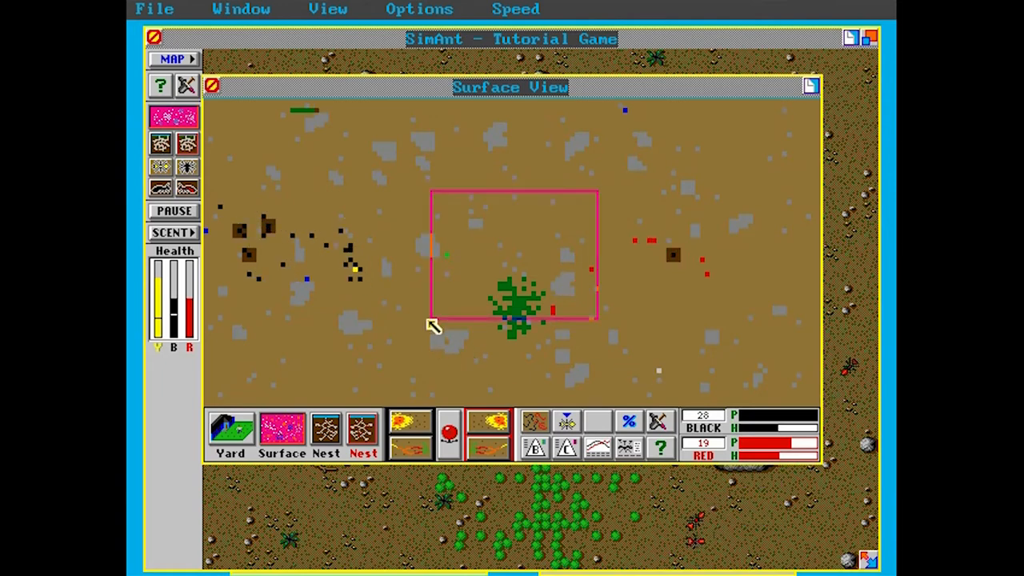
mouse_move(647, 304)
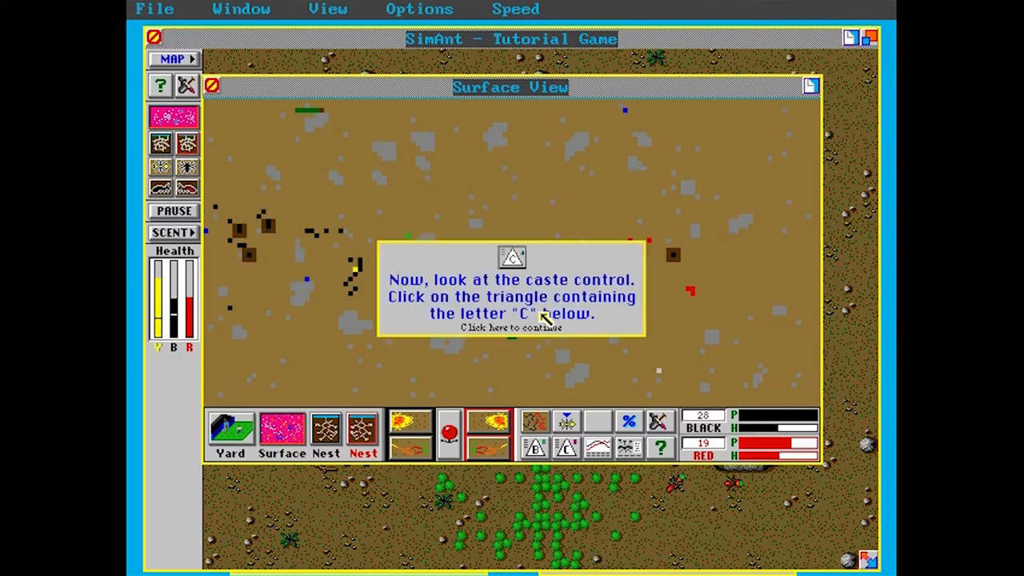
mouse_move(636, 296)
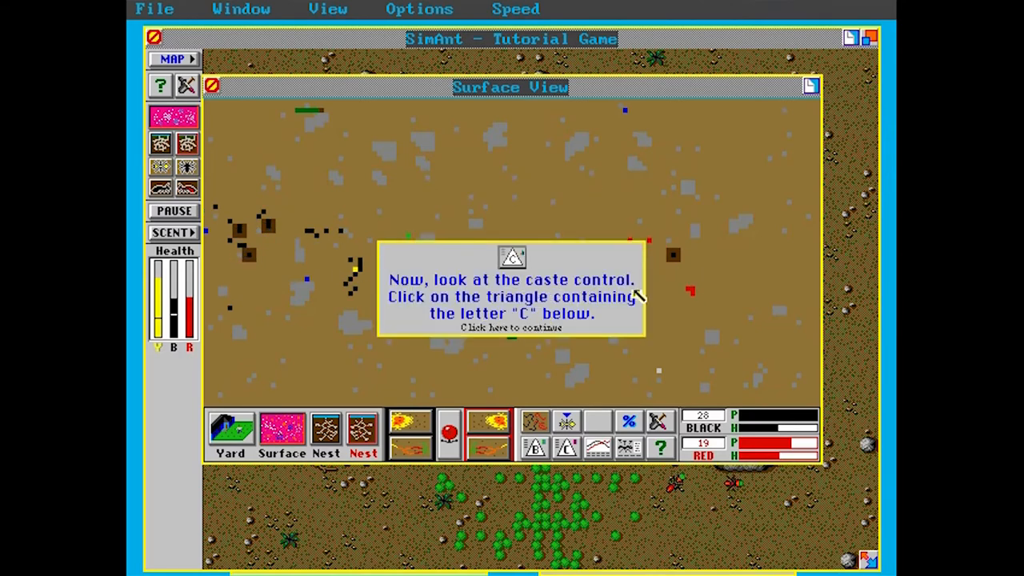
mouse_move(557, 323)
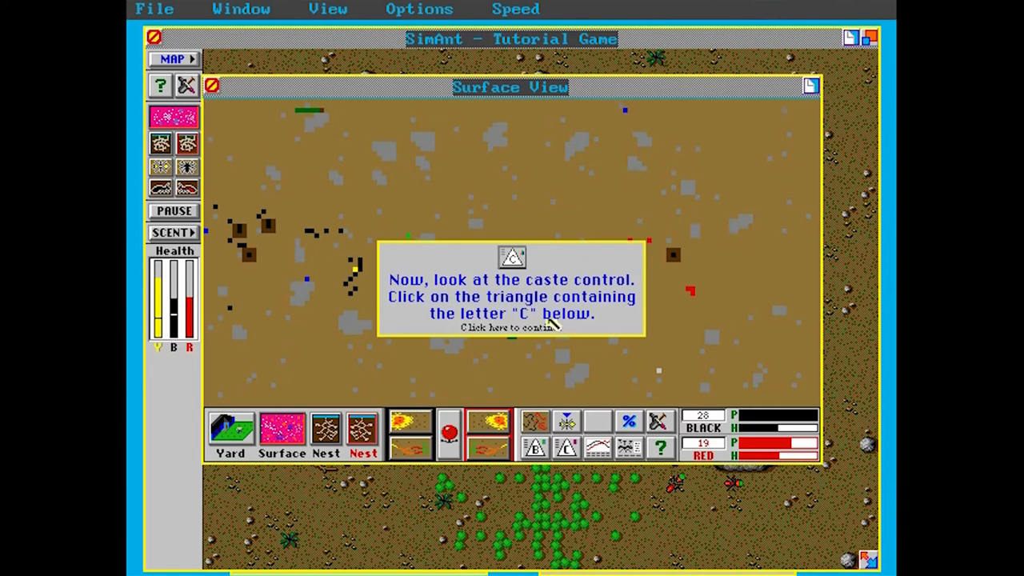
mouse_move(579, 322)
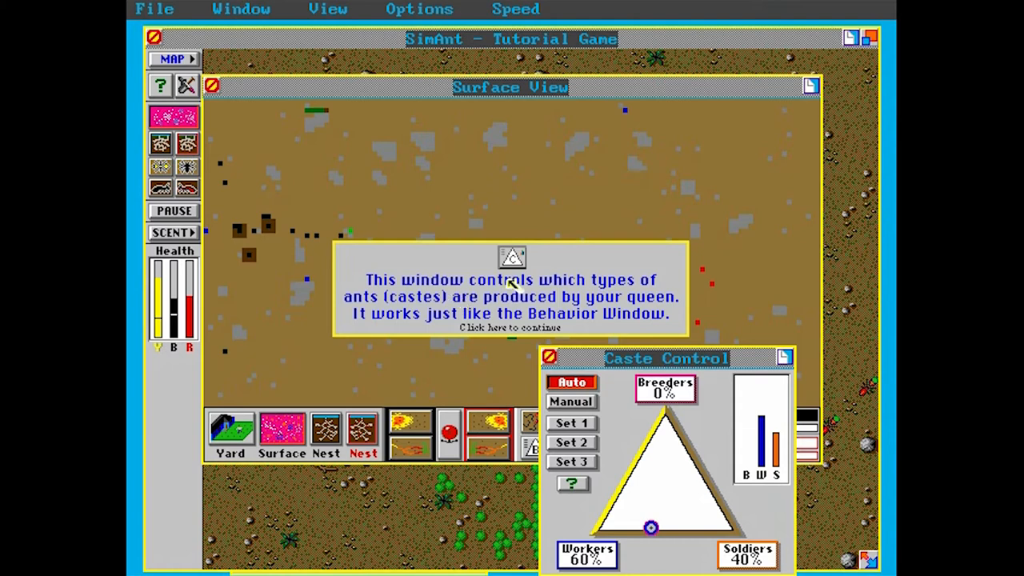
mouse_move(506, 328)
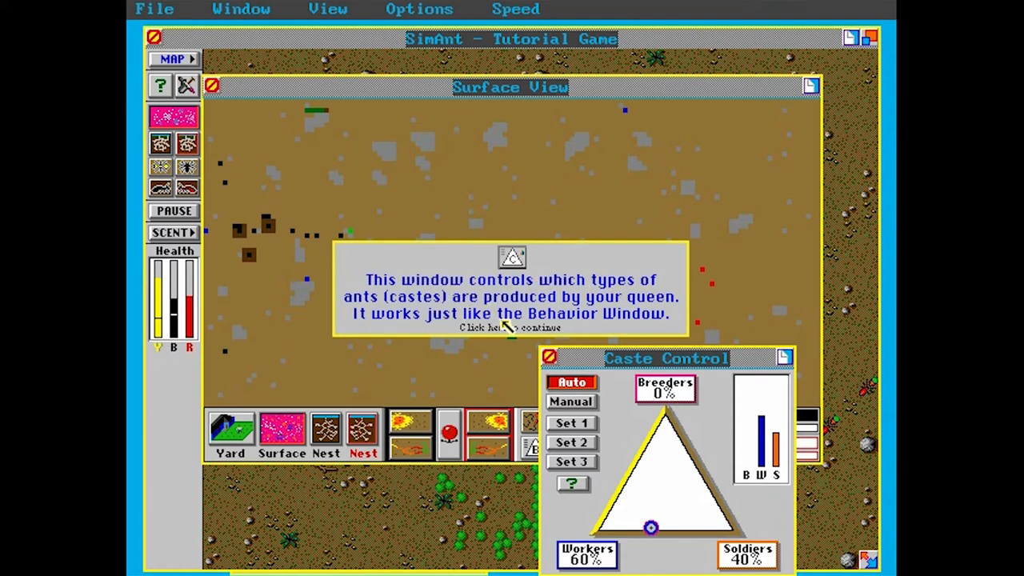
mouse_move(547, 326)
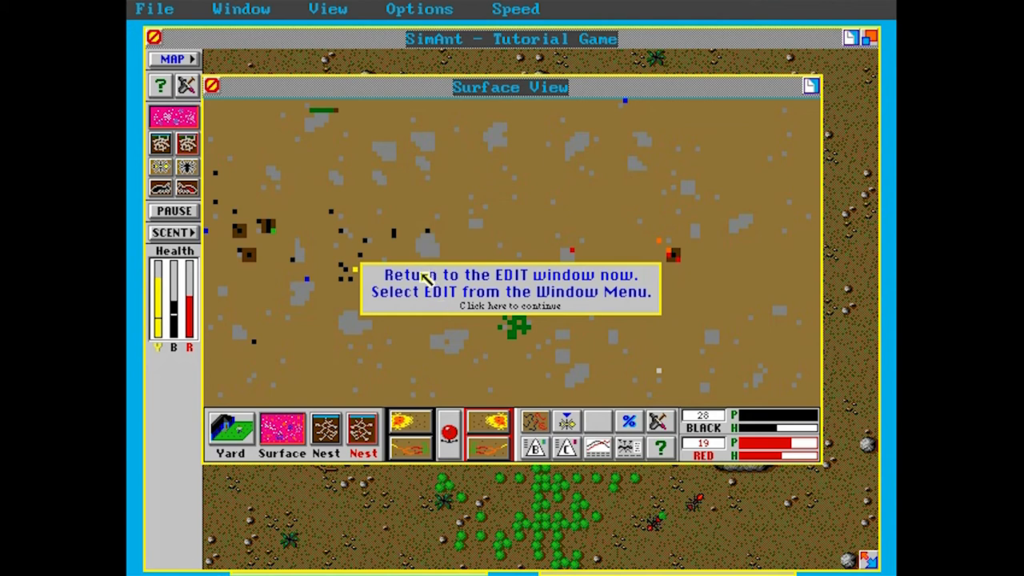
mouse_move(573, 307)
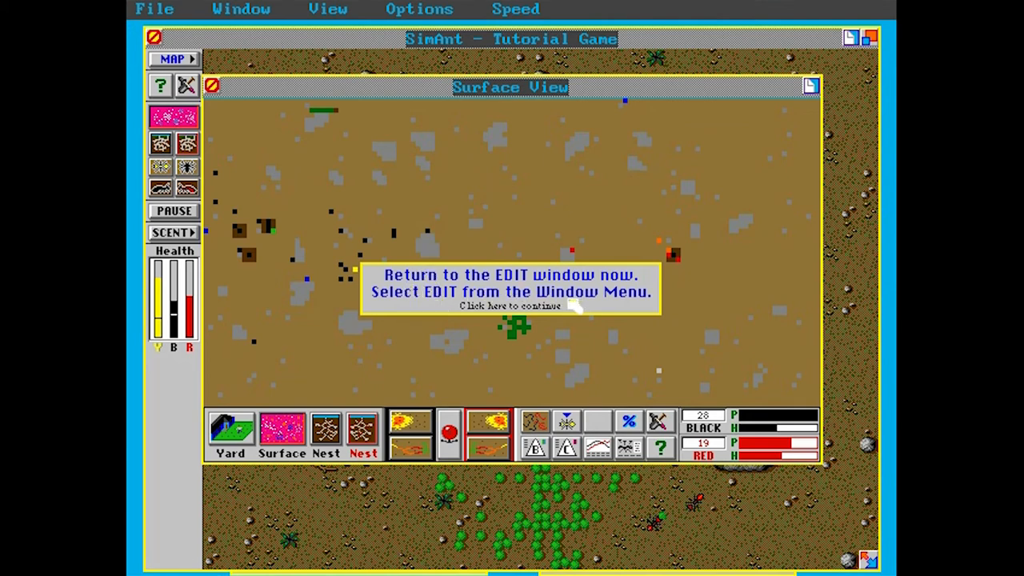
mouse_move(280, 45)
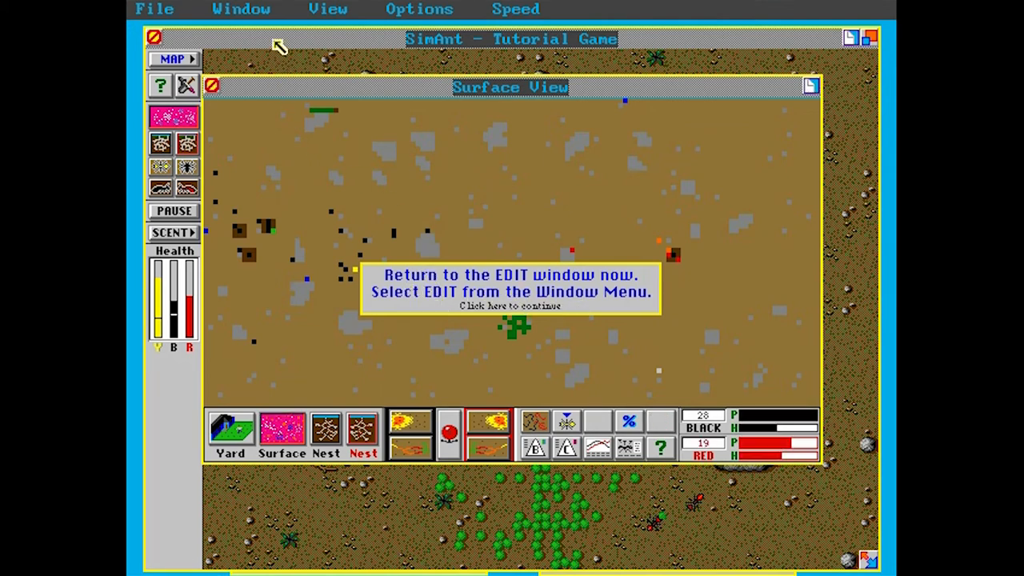
Switch back to the close-up Edit yard view via the Window menu
click(510, 306)
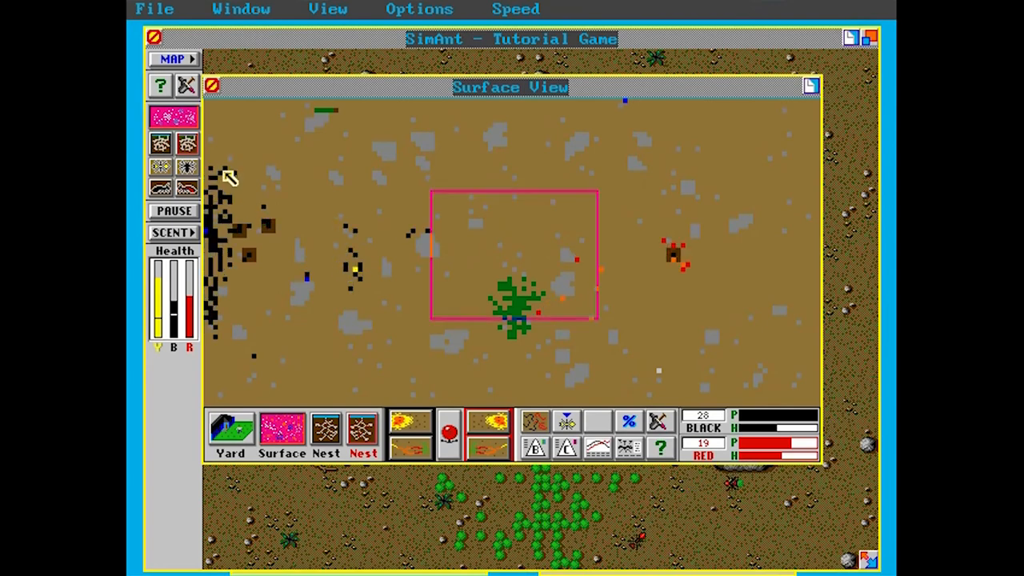
mouse_move(240, 10)
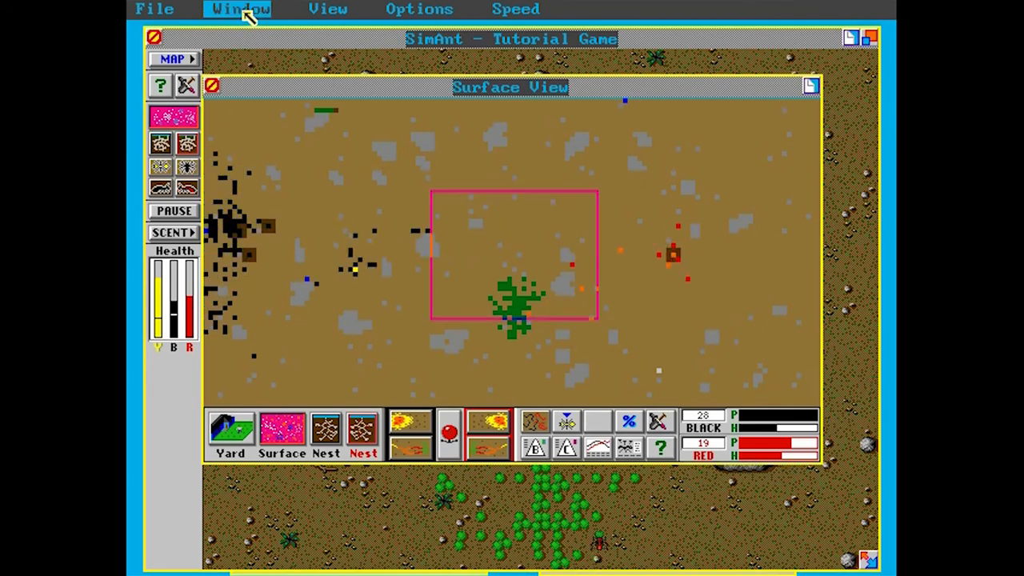
click(211, 87)
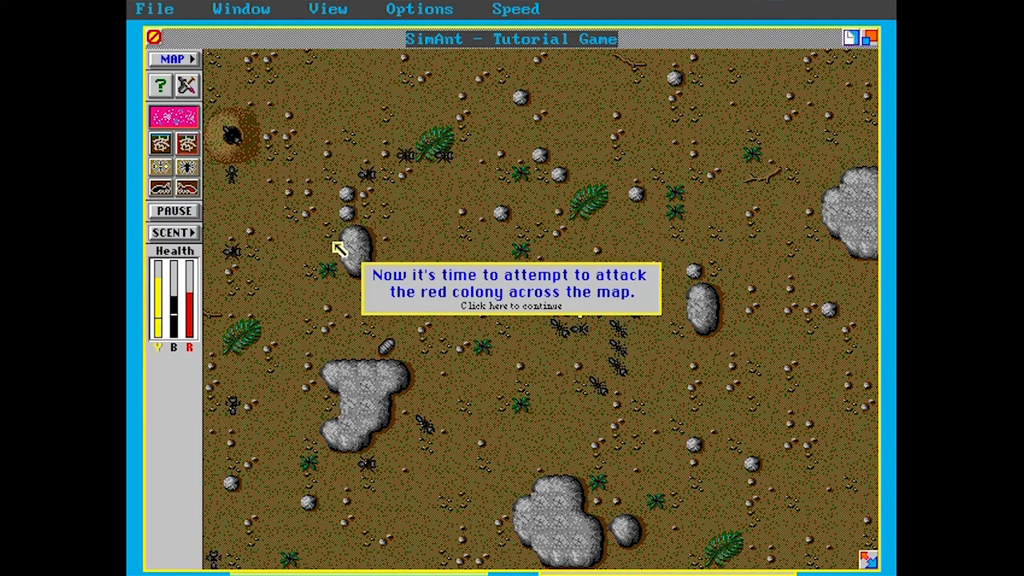
mouse_move(569, 312)
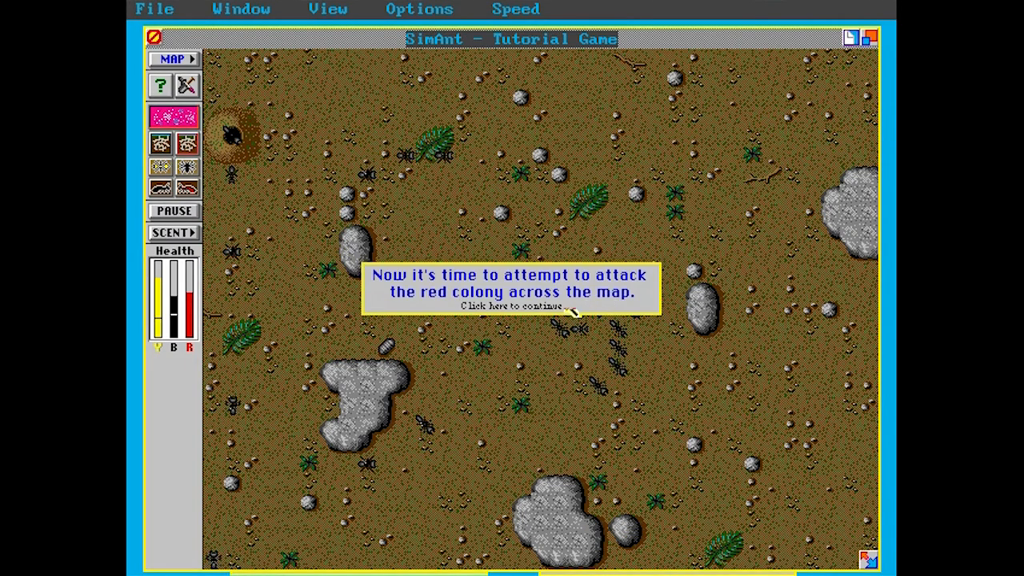
click(509, 307)
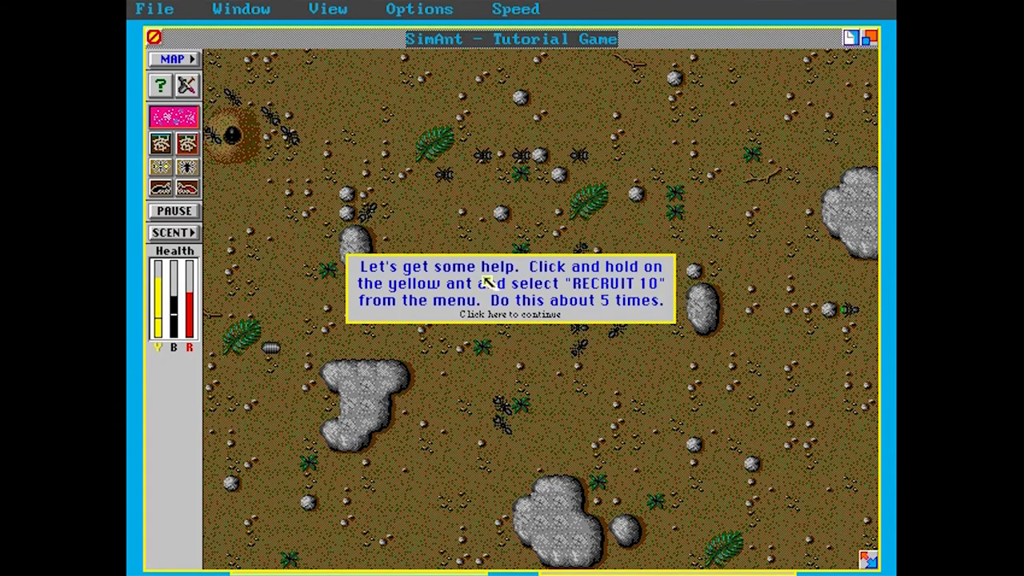
mouse_move(576, 307)
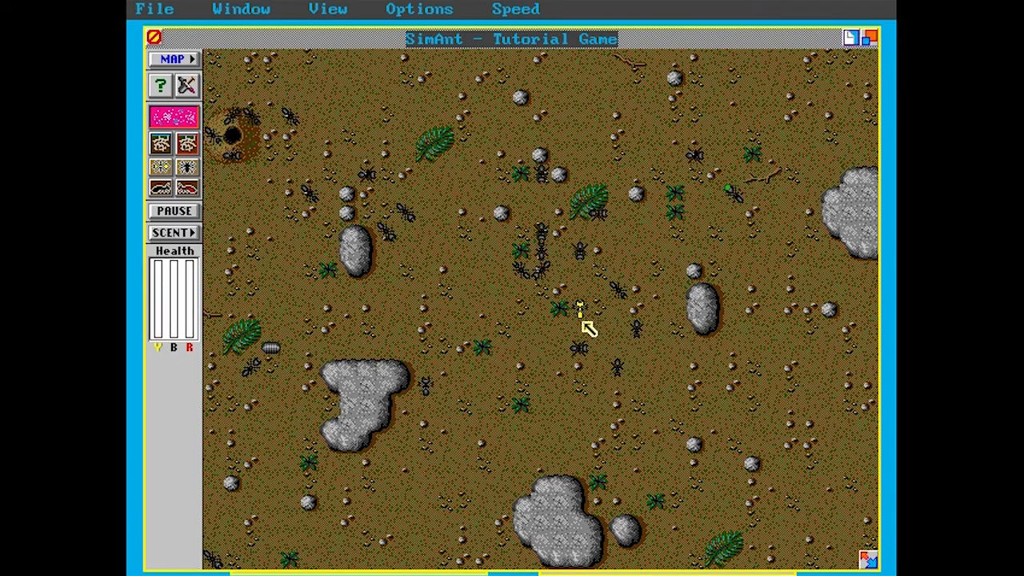
Recruit about 50 black ants around the yellow ant for the attack on the red colony
right_click(584, 328)
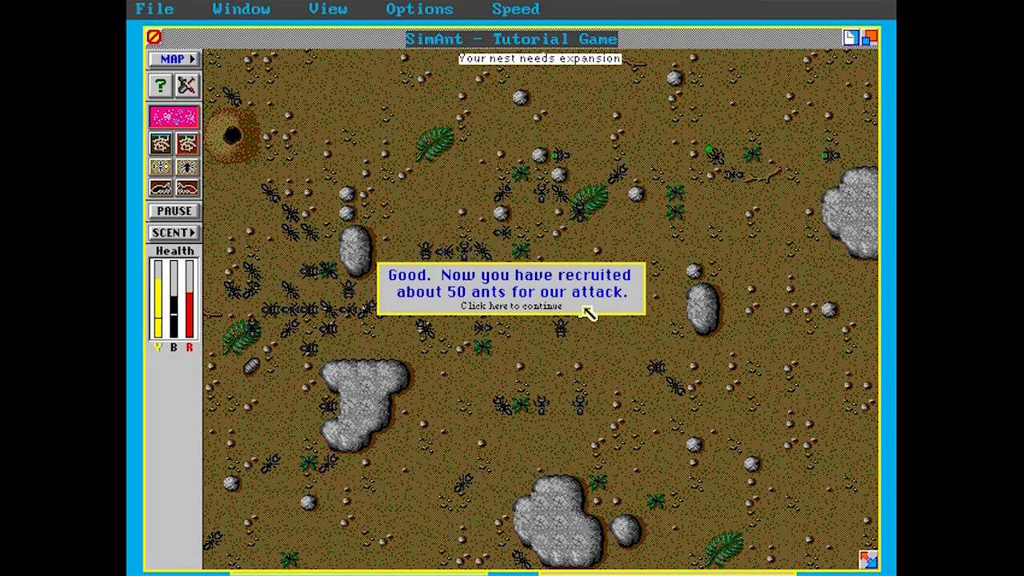
click(512, 307)
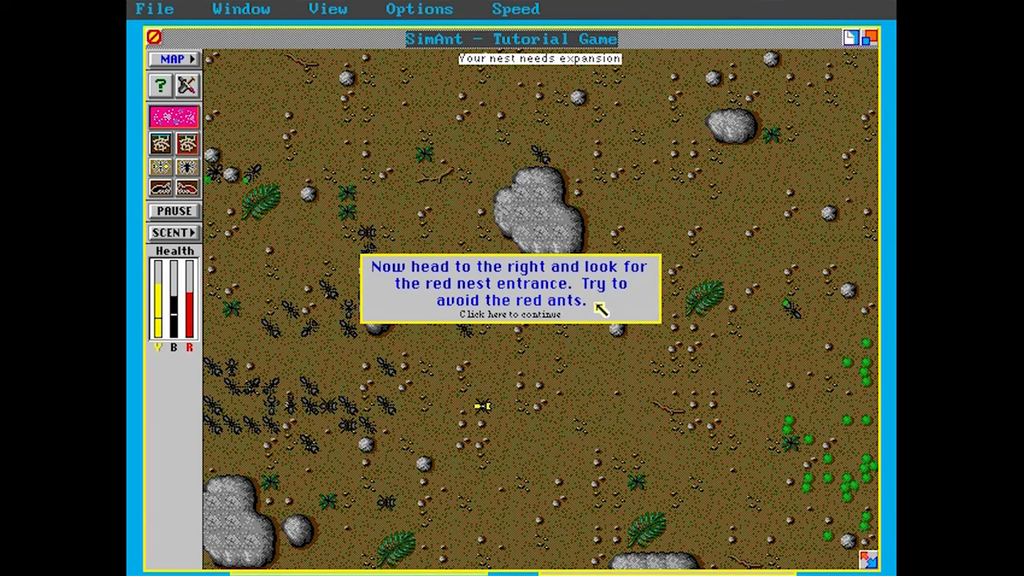
March the yellow ant and its recruited army right across the yard to the red nest hole
click(508, 314)
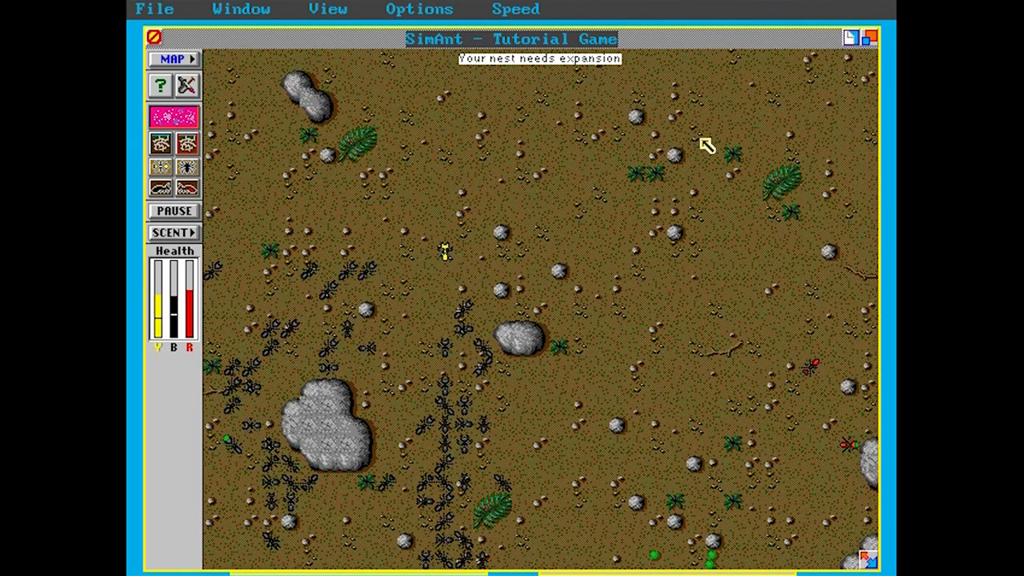
mouse_move(739, 131)
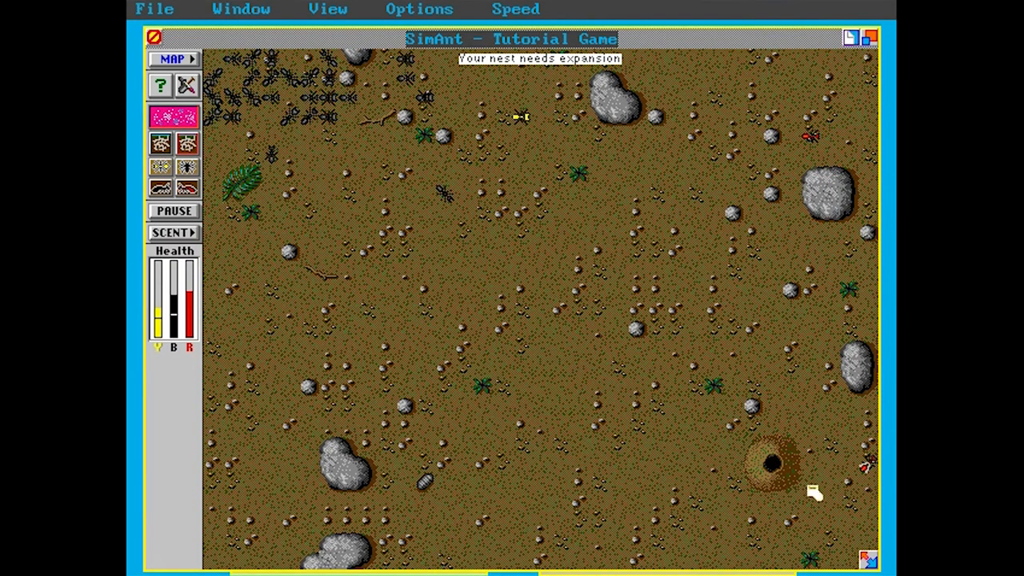
mouse_move(647, 165)
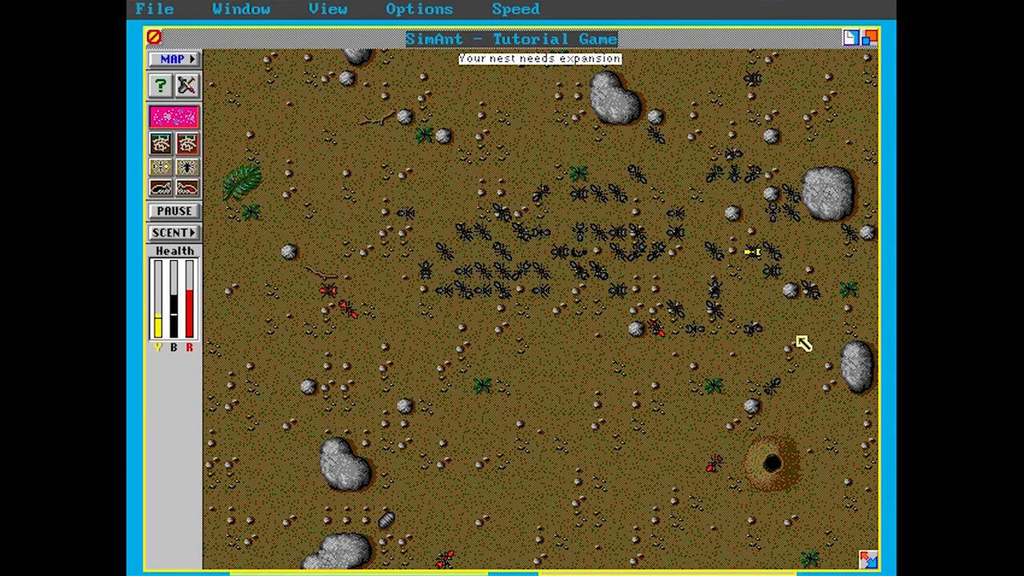
click(803, 344)
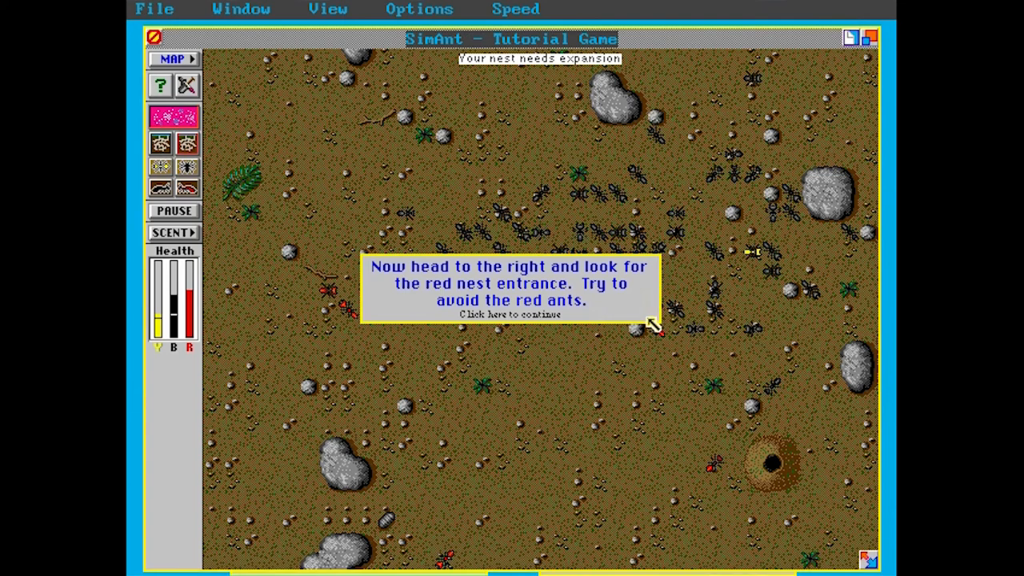
mouse_move(528, 272)
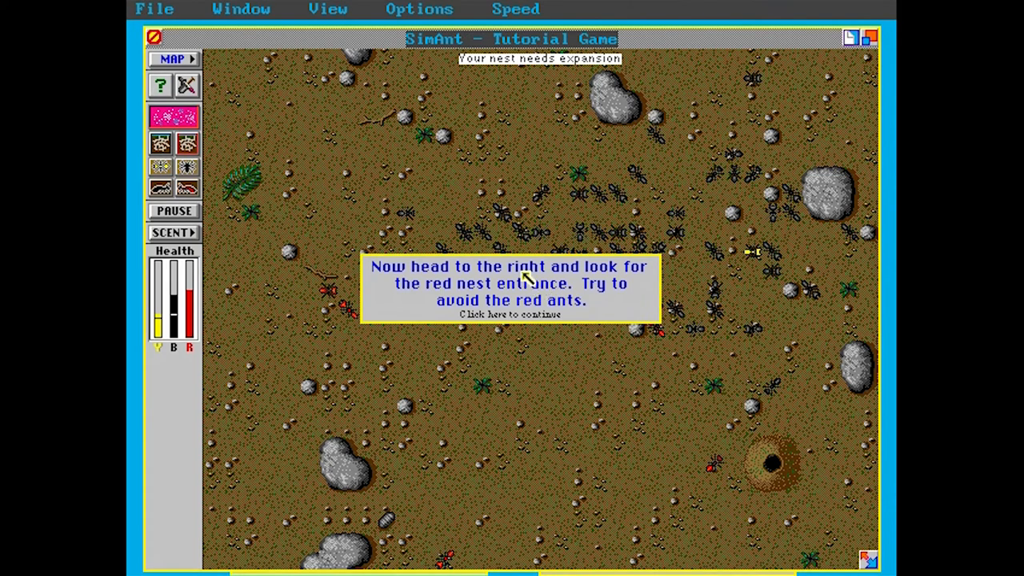
mouse_move(525, 278)
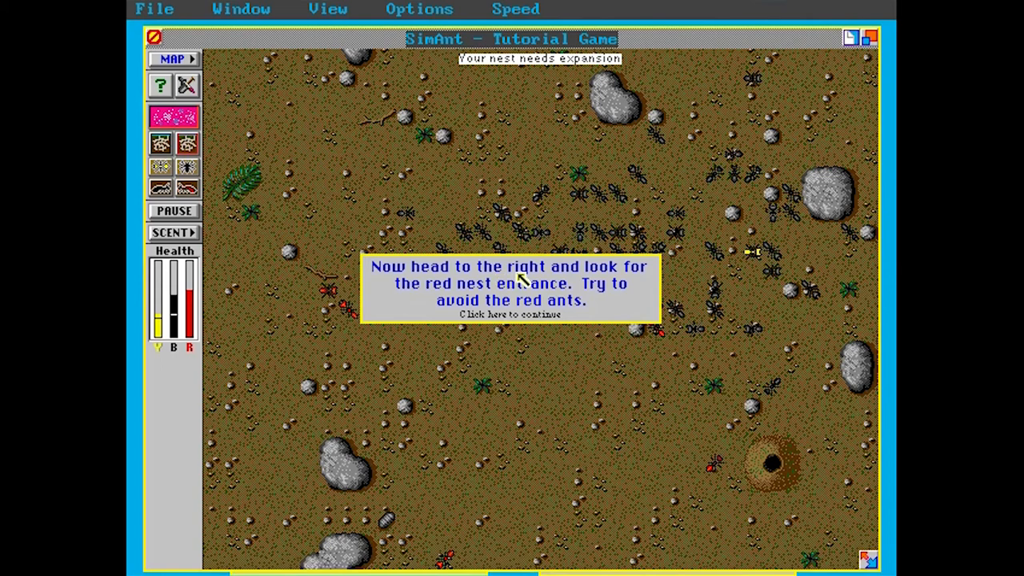
mouse_move(627, 305)
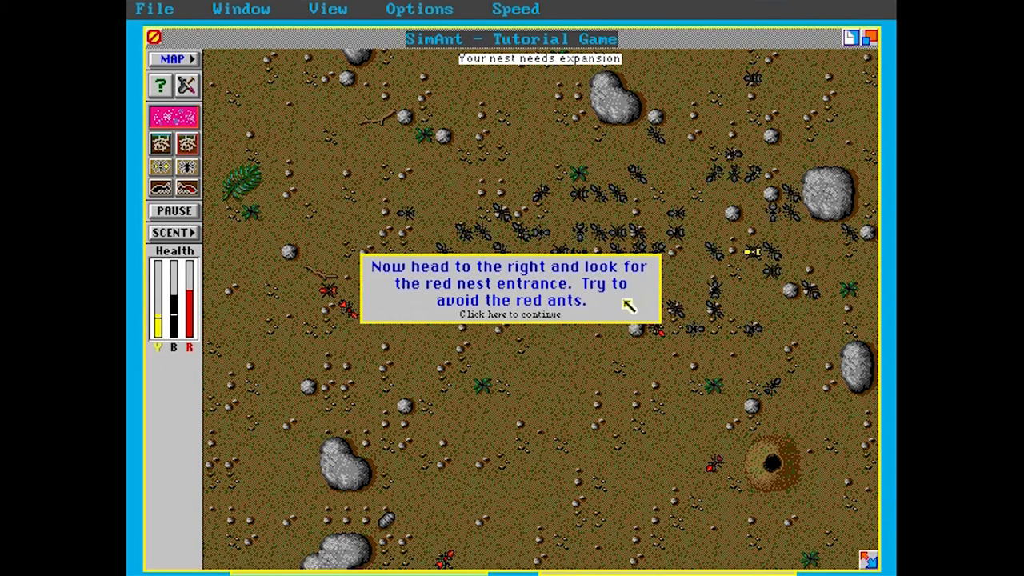
click(512, 313)
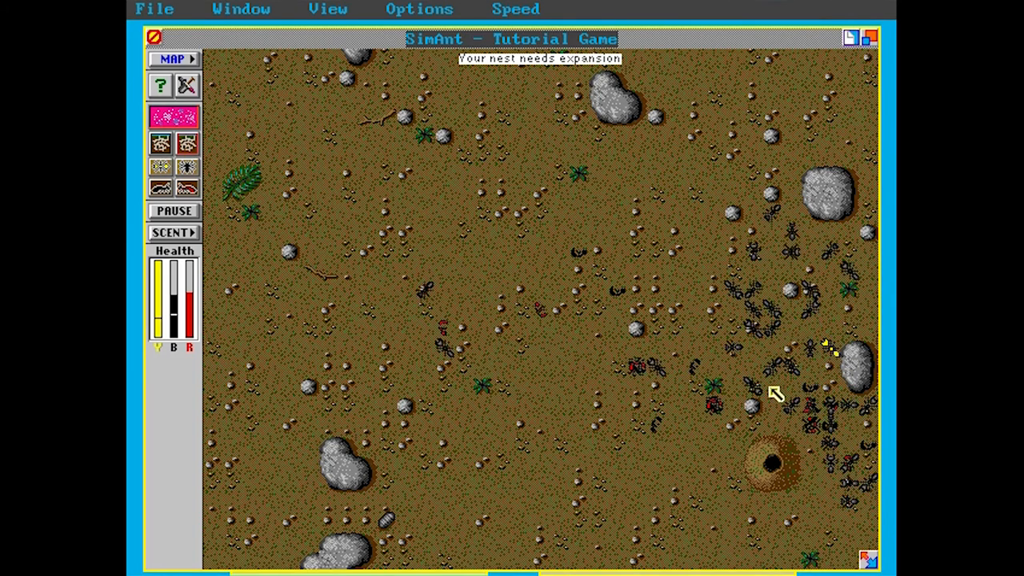
mouse_move(796, 456)
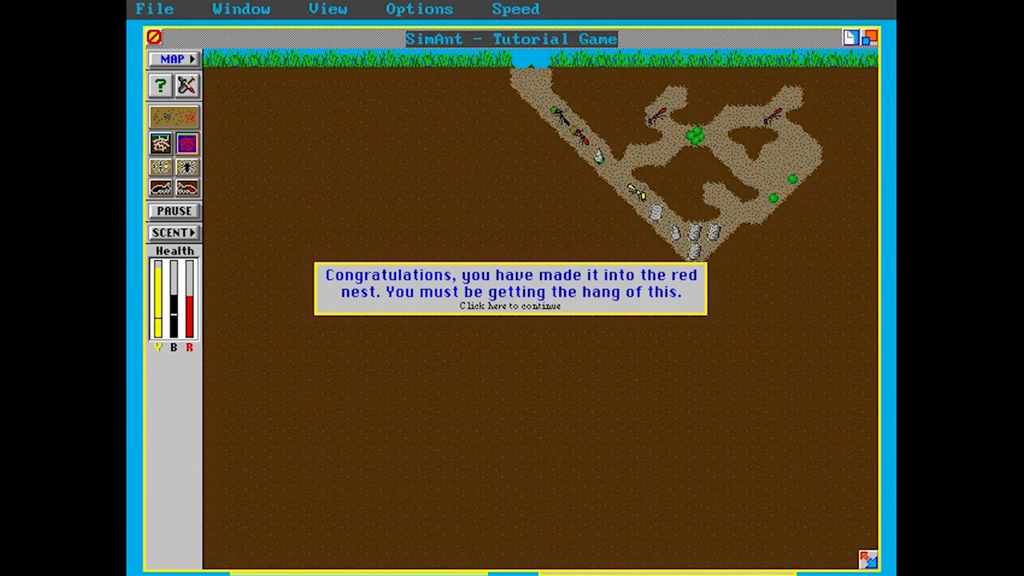
Enter the red nest underground with the army and acknowledge the congratulation message
click(508, 291)
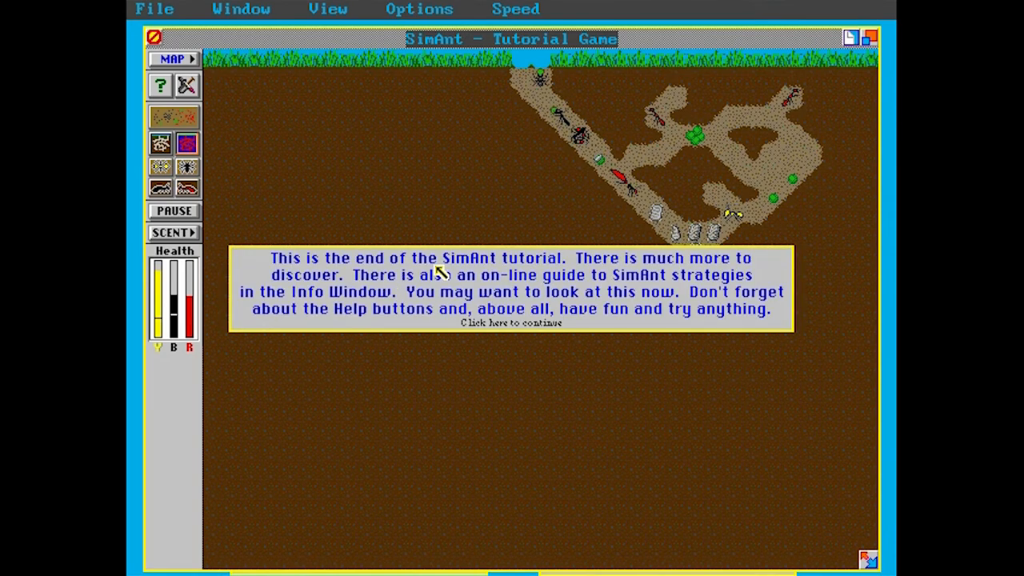
mouse_move(723, 265)
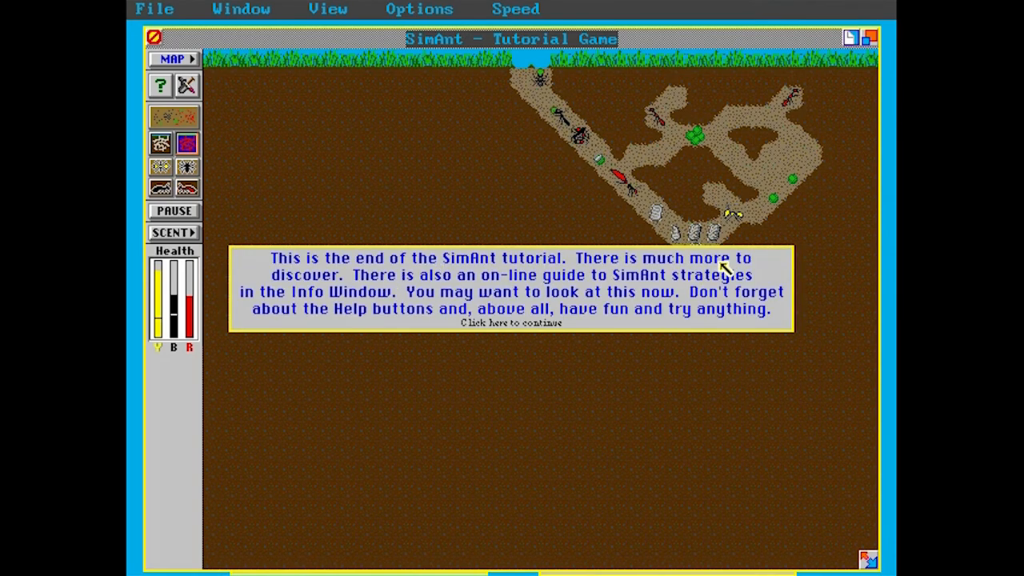
mouse_move(575, 291)
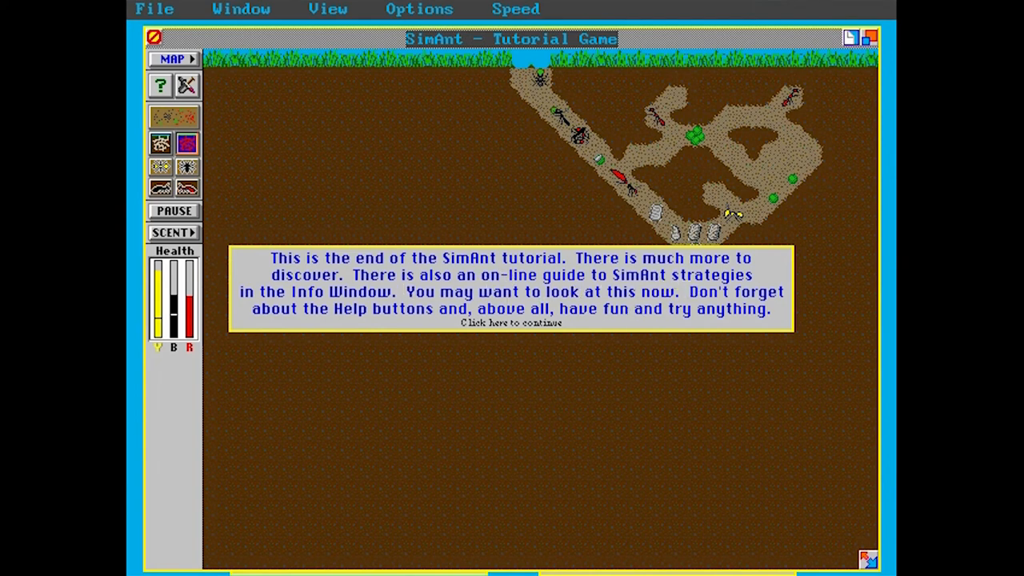
mouse_move(409, 313)
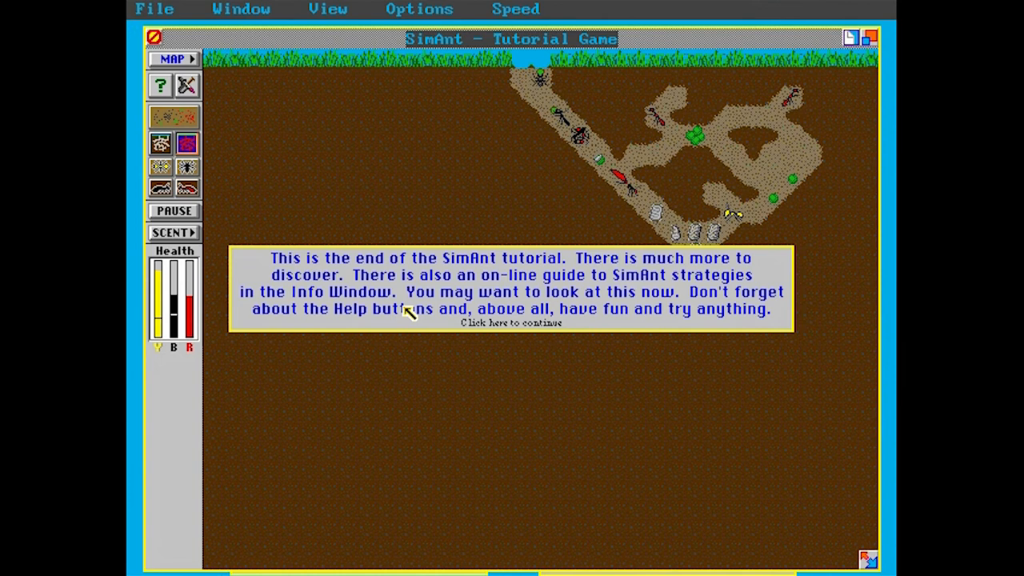
mouse_move(408, 314)
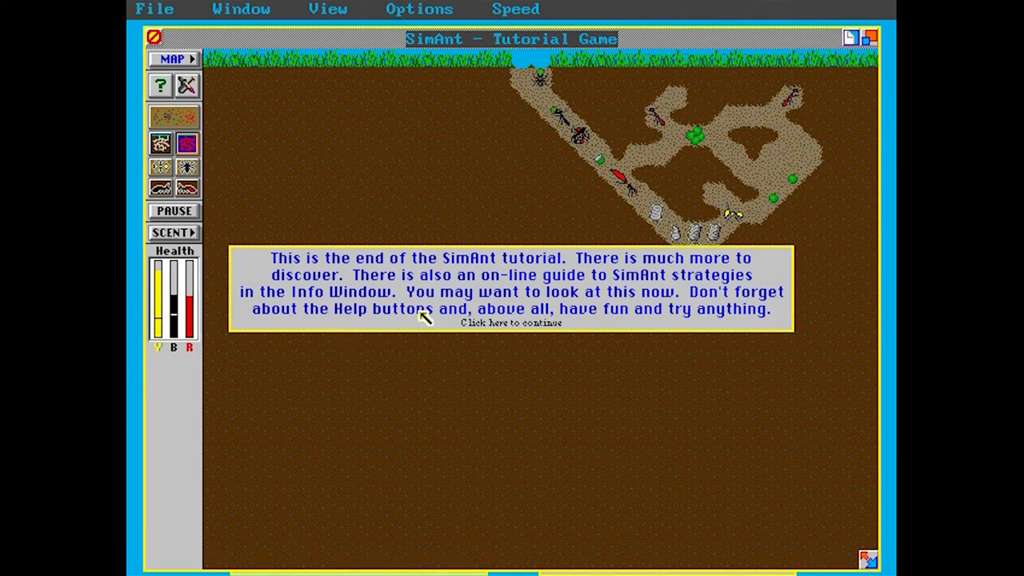
Continue past the end-of-tutorial notice, let the red queen be killed, and acknowledge her death
click(508, 323)
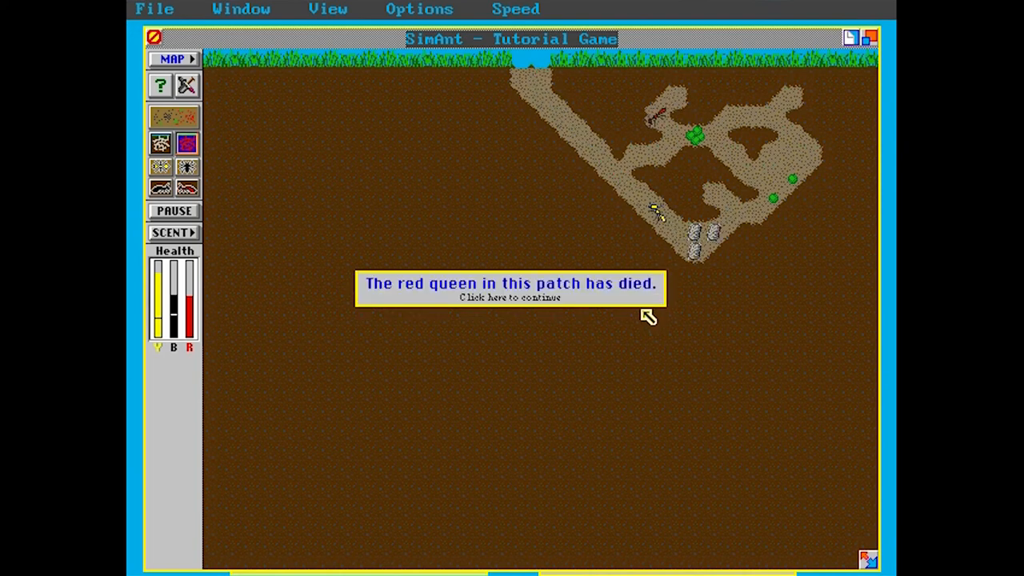
mouse_move(640, 310)
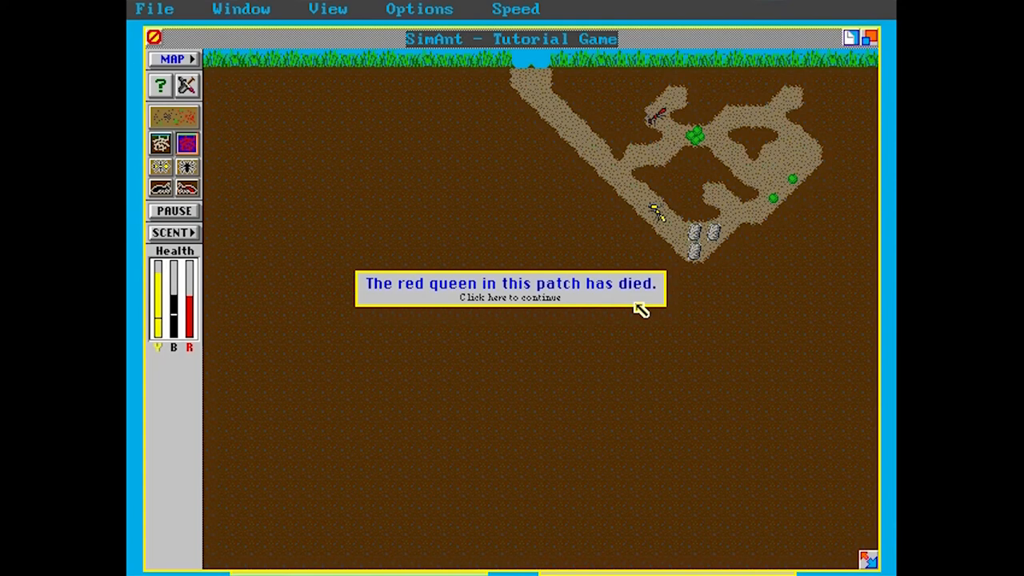
mouse_move(643, 294)
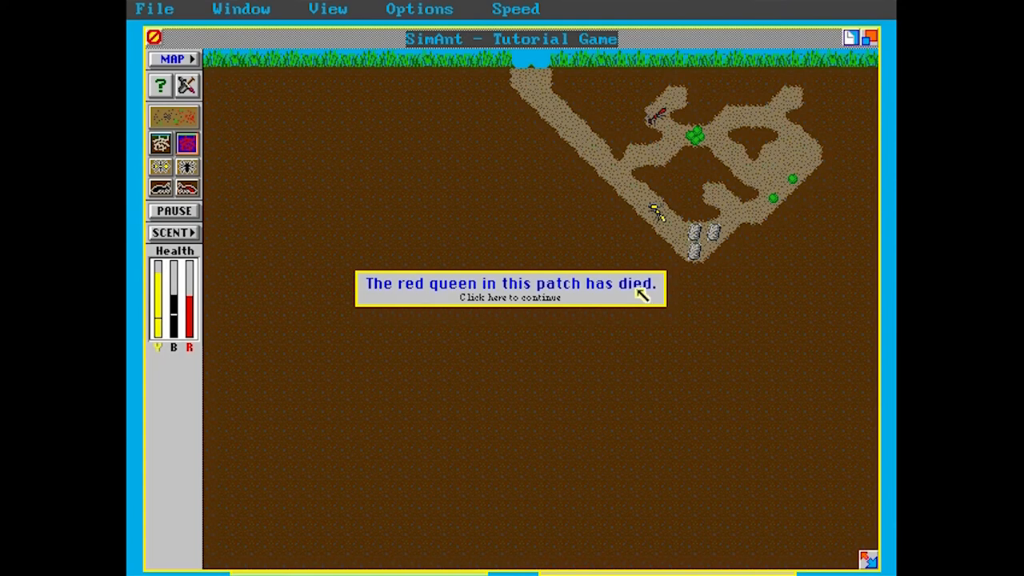
mouse_move(637, 302)
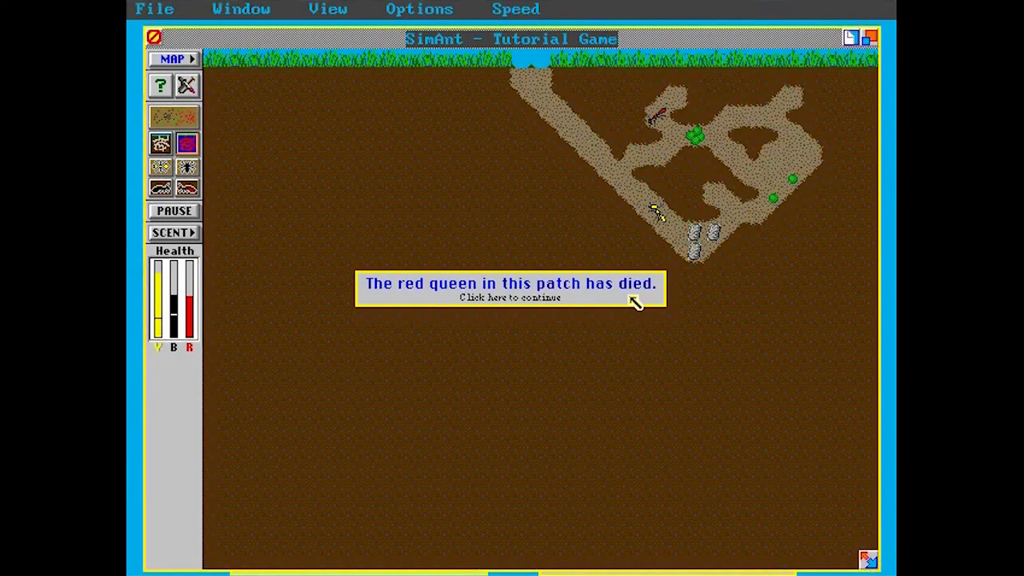
click(509, 297)
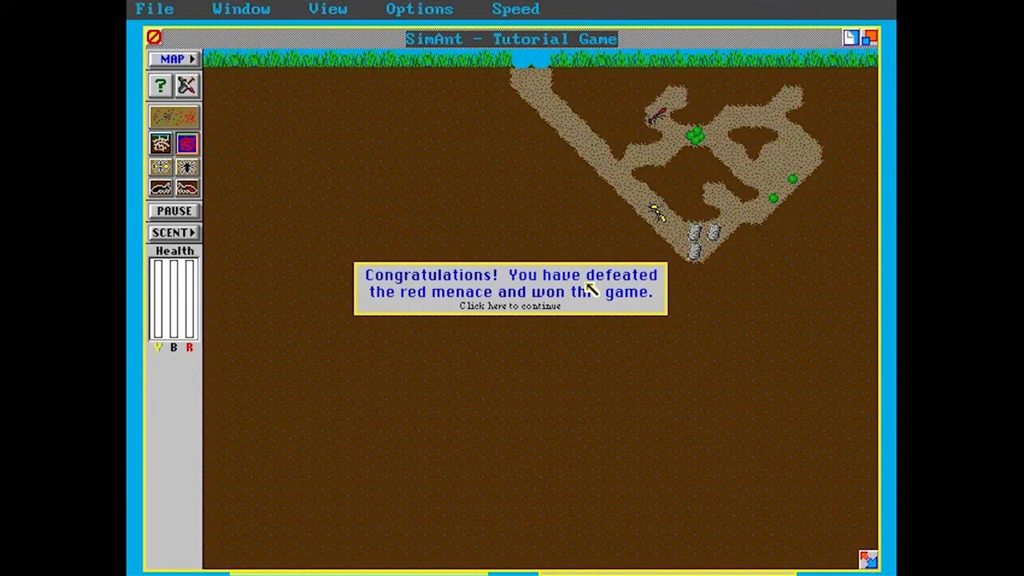
mouse_move(604, 299)
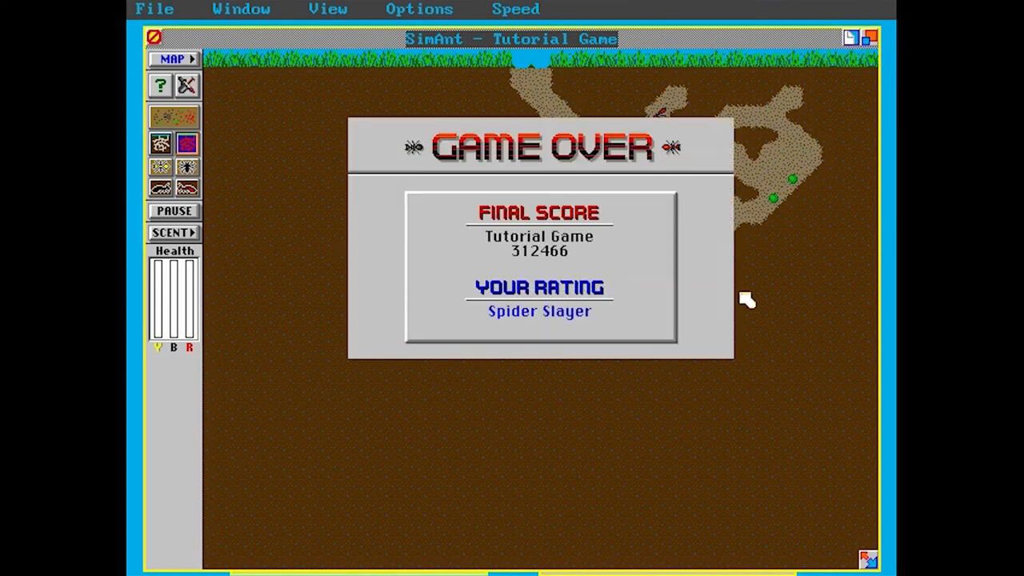
mouse_move(818, 312)
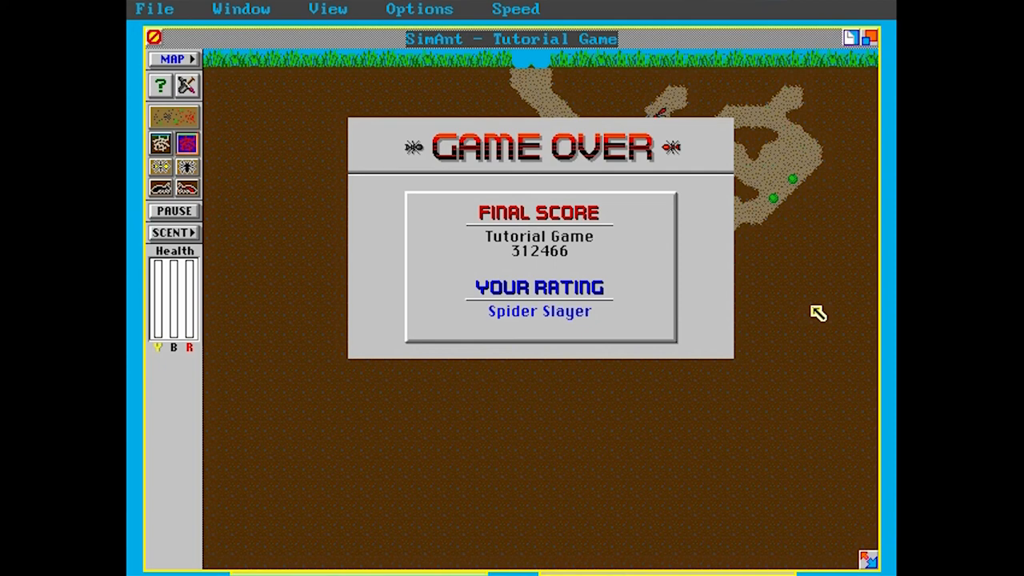
mouse_move(833, 334)
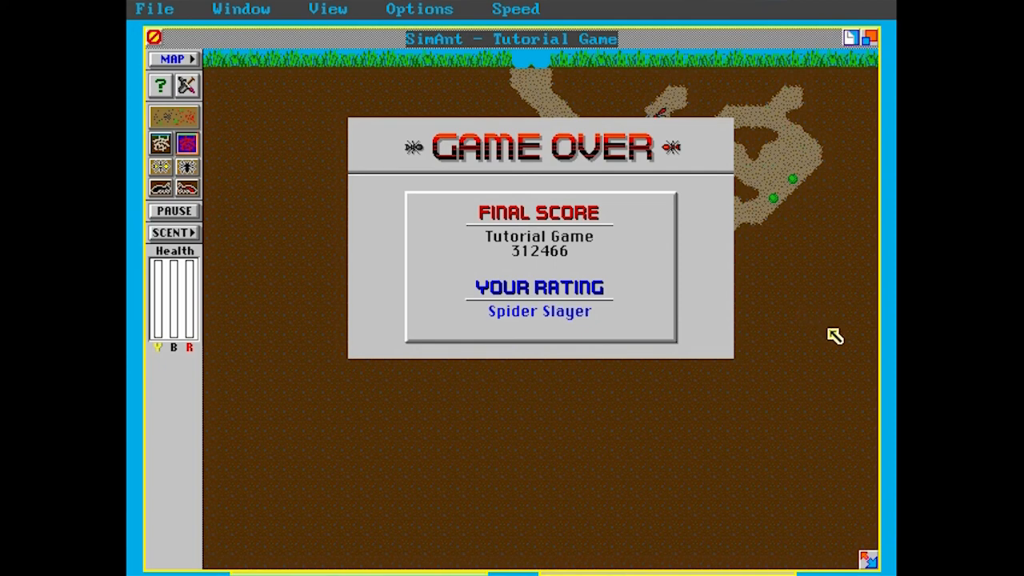
mouse_move(601, 330)
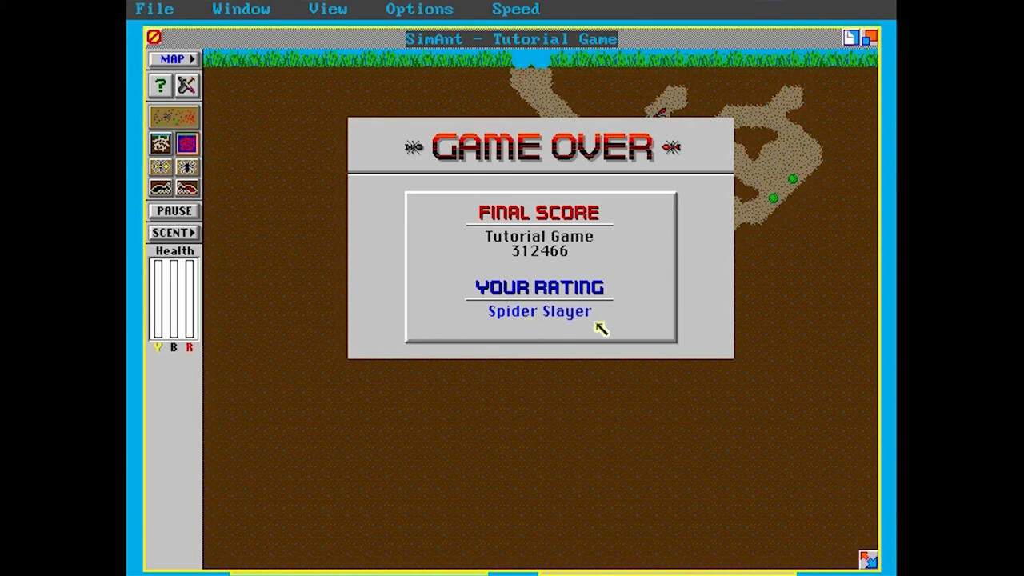
mouse_move(541, 264)
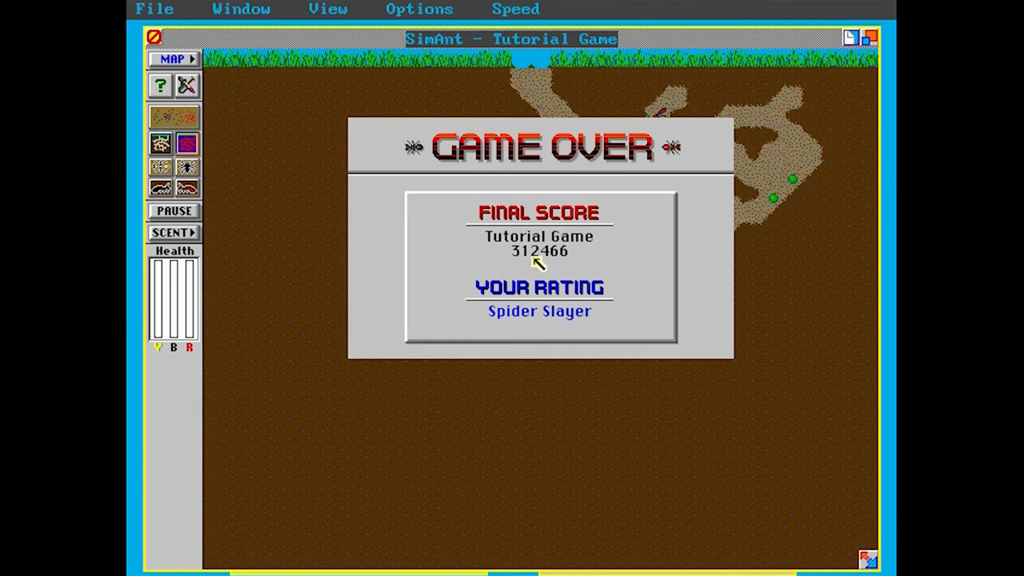
mouse_move(582, 259)
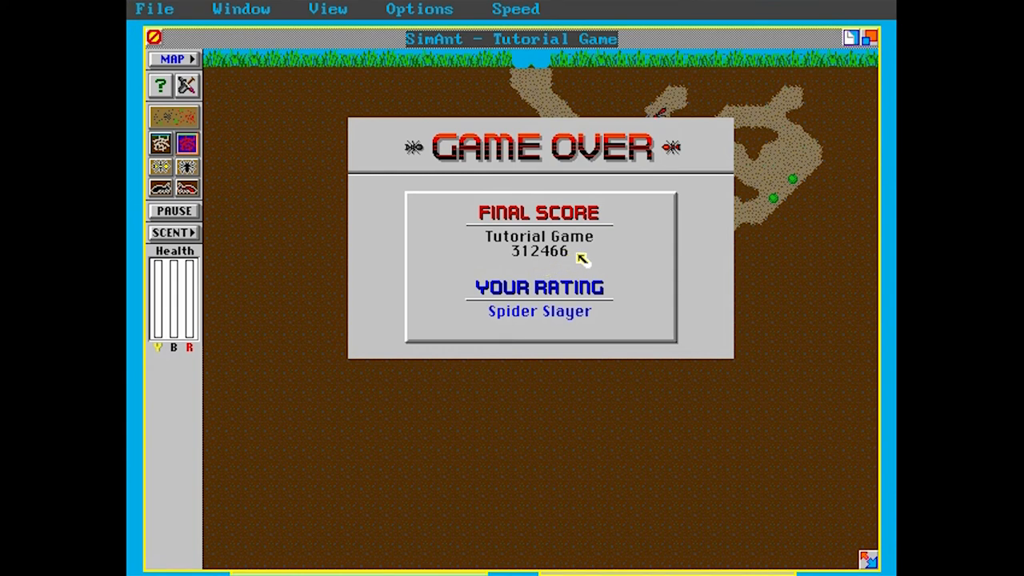
mouse_move(870, 466)
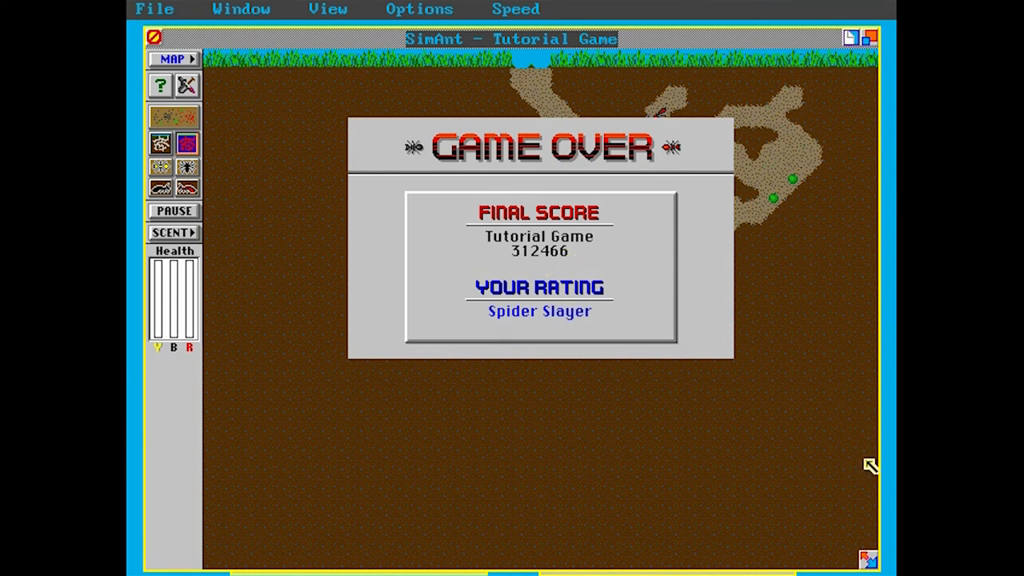
mouse_move(864, 463)
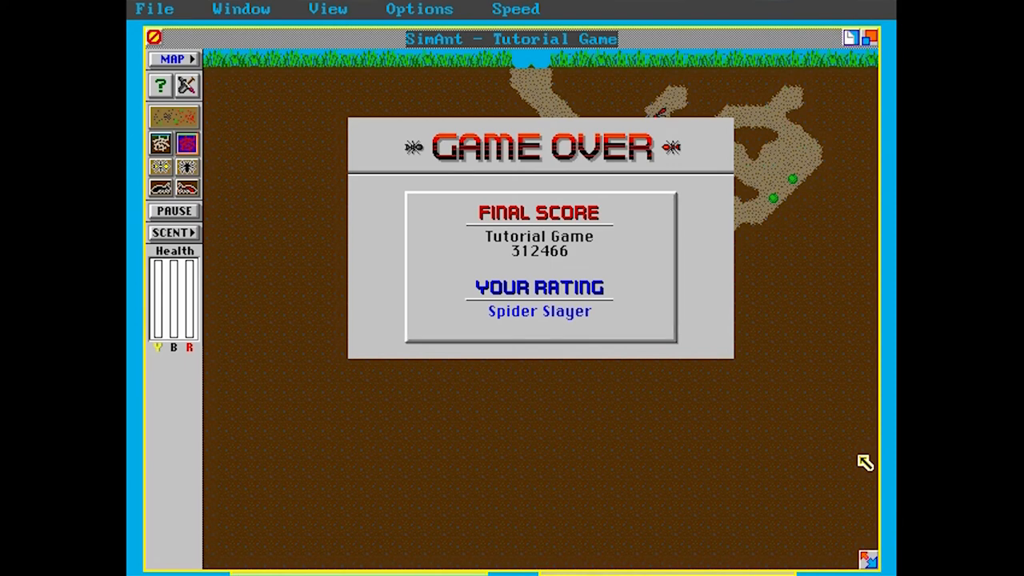
mouse_move(857, 458)
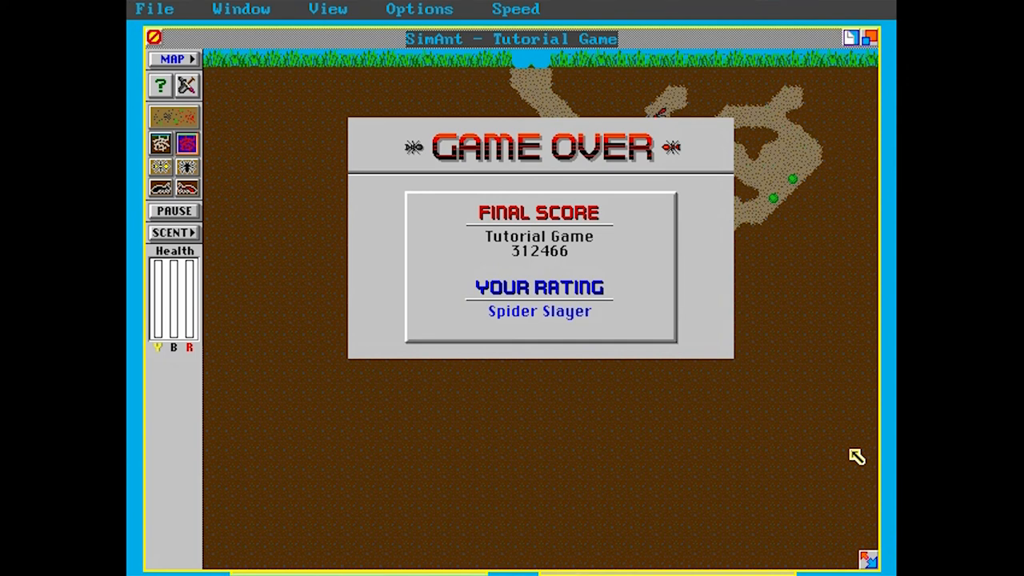
mouse_move(714, 327)
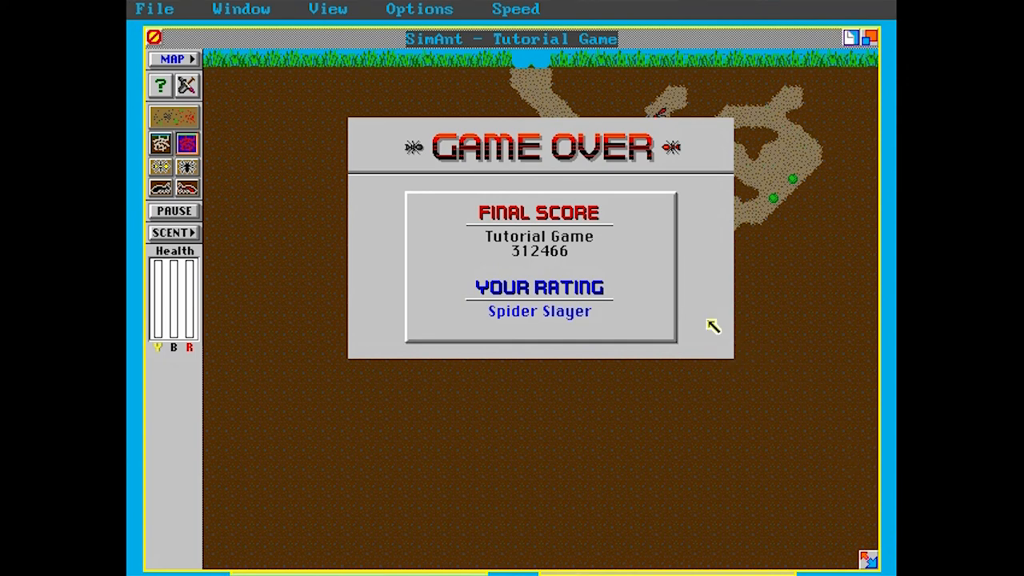
mouse_move(803, 442)
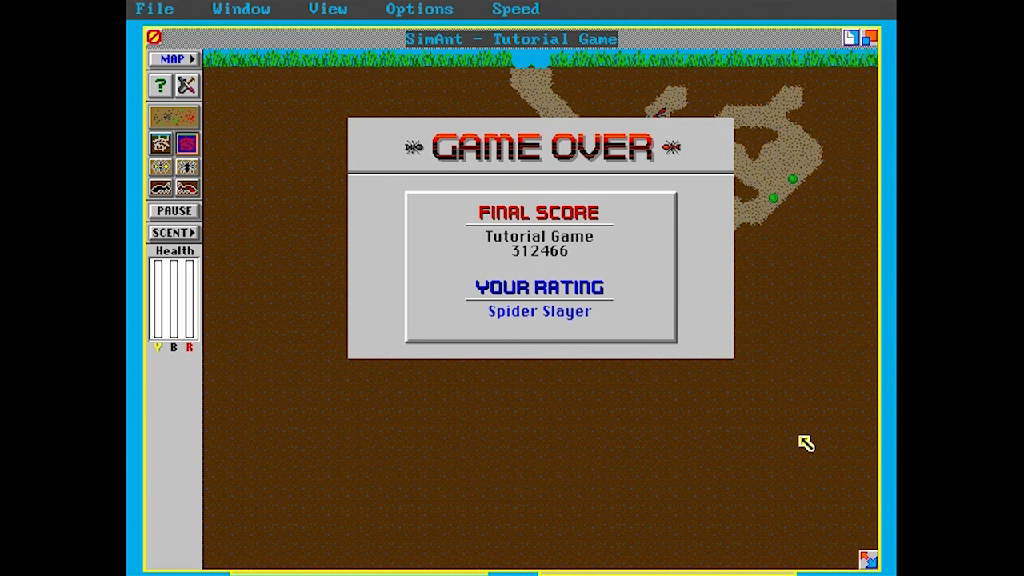
mouse_move(803, 419)
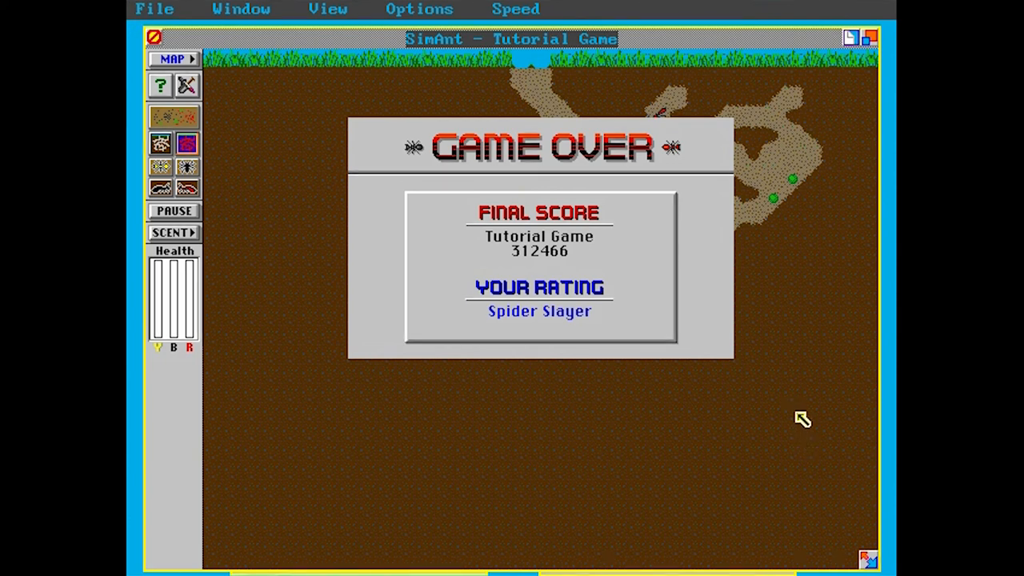
mouse_move(812, 269)
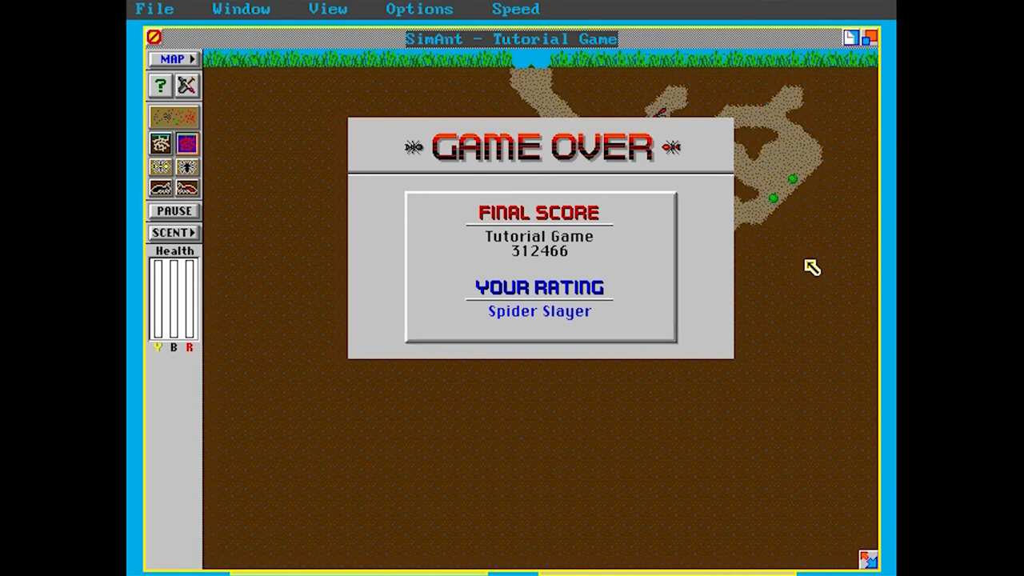
mouse_move(860, 403)
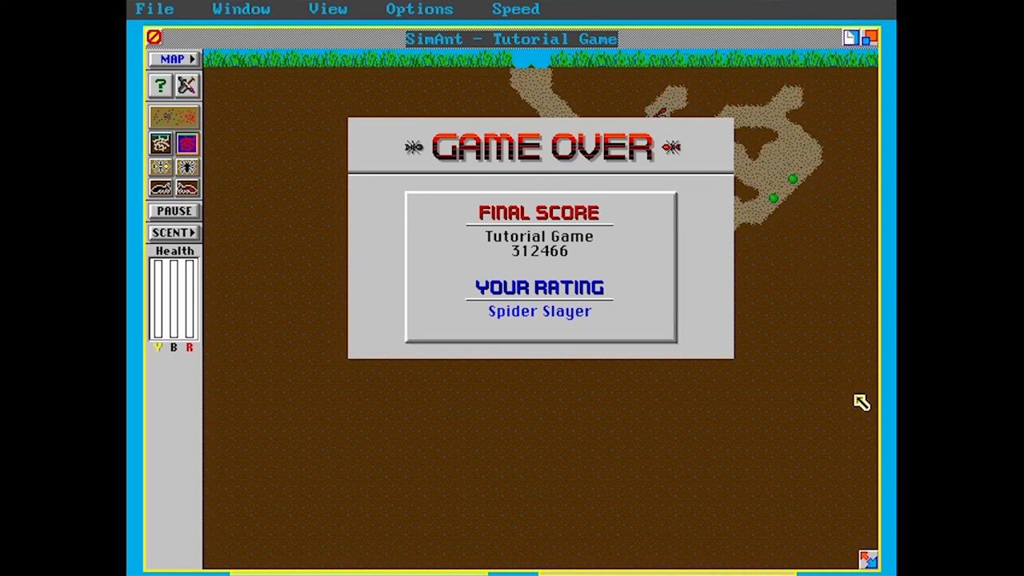
mouse_move(828, 424)
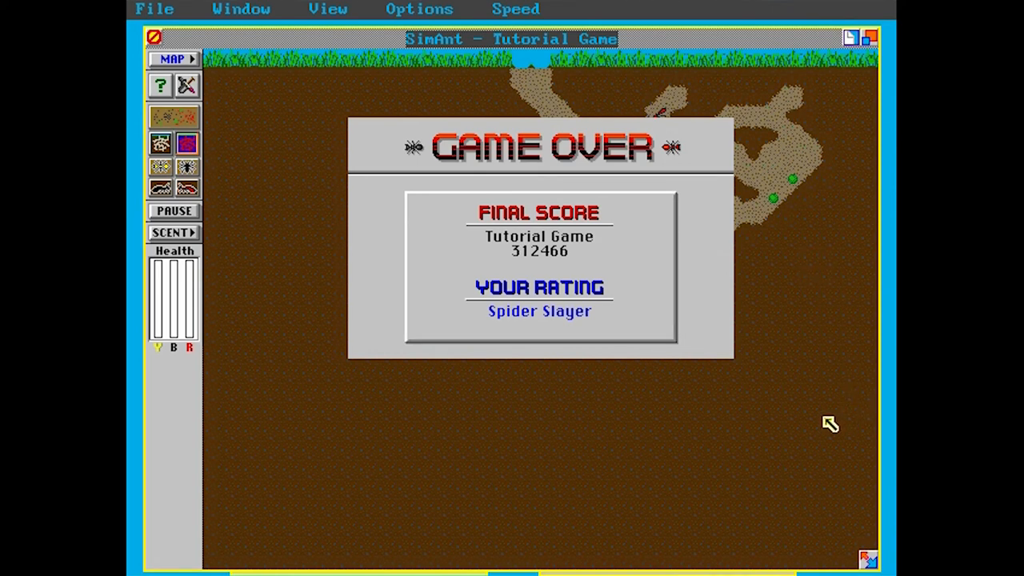